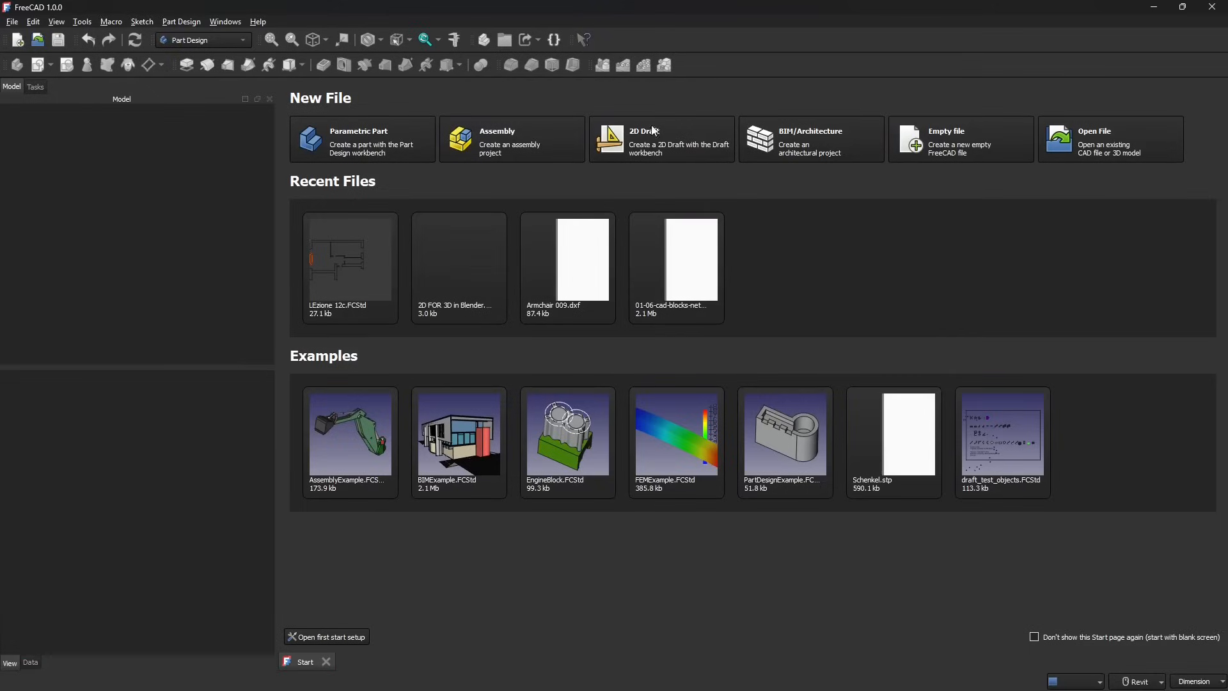
pyautogui.moveTo(681, 146)
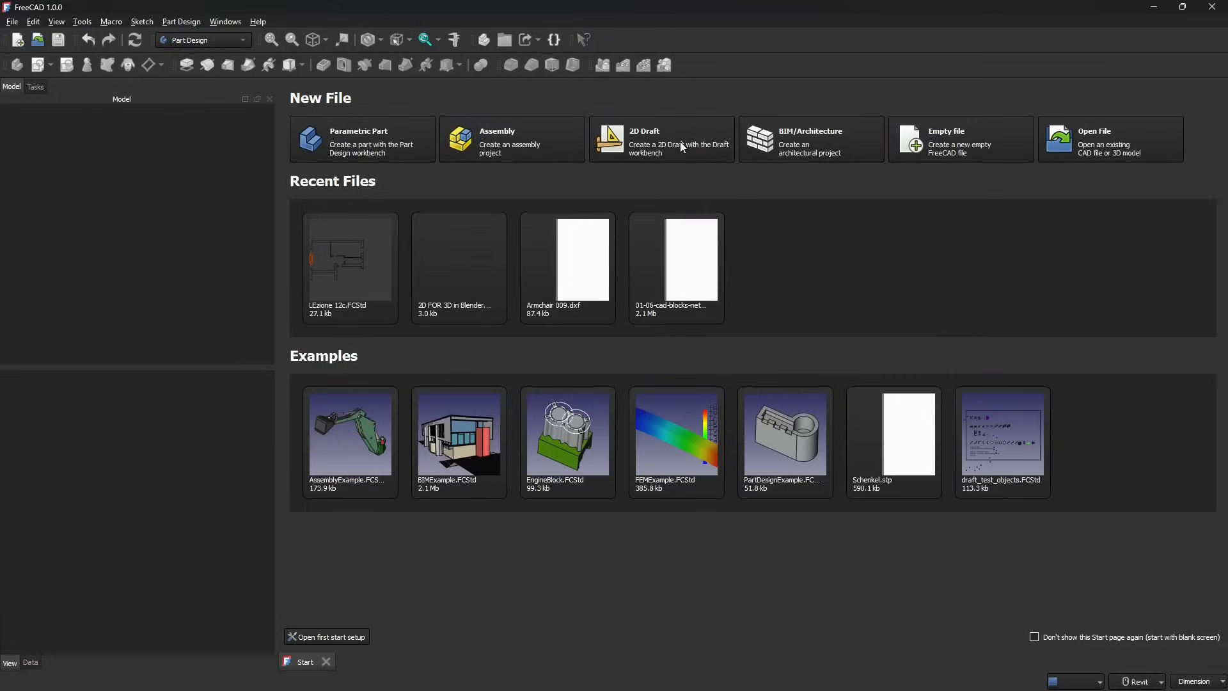
# - Create a new empty Draft workbench document from the 2D Draft tile on the Start page
pyautogui.click(660, 144)
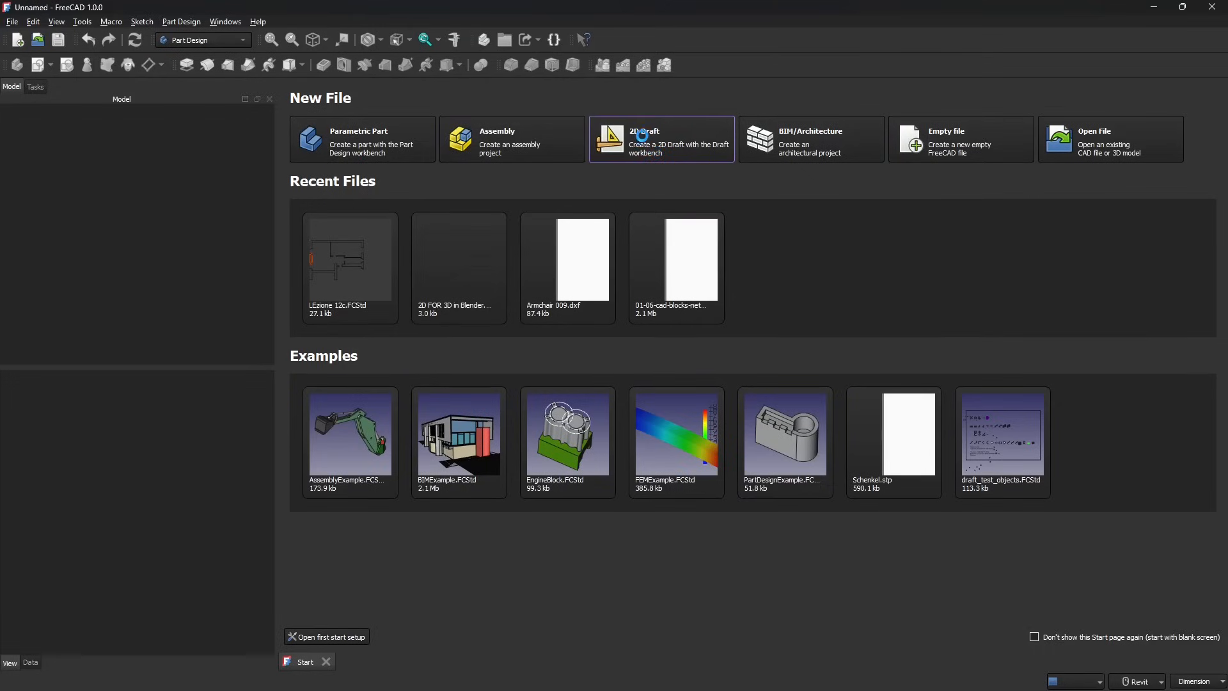
pyautogui.click(660, 139)
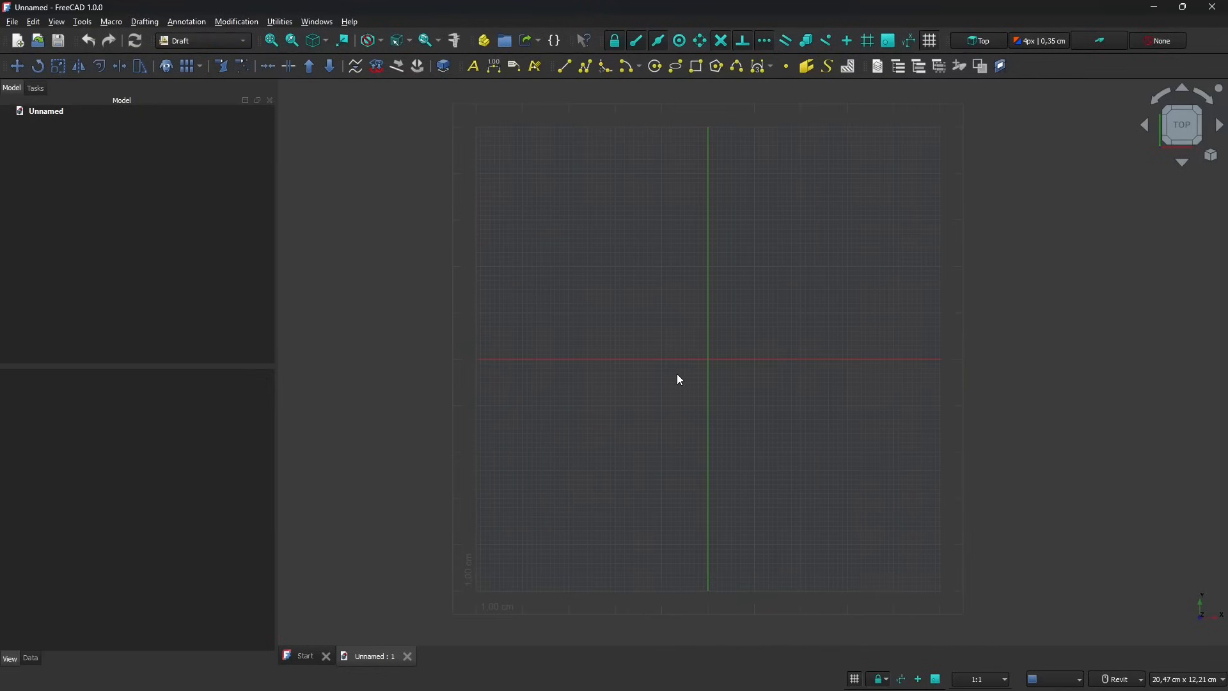
pyautogui.moveTo(650, 374)
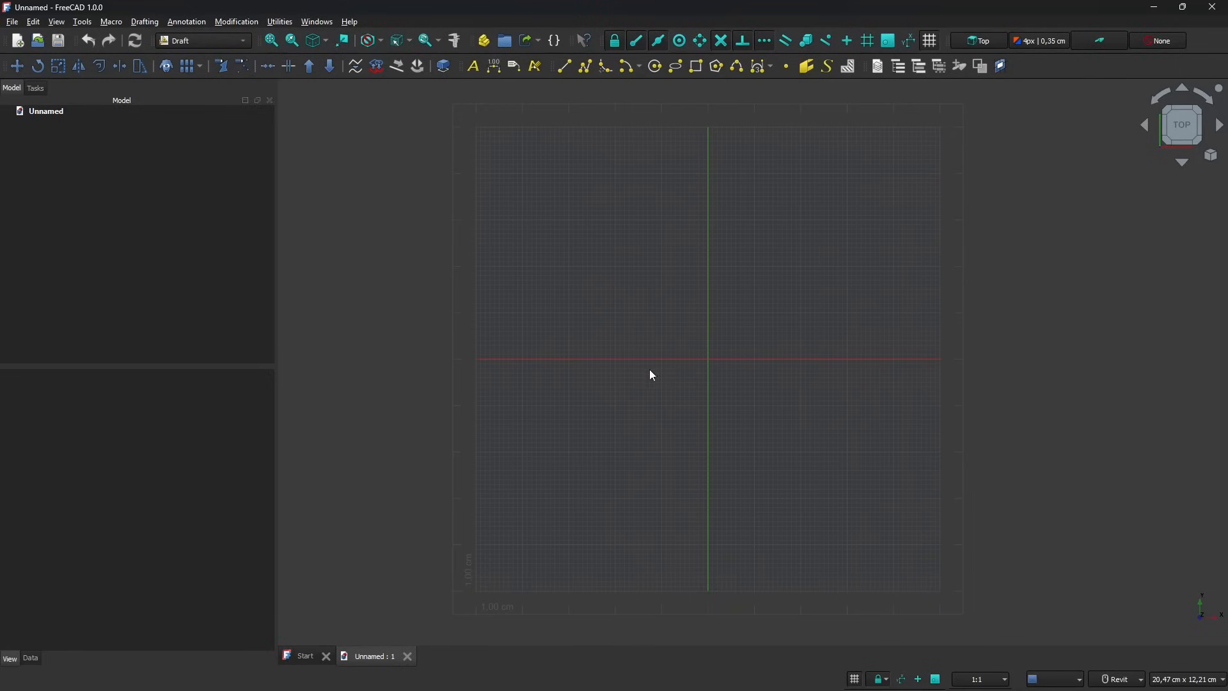
pyautogui.moveTo(664, 310)
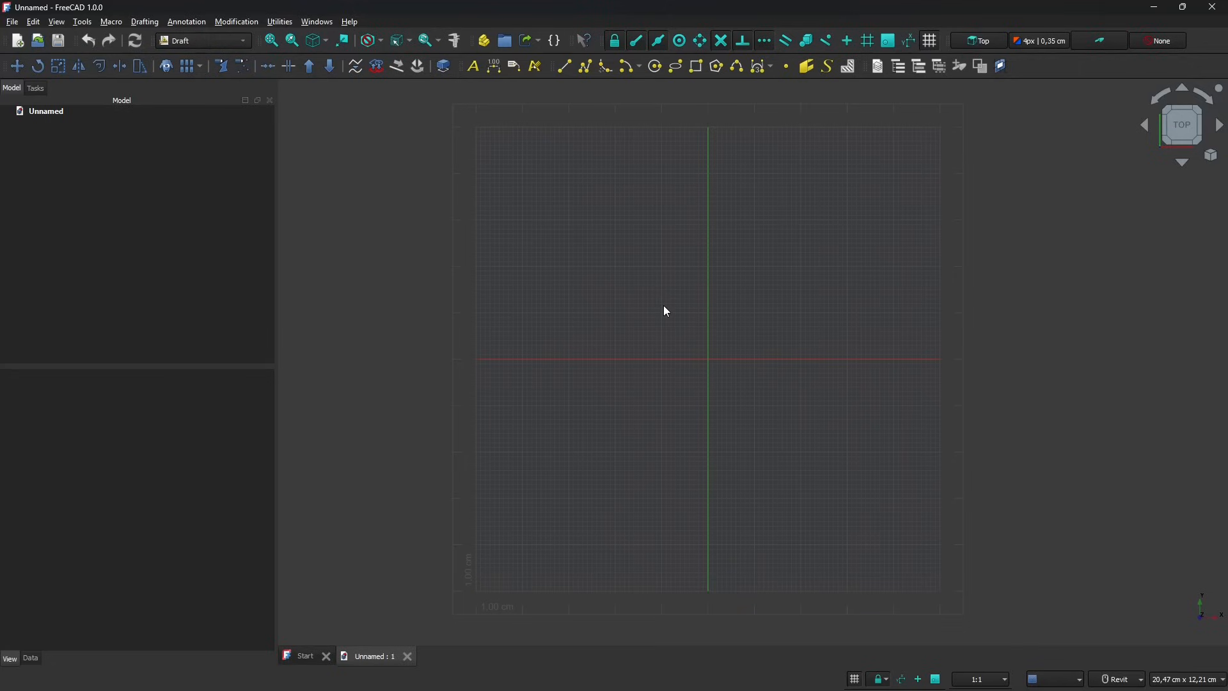
pyautogui.moveTo(632, 190)
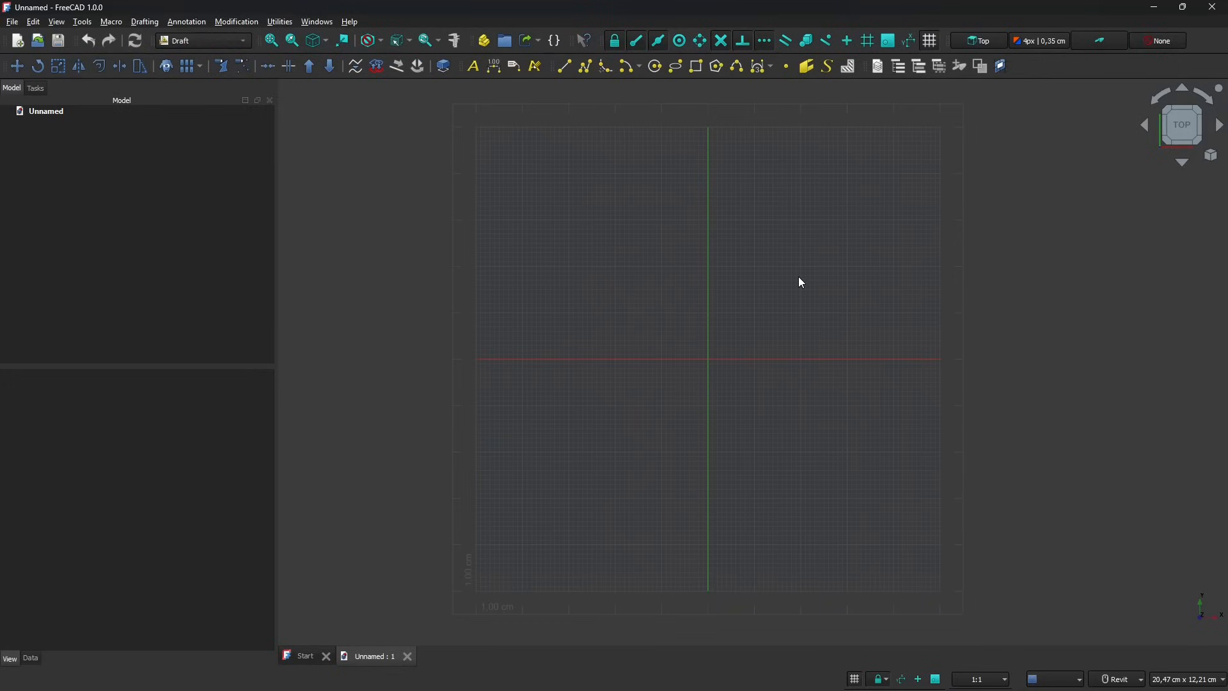
pyautogui.moveTo(698, 284)
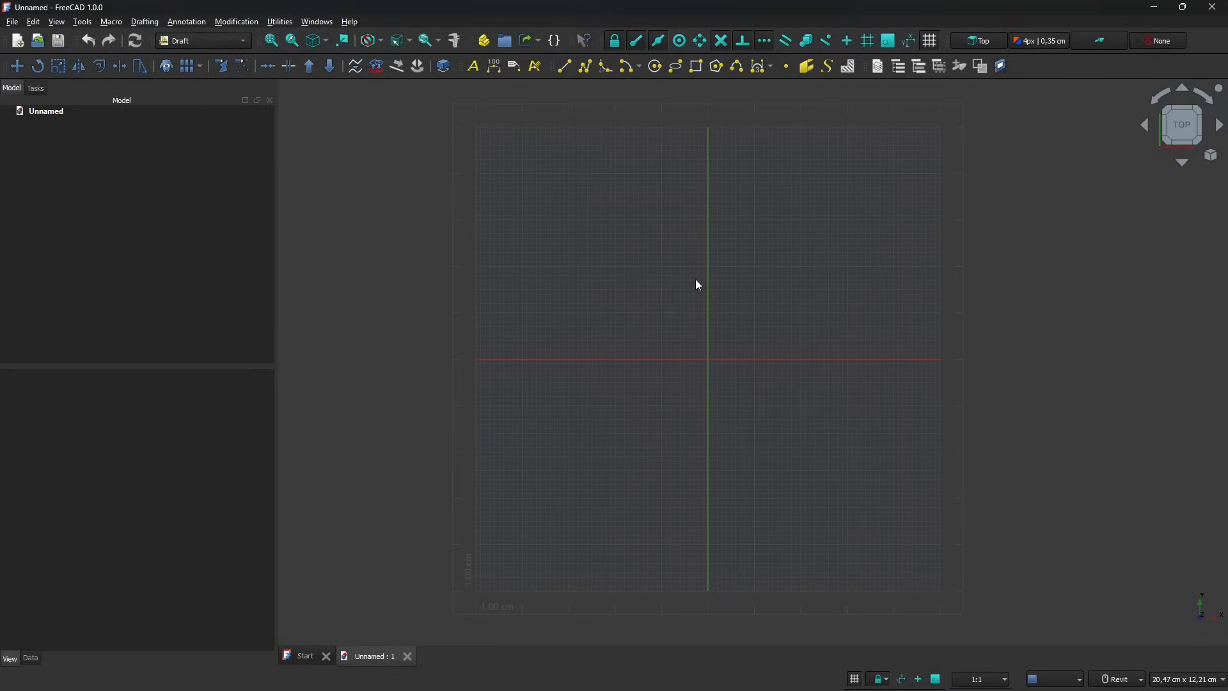
pyautogui.moveTo(698, 289)
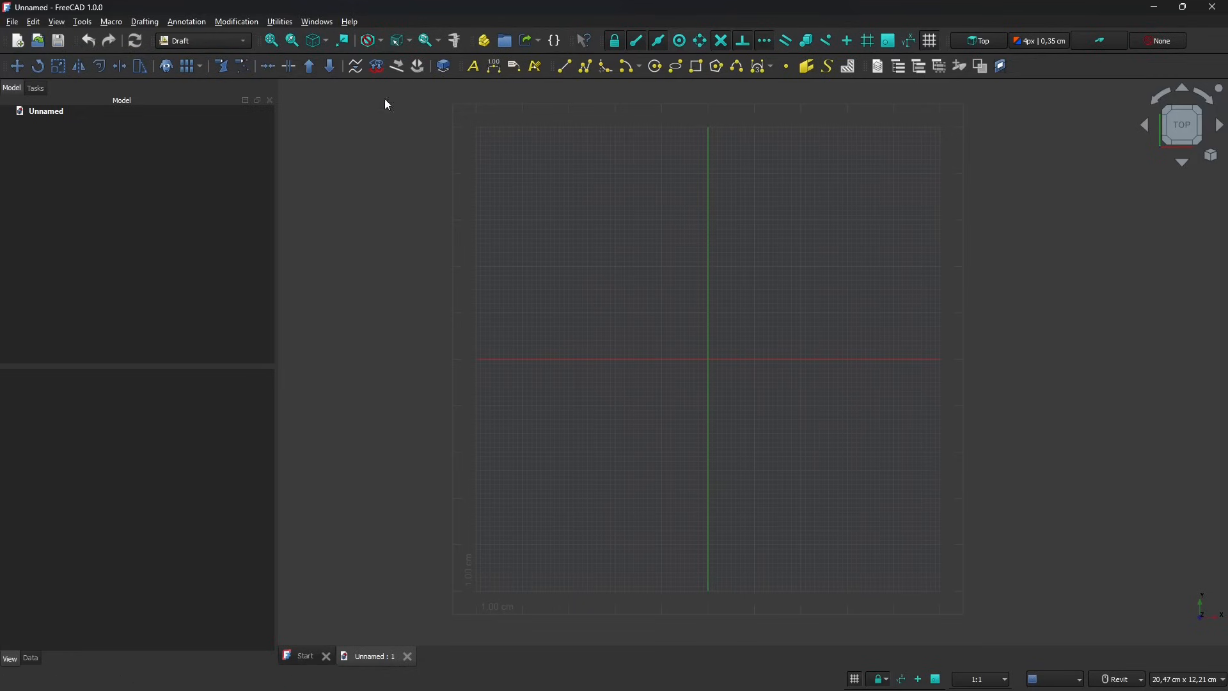
pyautogui.moveTo(461, 615)
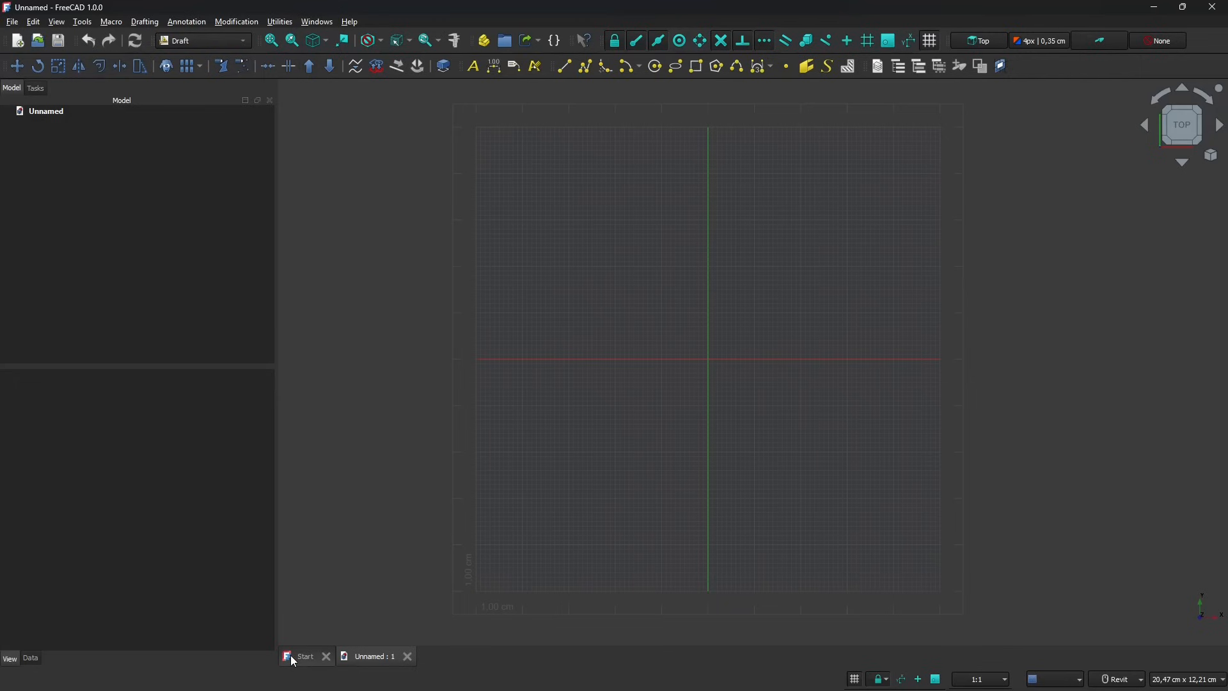
# - Close the empty Unnamed drawing and reopen the first-start setup
pyautogui.click(304, 656)
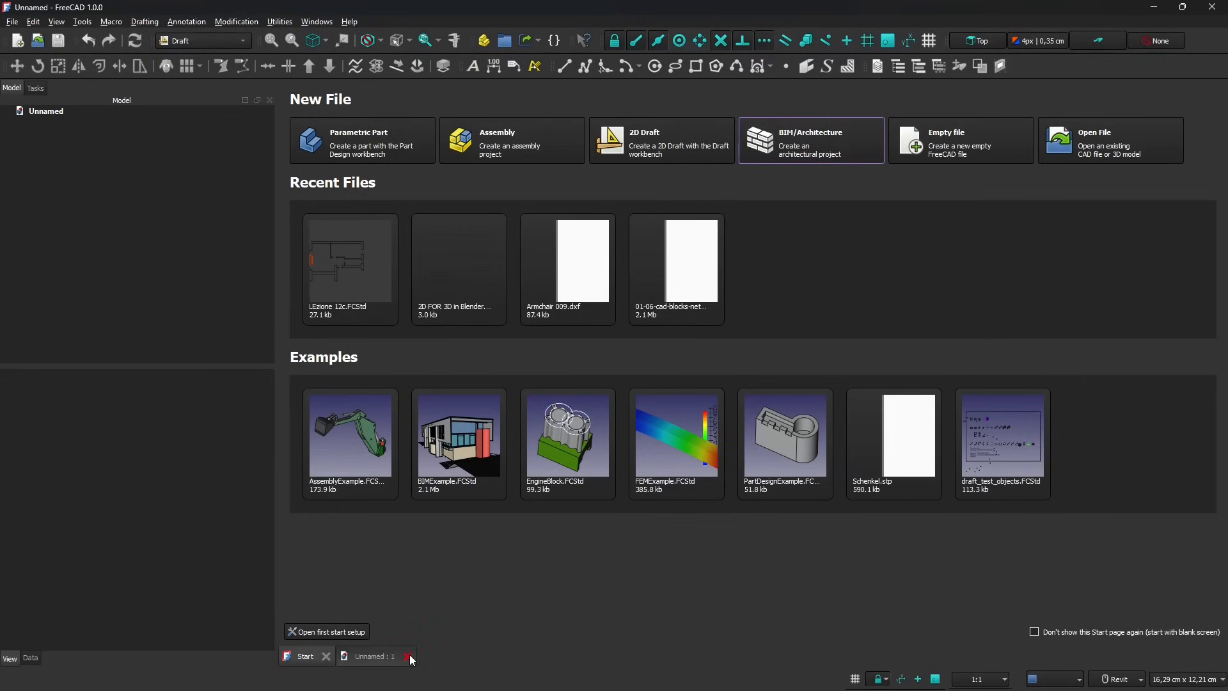
pyautogui.click(409, 657)
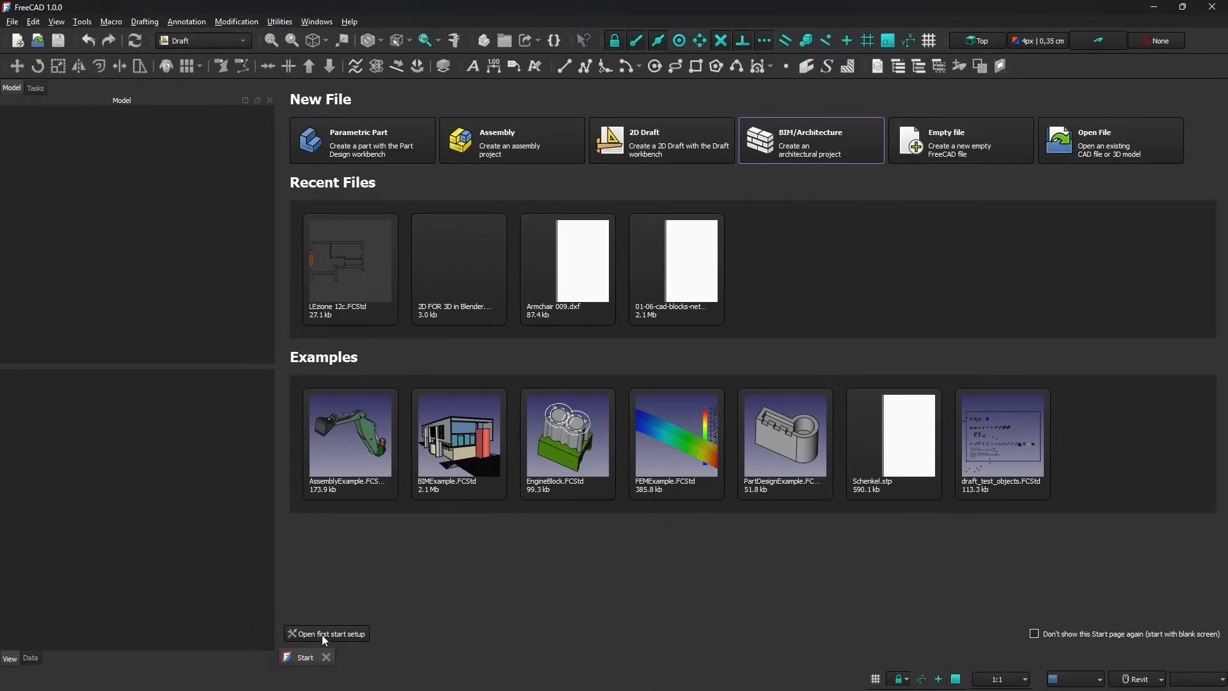
pyautogui.click(326, 634)
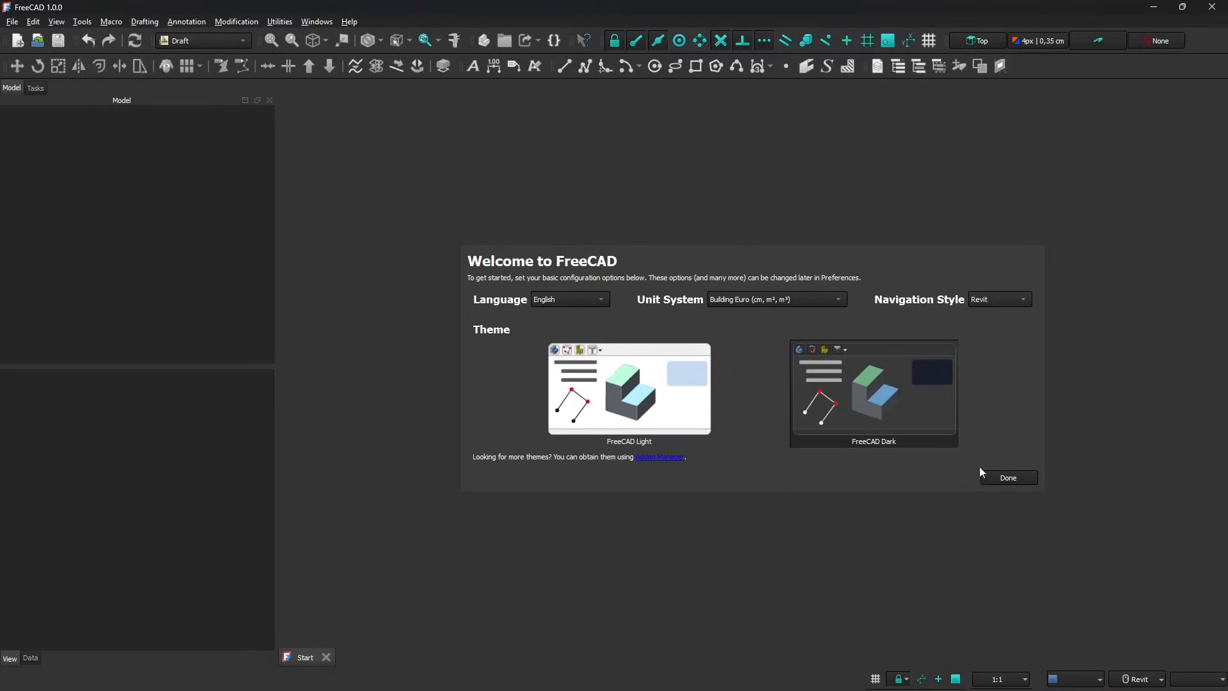
# - Keep Building Euro units and set the navigation style to Blender
pyautogui.click(776, 299)
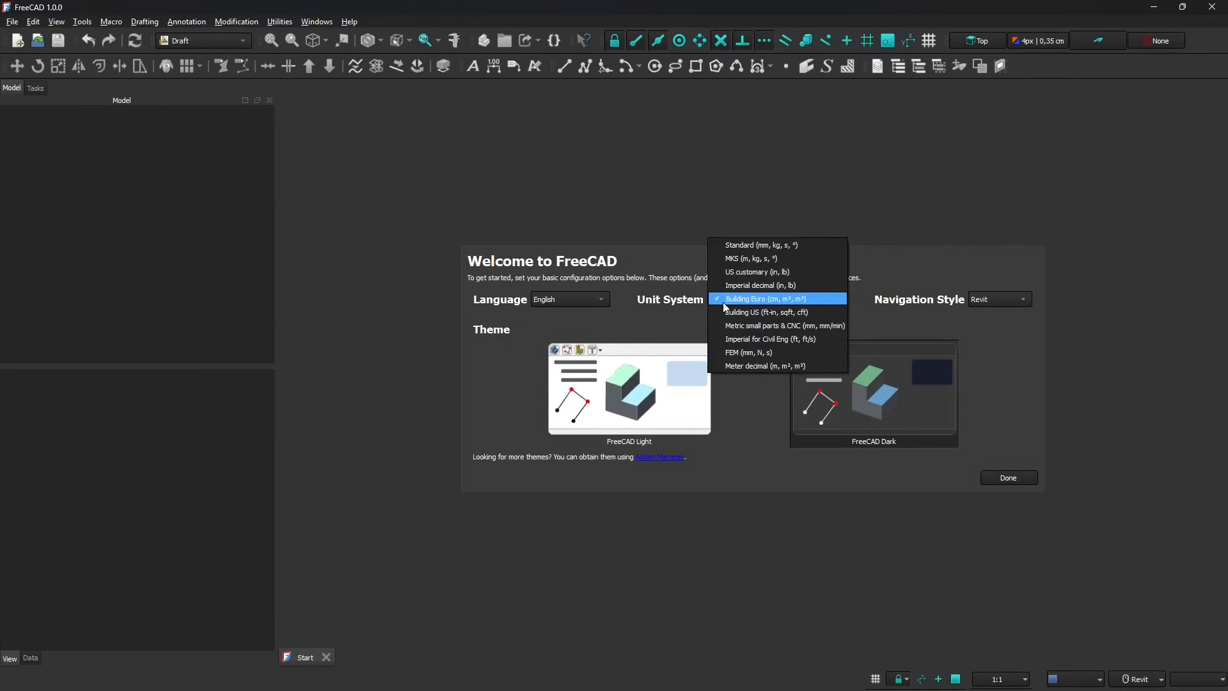
pyautogui.moveTo(766, 311)
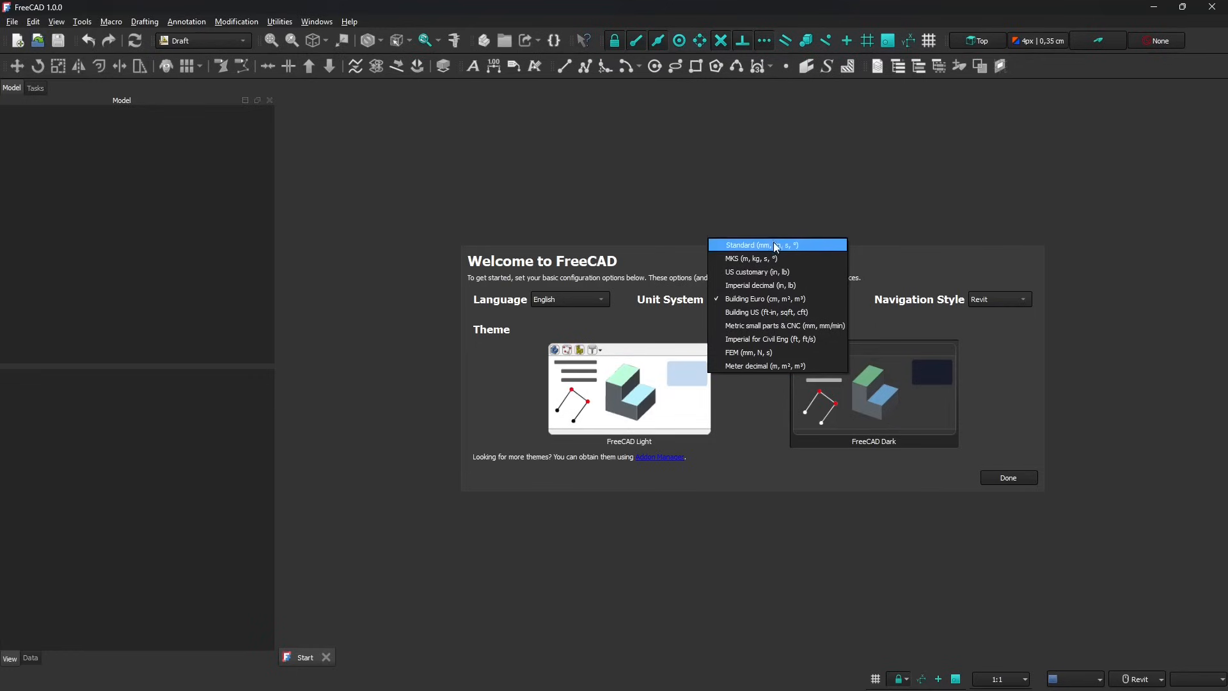
pyautogui.moveTo(765, 299)
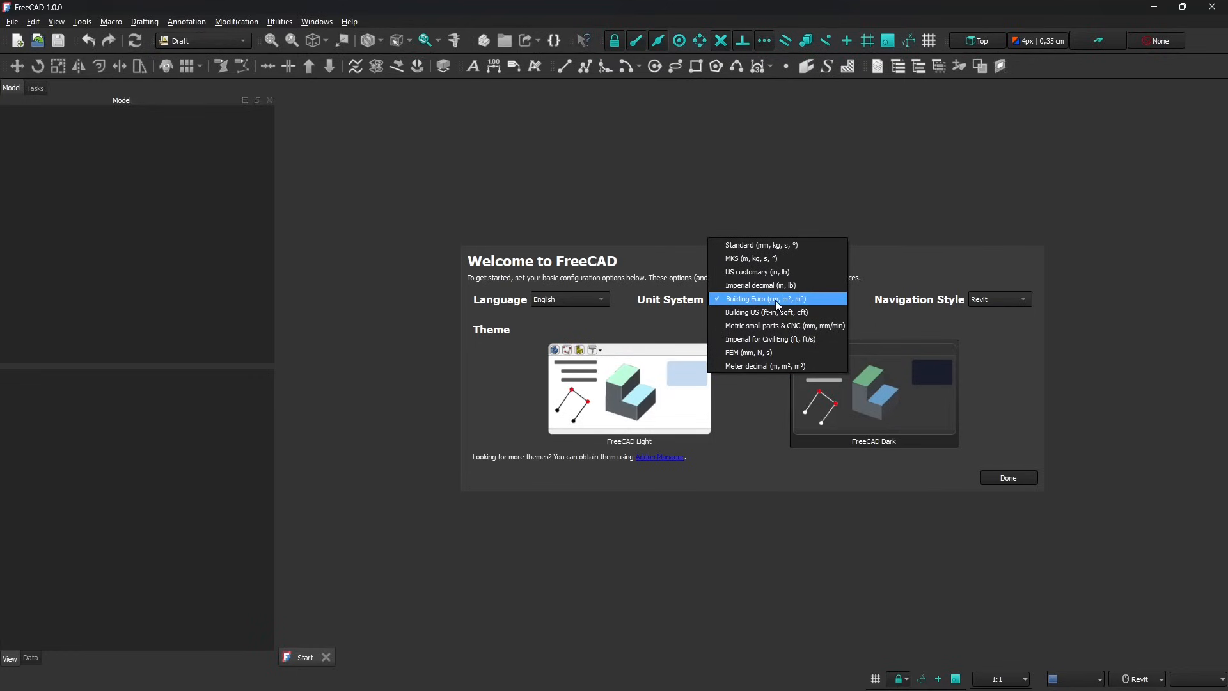
pyautogui.moveTo(758, 304)
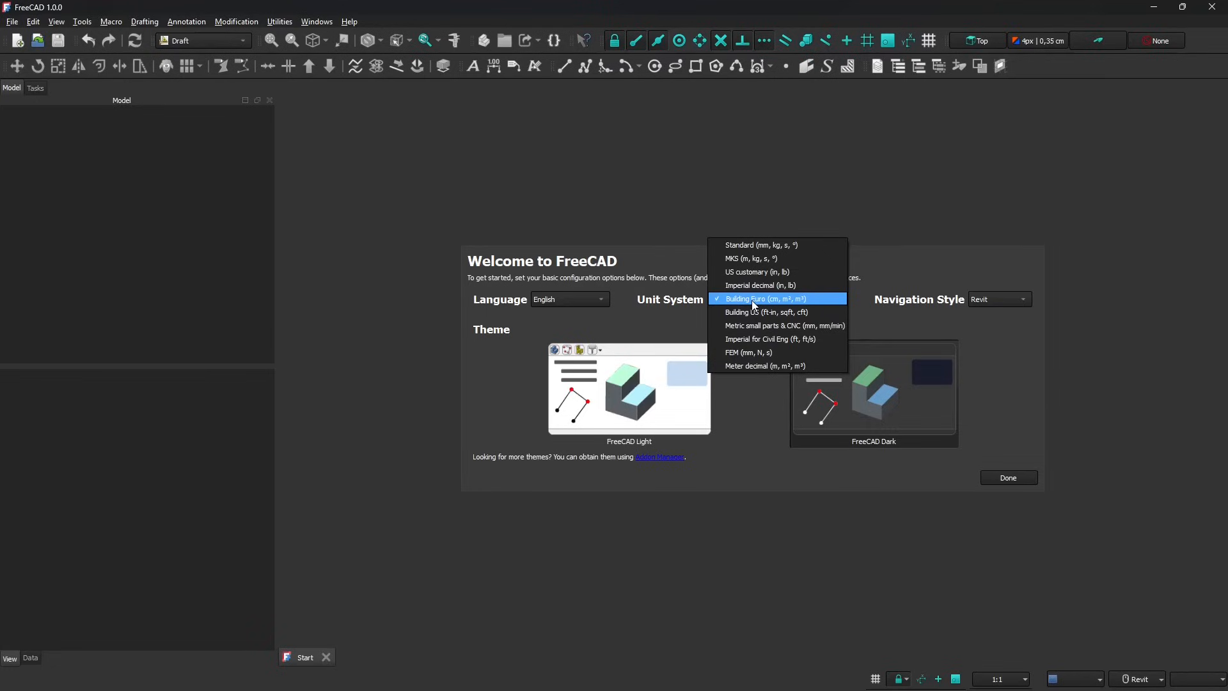
pyautogui.moveTo(767, 311)
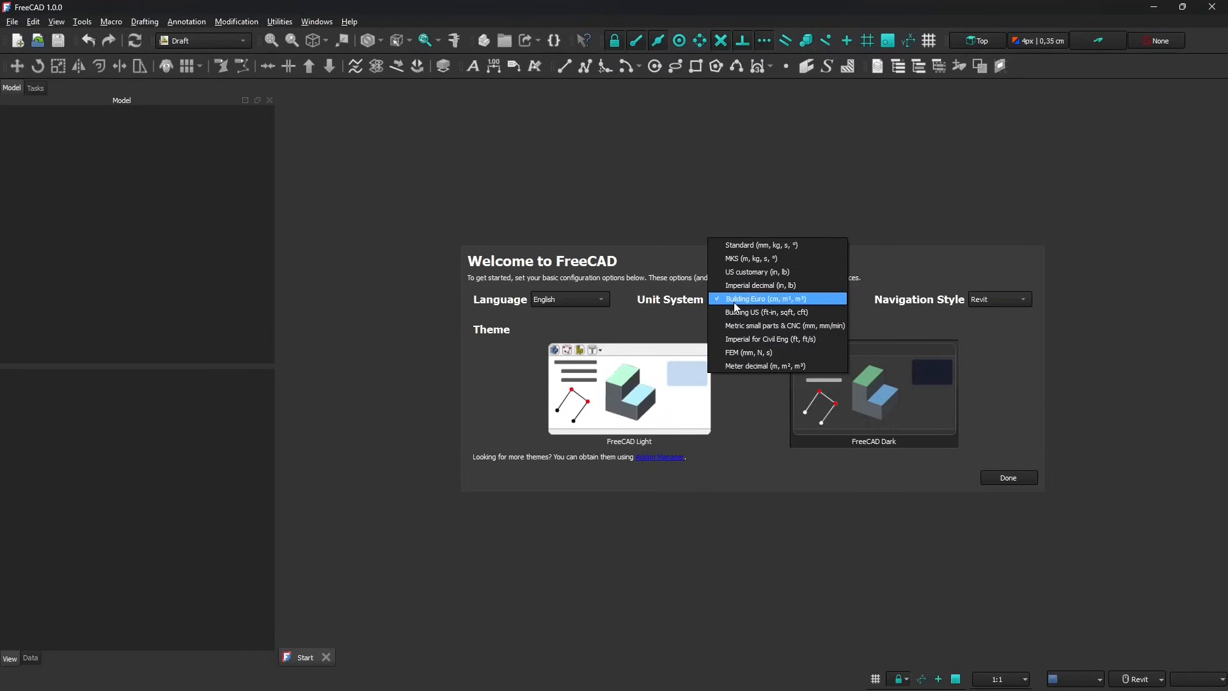
pyautogui.click(764, 299)
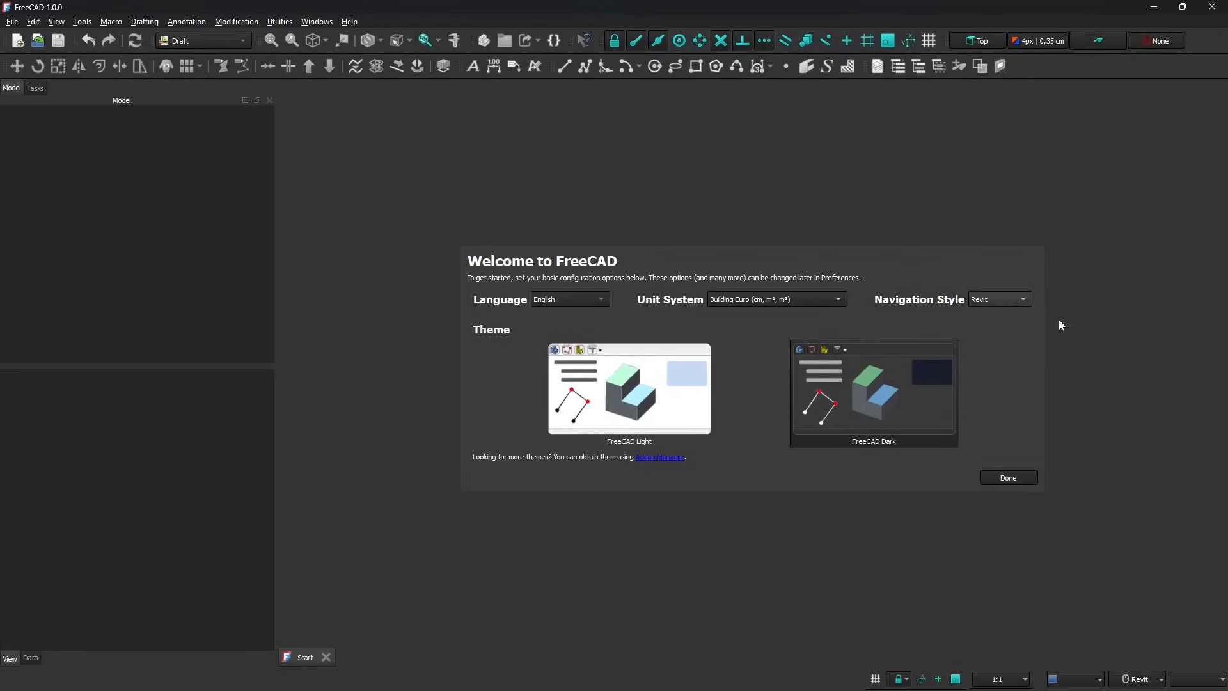
pyautogui.click(999, 298)
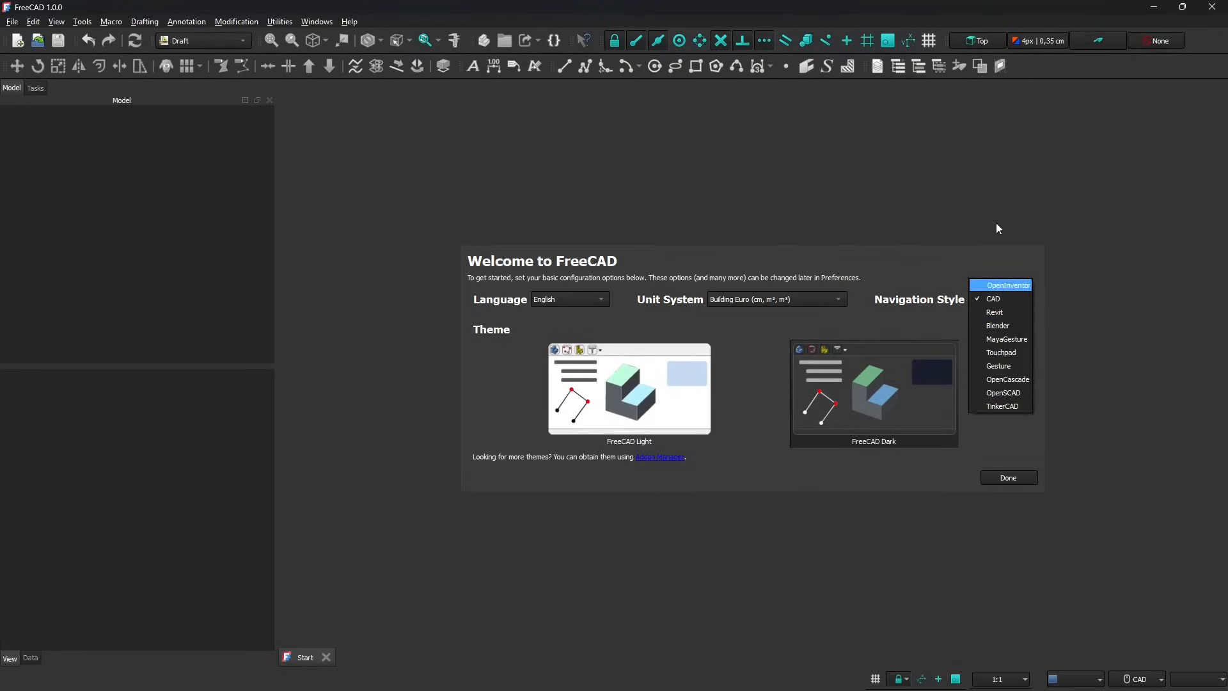
pyautogui.moveTo(1011, 311)
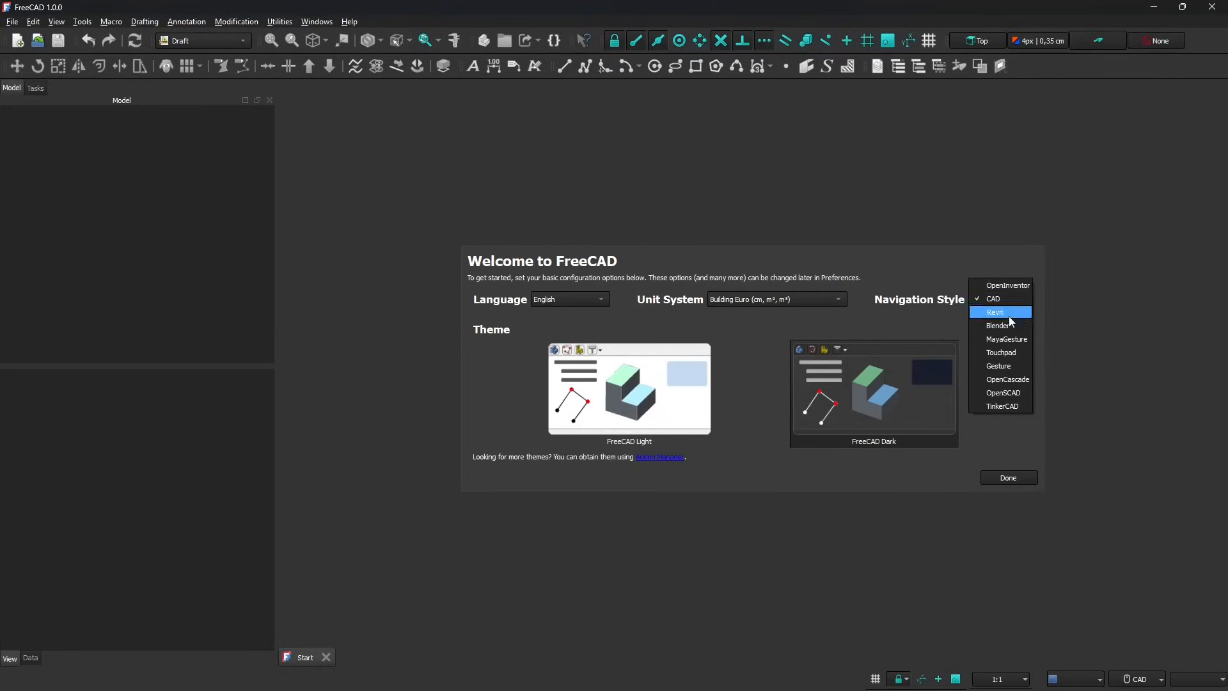
pyautogui.click(998, 326)
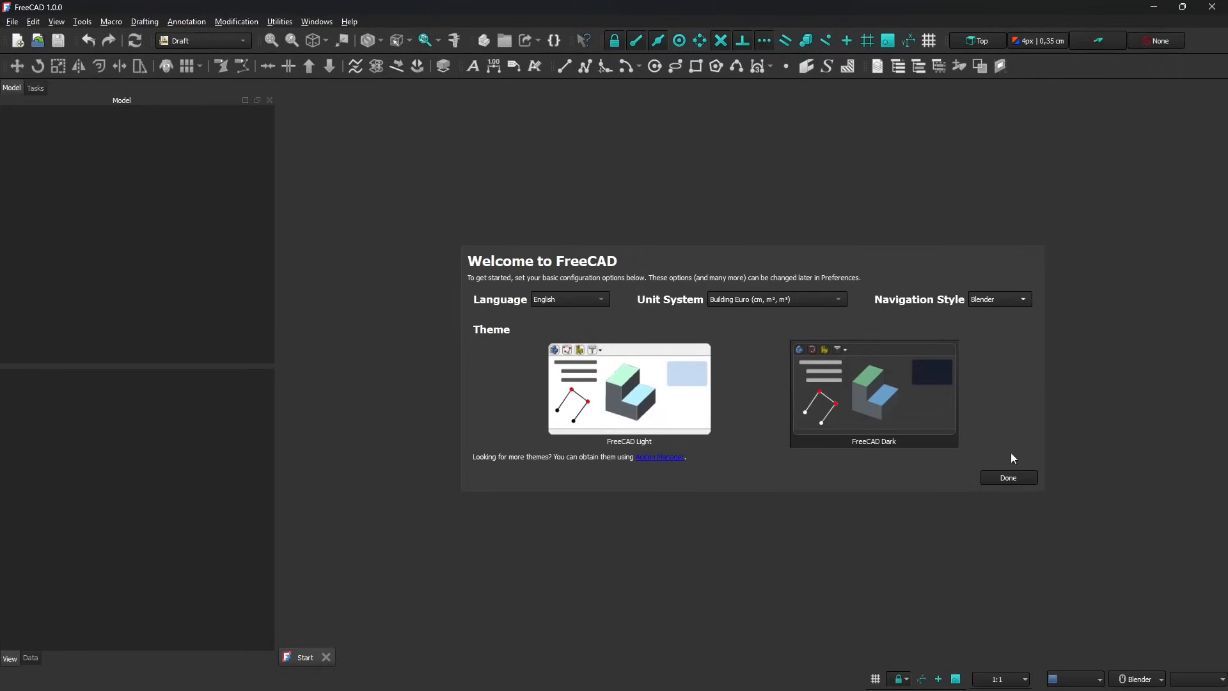
# - Finish the Welcome setup with Done and bring up the File menu
pyautogui.click(1008, 478)
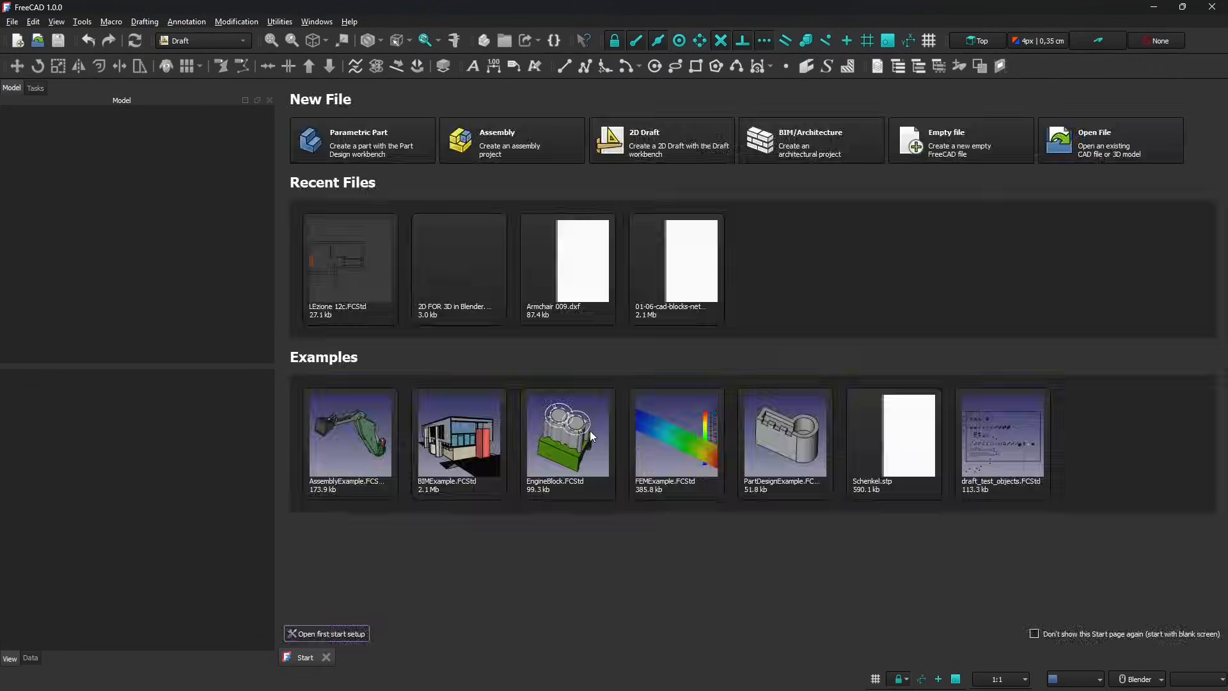
pyautogui.moveTo(676, 435)
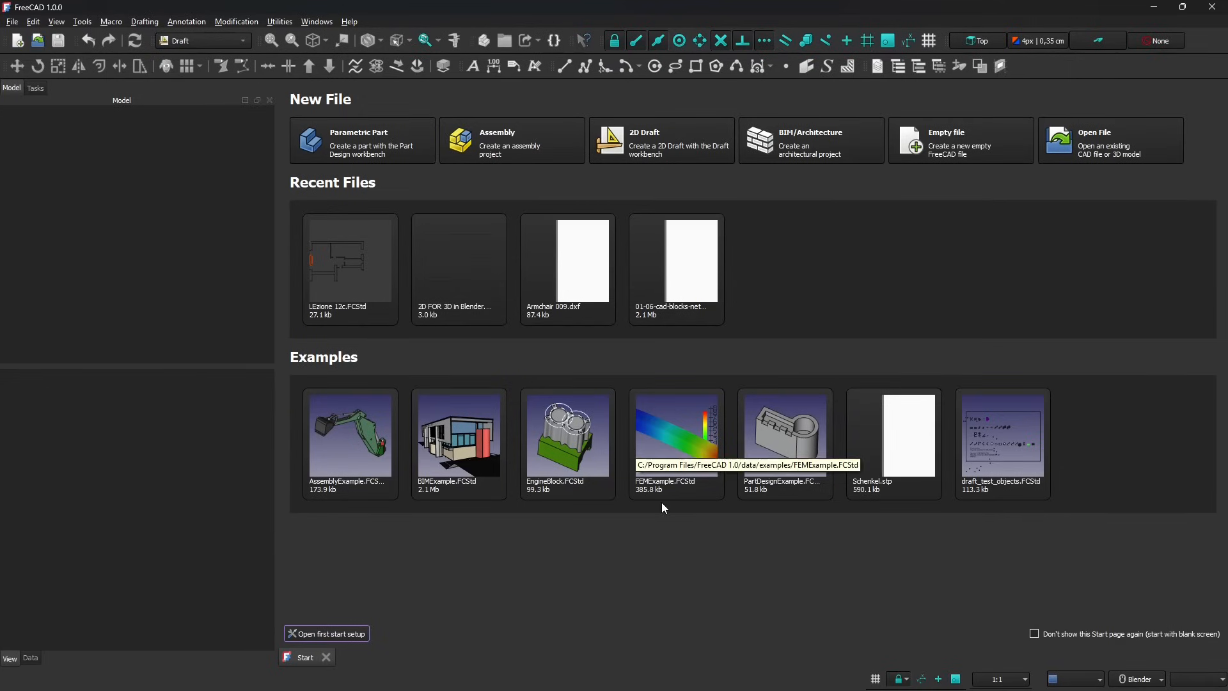
pyautogui.moveTo(518, 277)
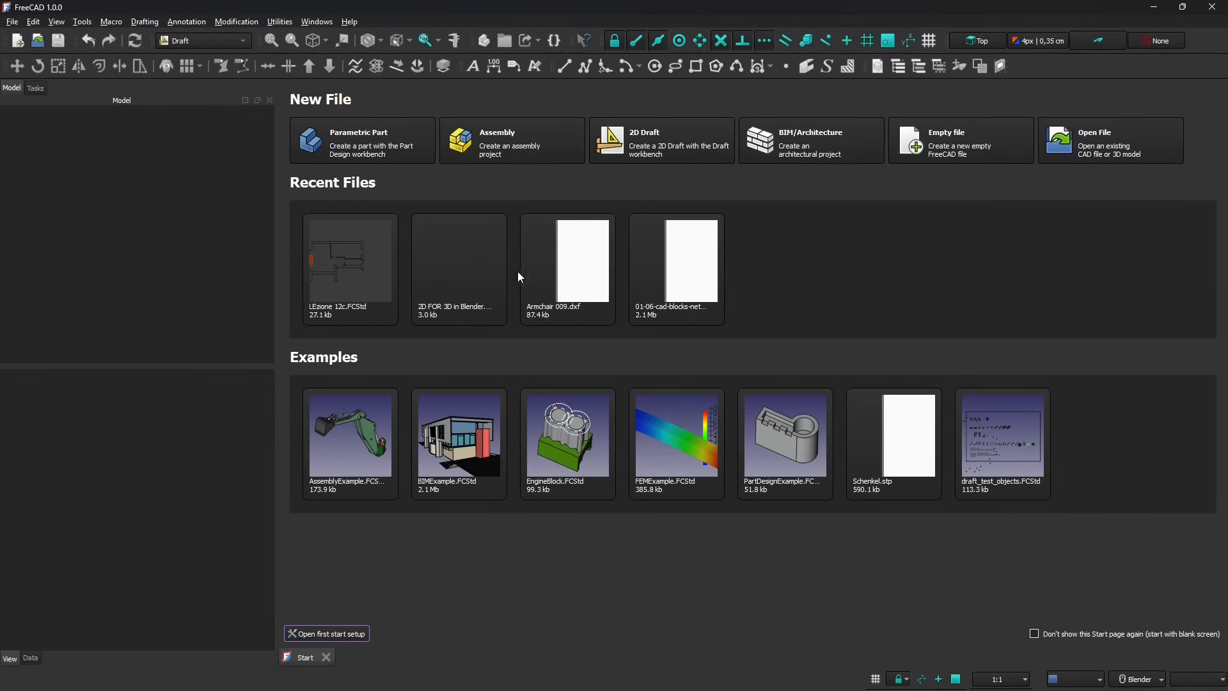
pyautogui.moveTo(681, 142)
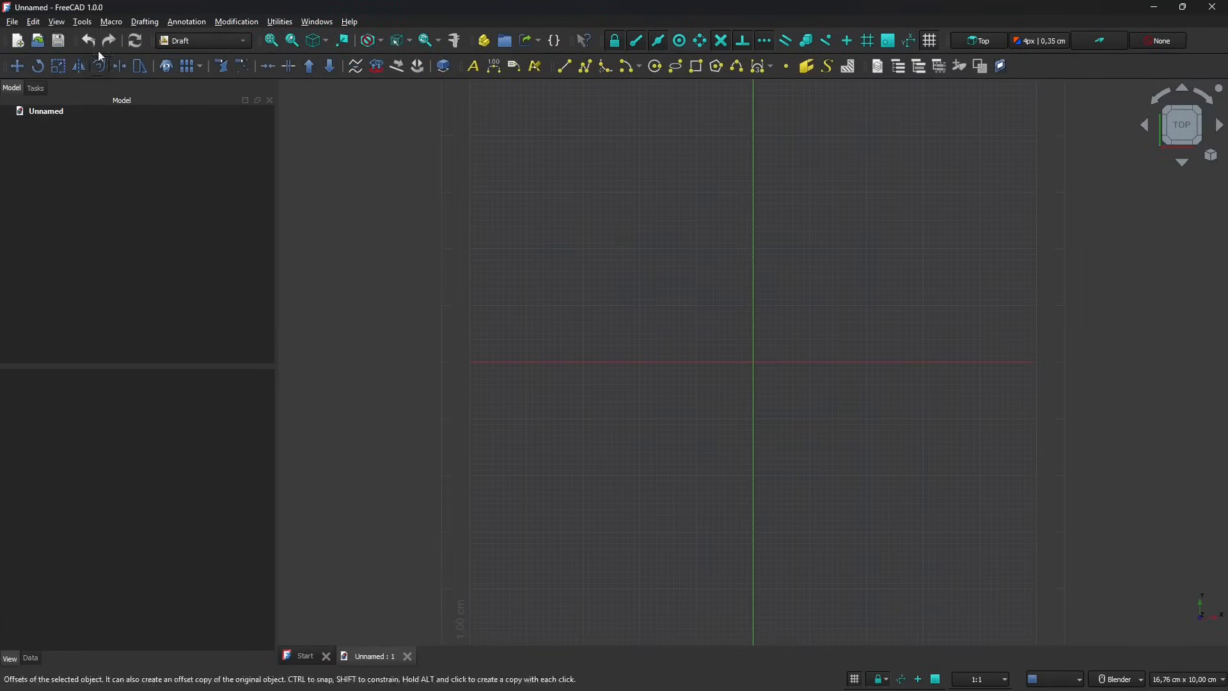
pyautogui.click(11, 21)
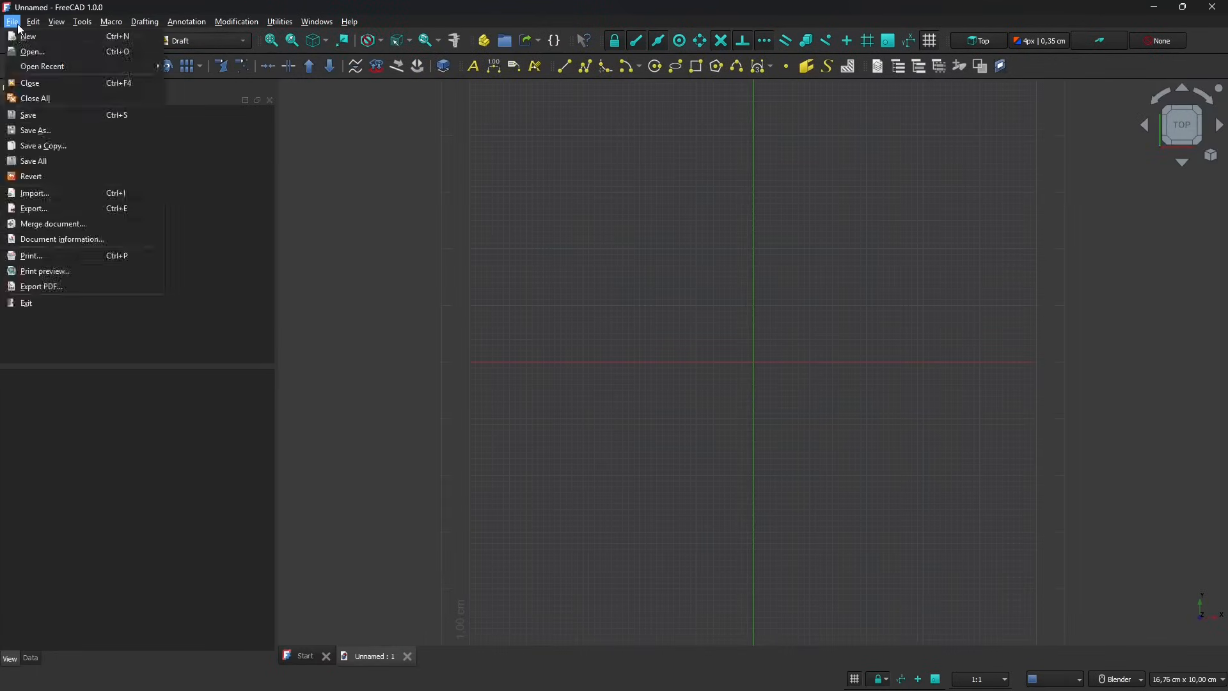
# - Start an import and browse into the LibreCAD export folder
pyautogui.click(34, 193)
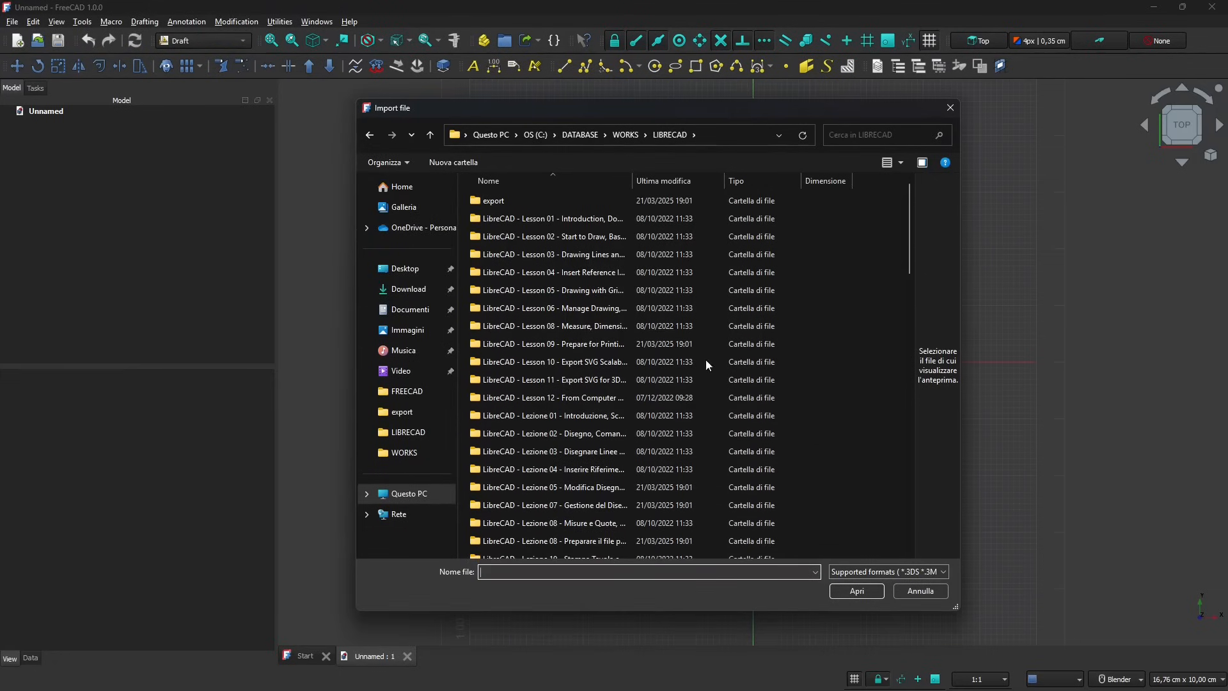
pyautogui.scroll(-3)
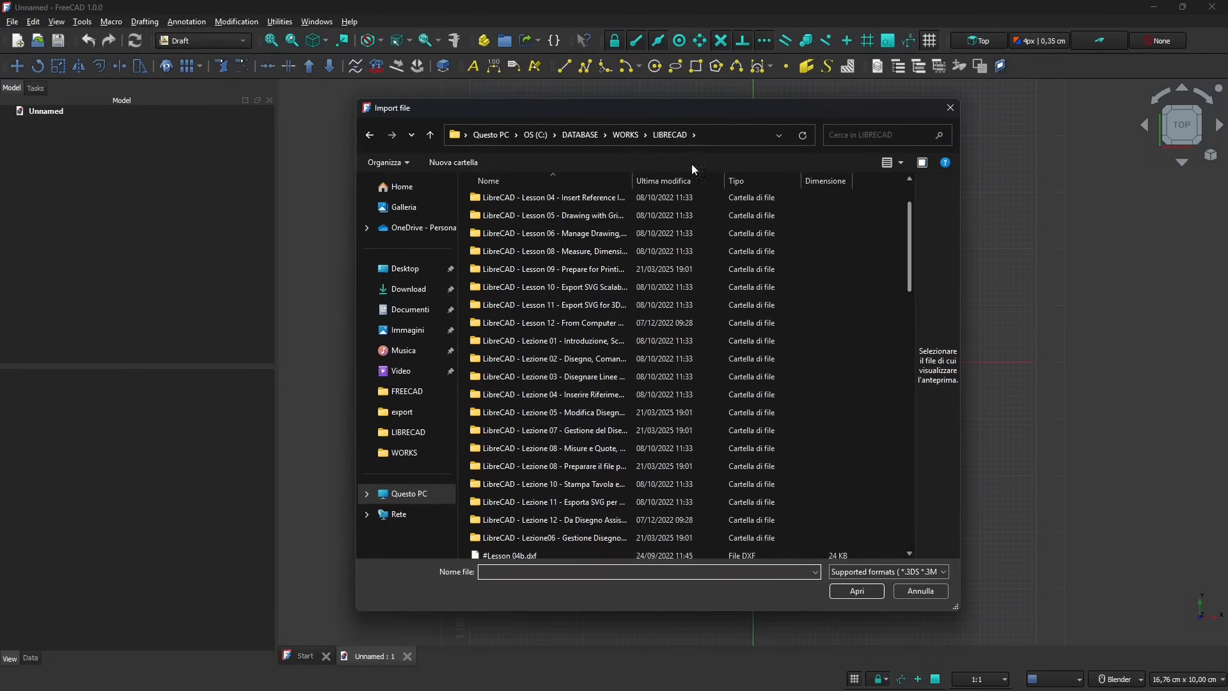
pyautogui.scroll(-3)
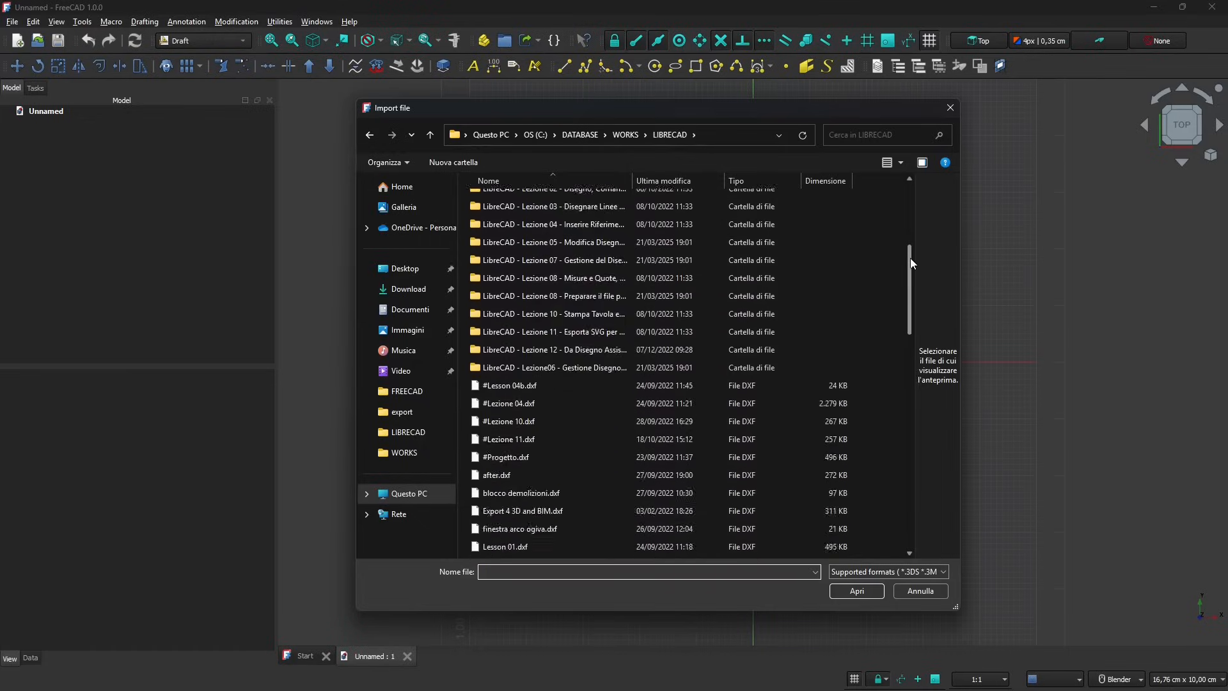
pyautogui.scroll(-3)
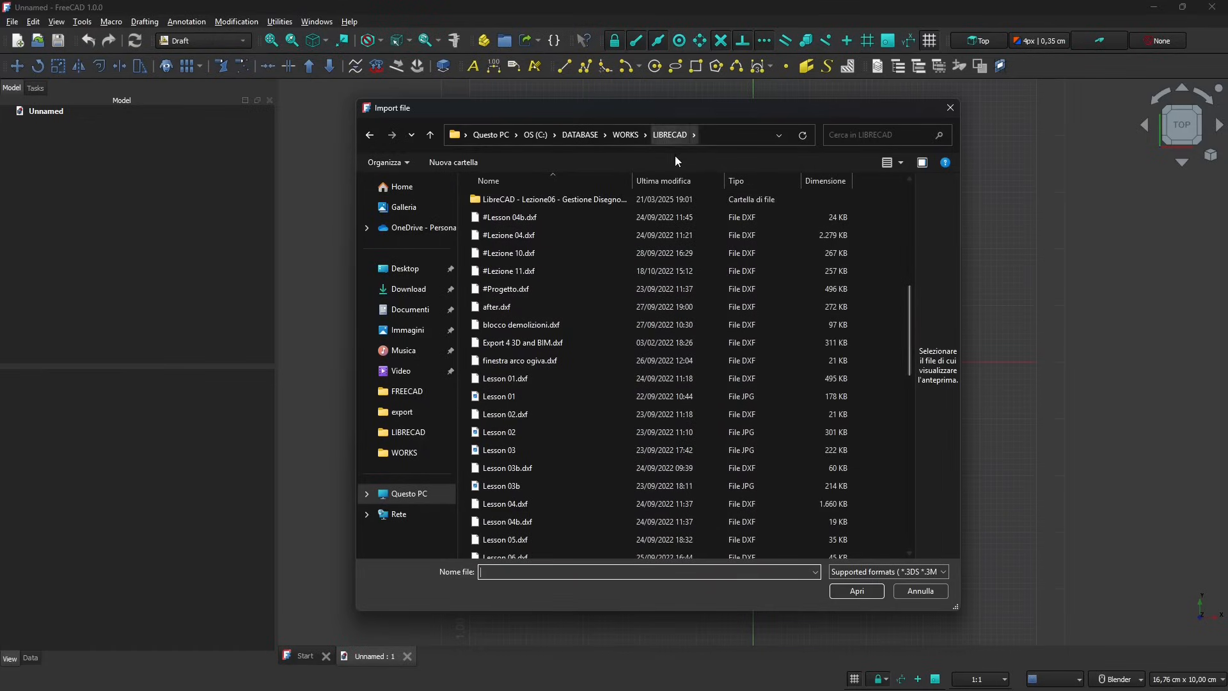
pyautogui.moveTo(685, 346)
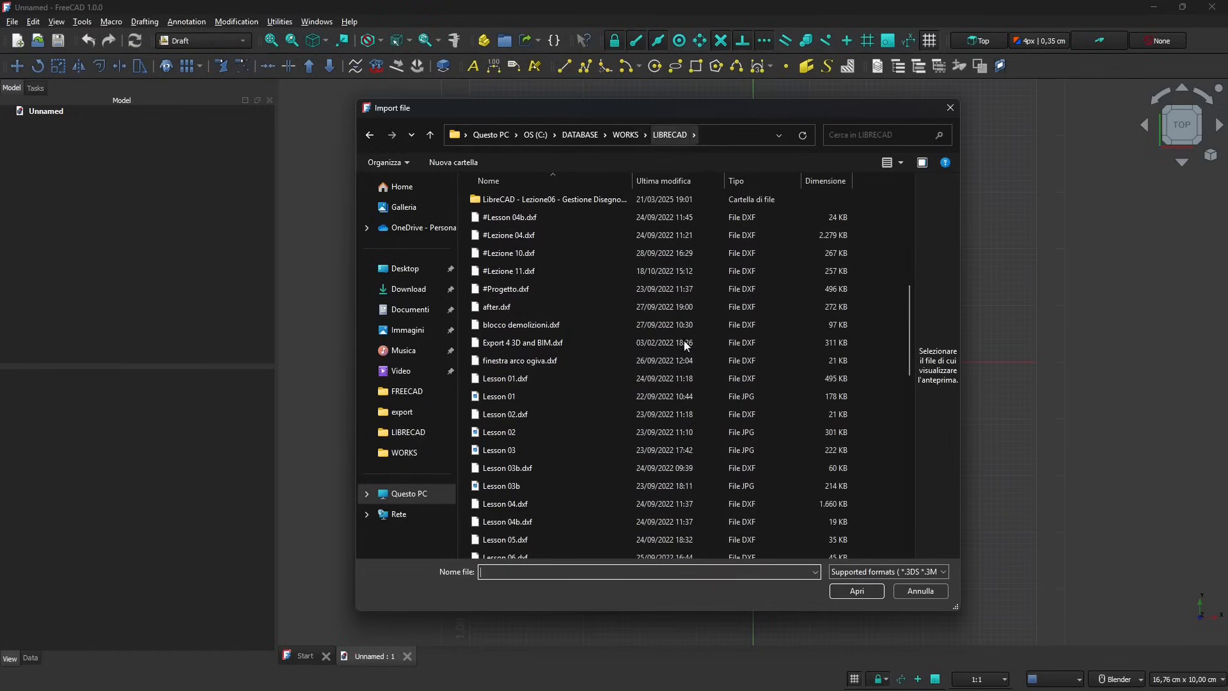
pyautogui.click(510, 235)
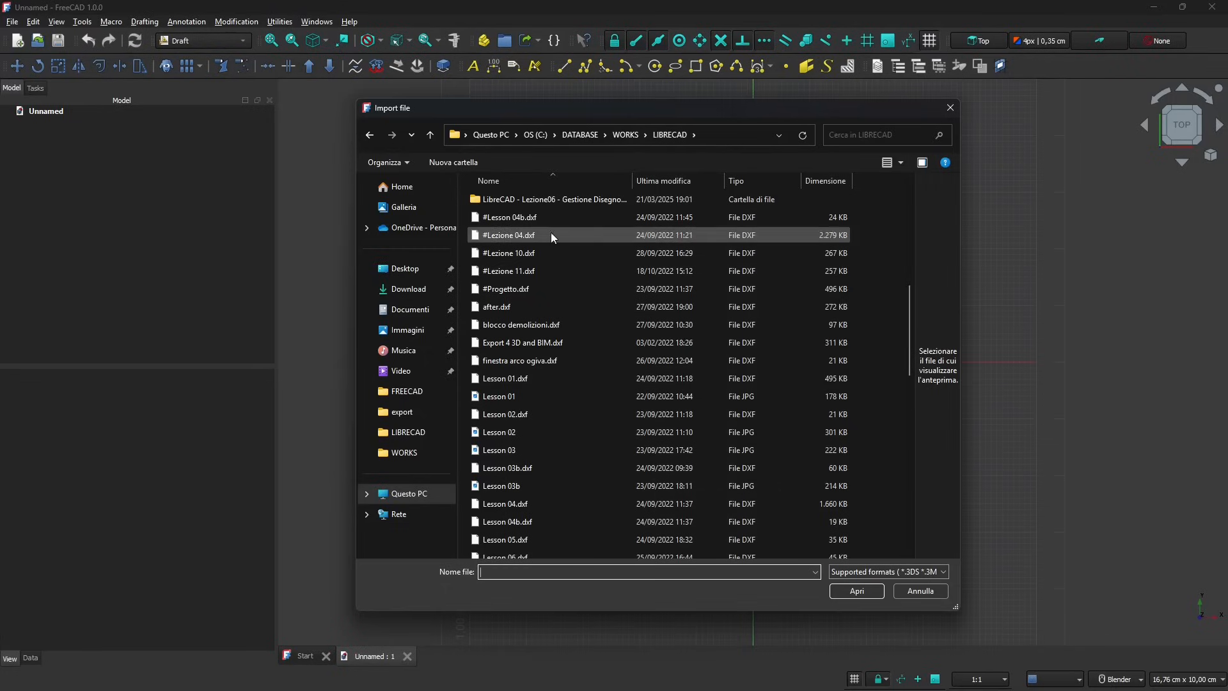
pyautogui.click(533, 217)
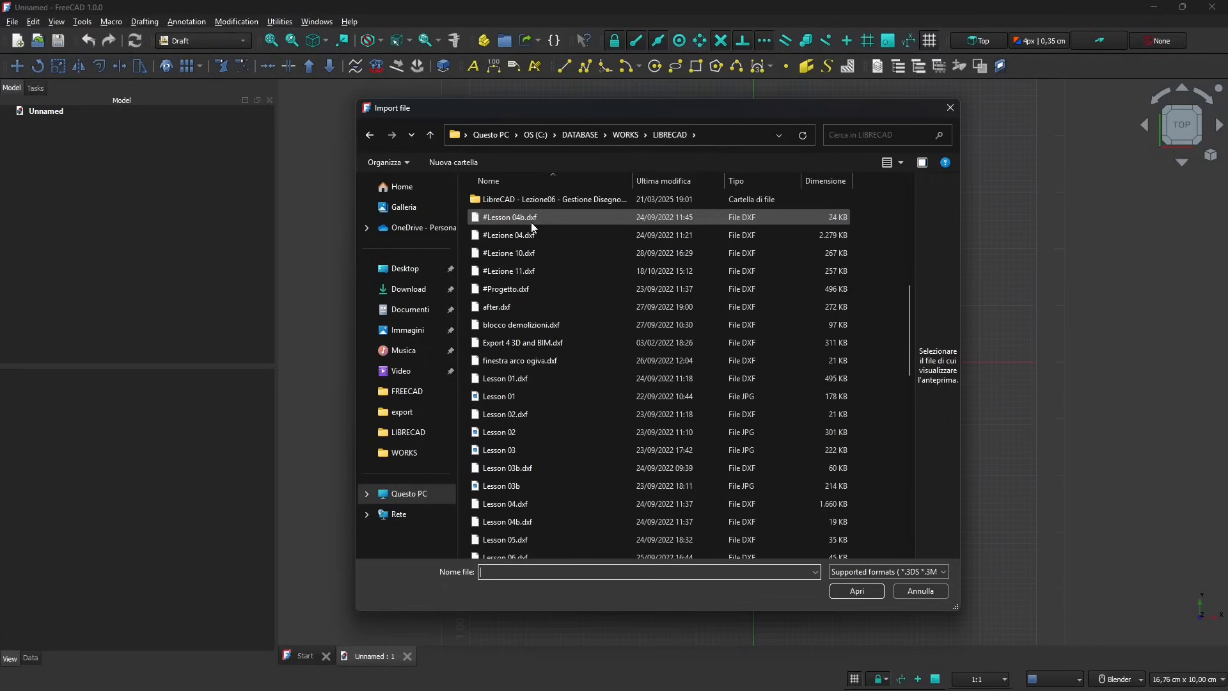
pyautogui.moveTo(532, 222)
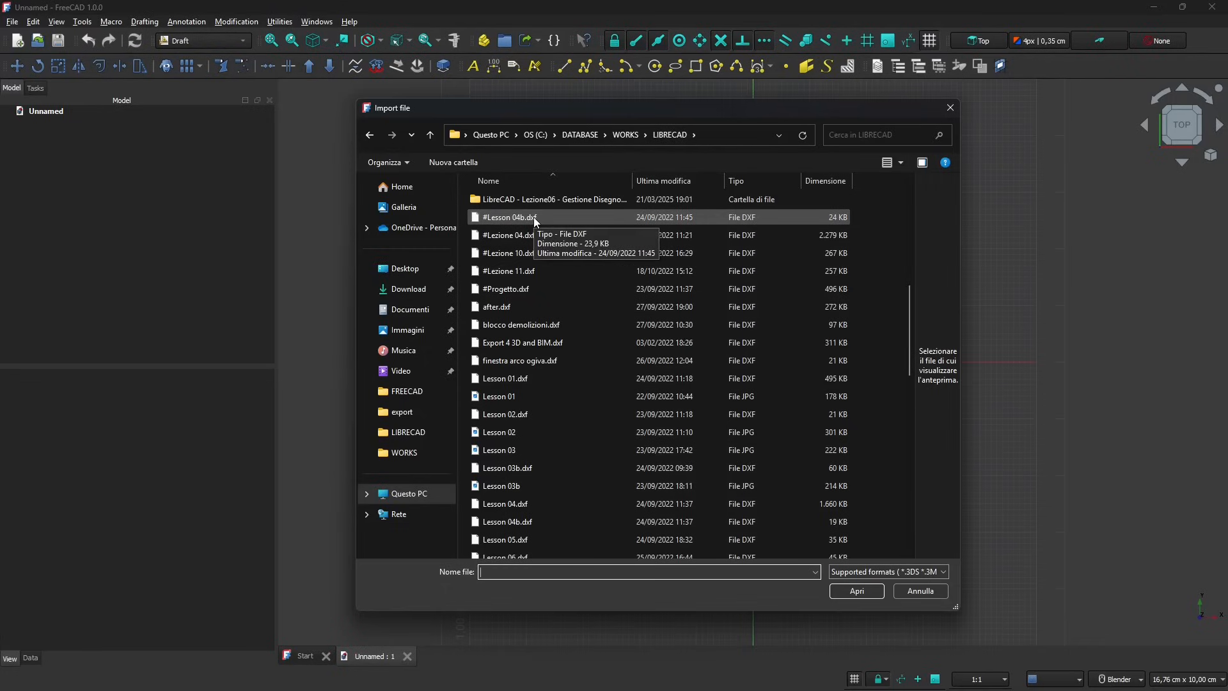
pyautogui.moveTo(538, 226)
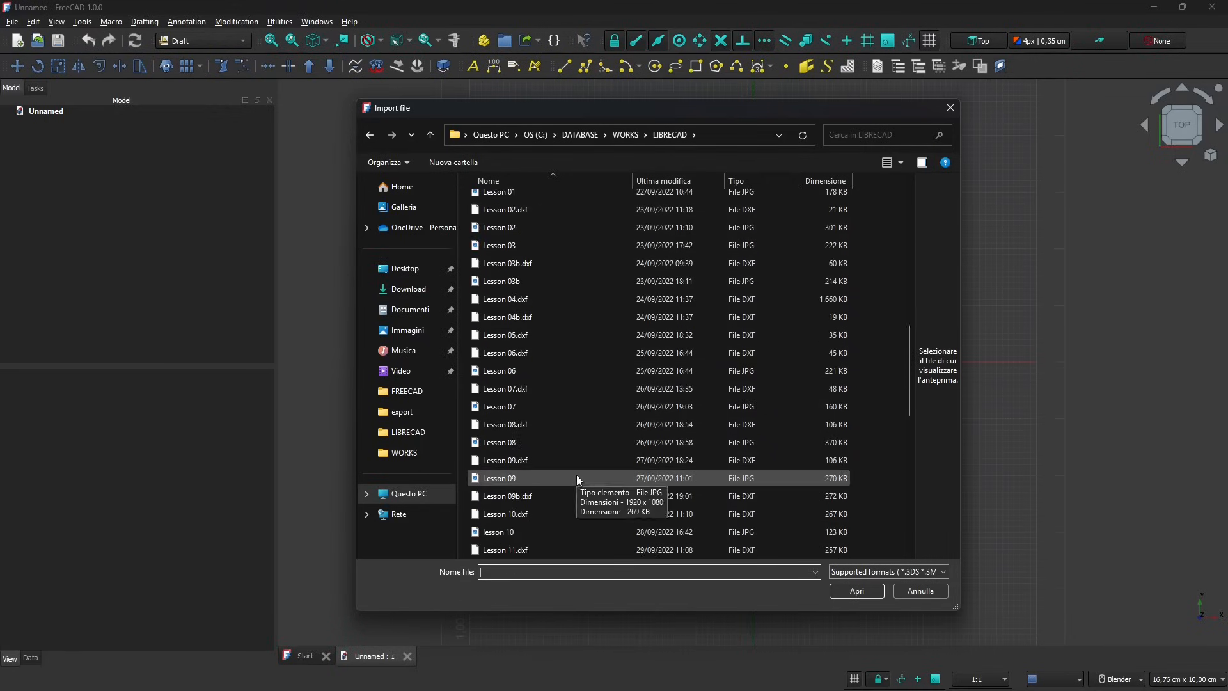
pyautogui.scroll(-3)
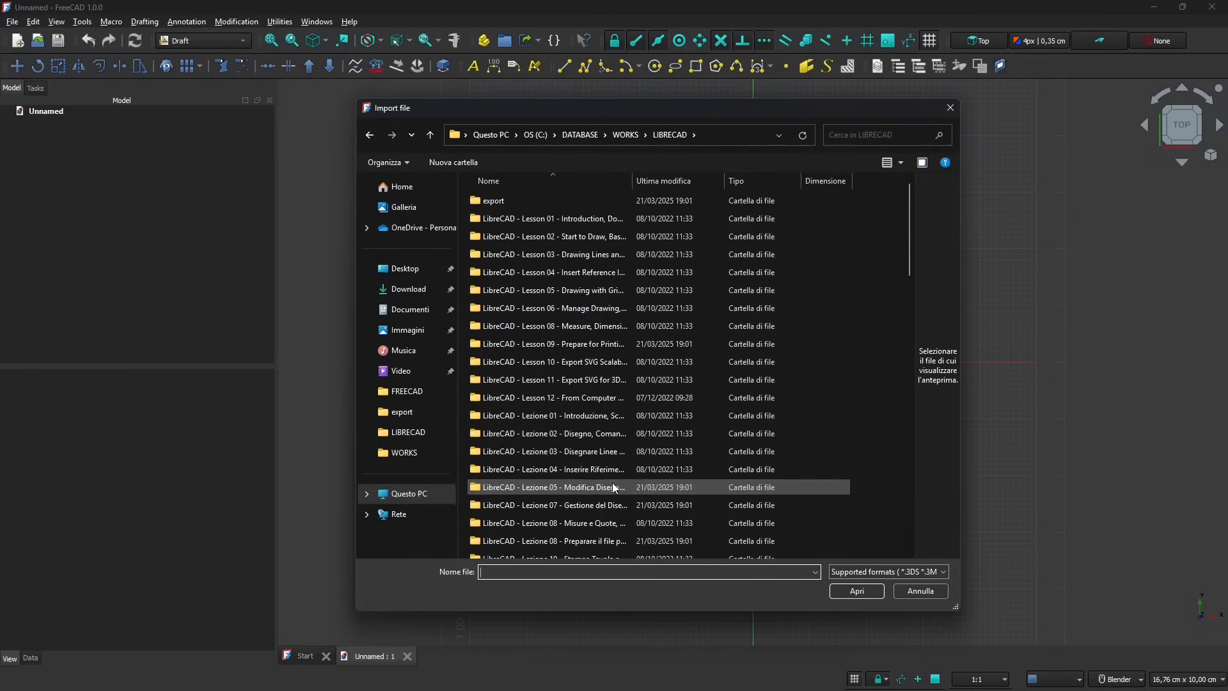
pyautogui.doubleClick(493, 200)
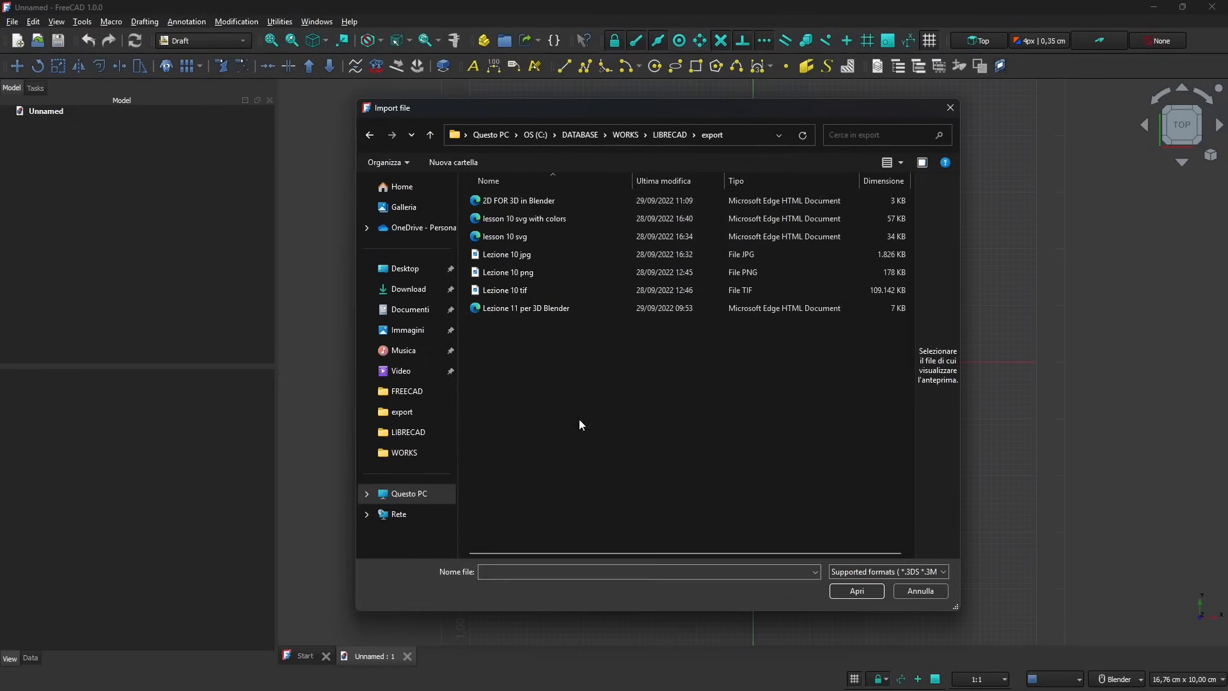
pyautogui.moveTo(654, 168)
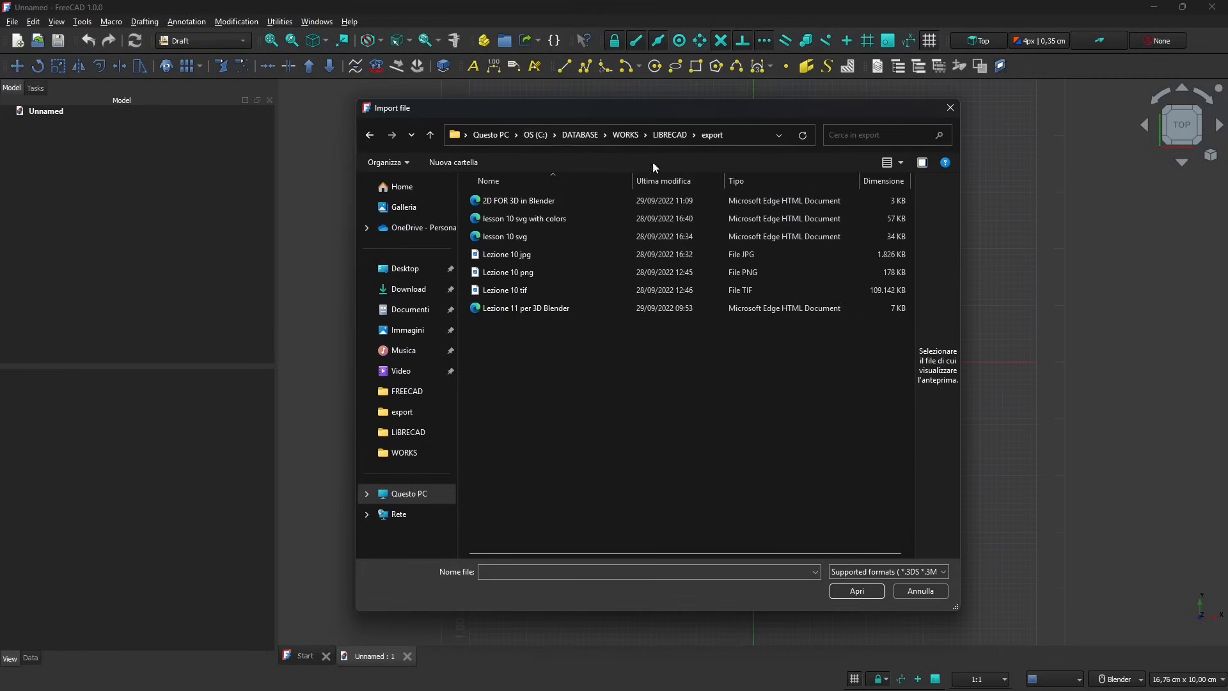
# - Preview the Lezione 10 files and select the plain 'lesson 10 svg'
pyautogui.click(507, 272)
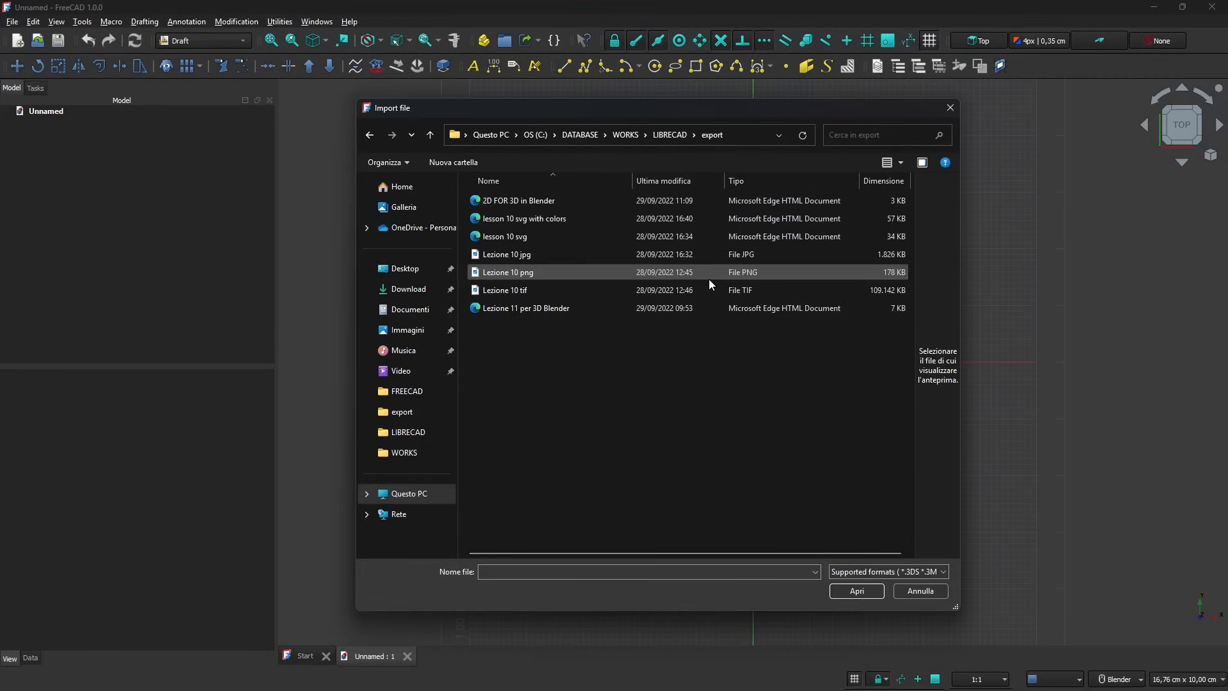
pyautogui.moveTo(709, 282)
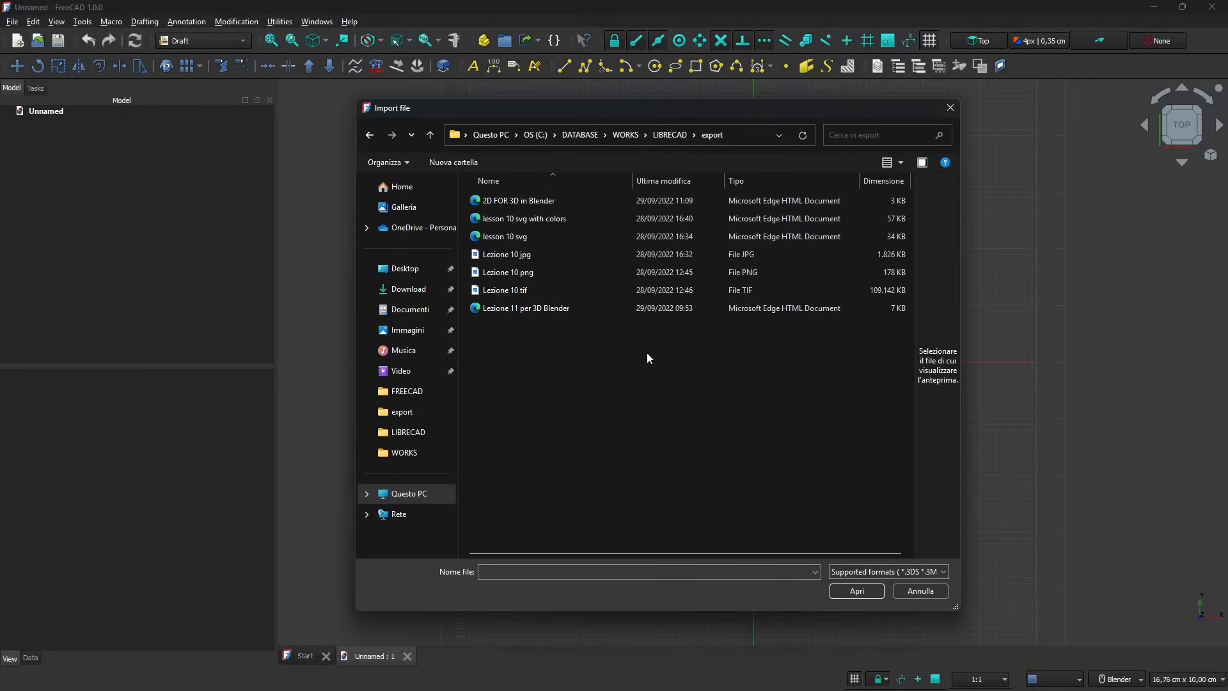
pyautogui.moveTo(644, 368)
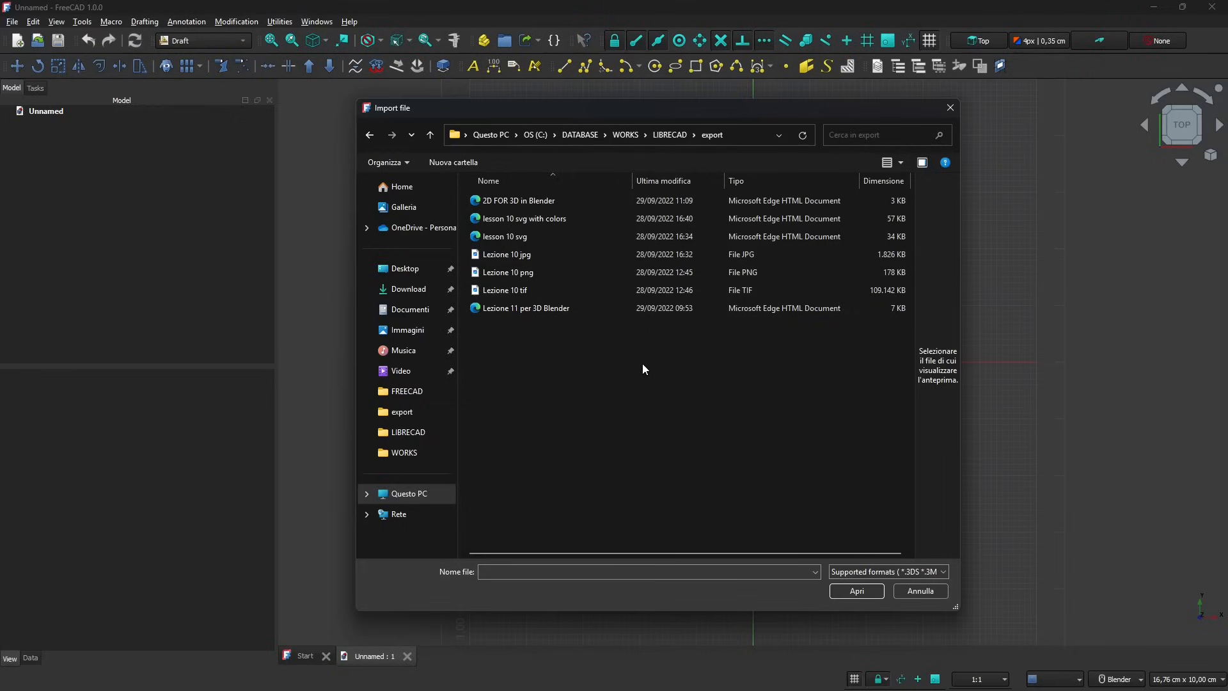
pyautogui.moveTo(653, 366)
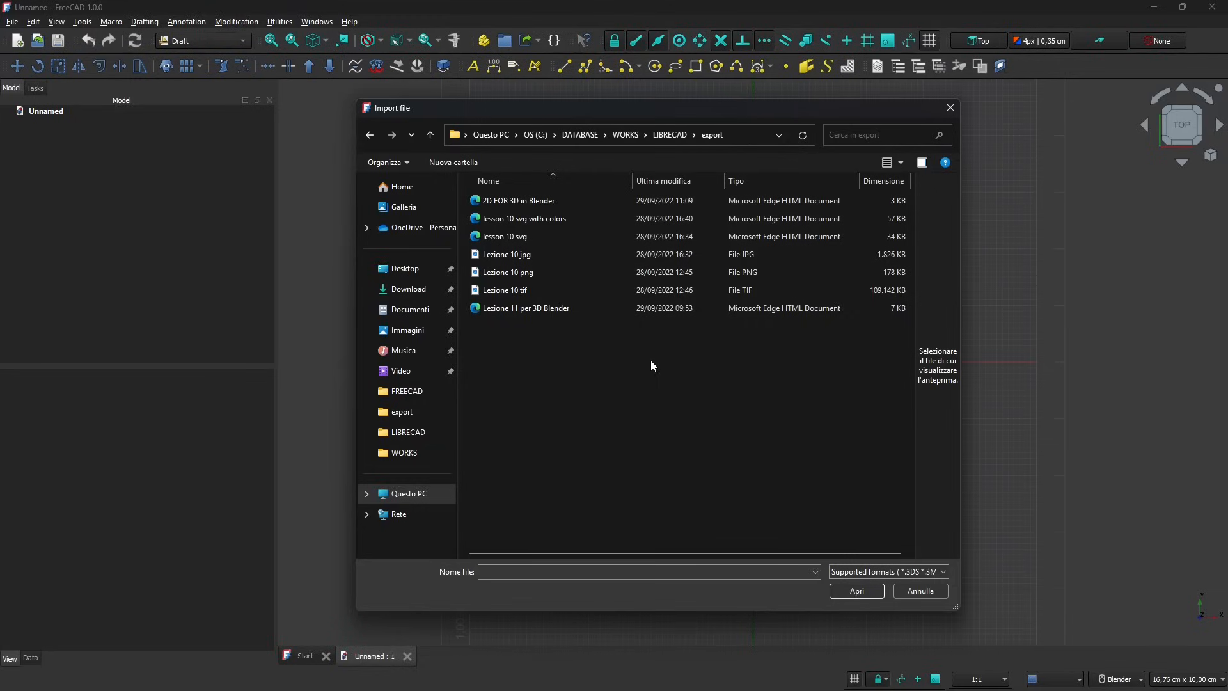
pyautogui.moveTo(613, 362)
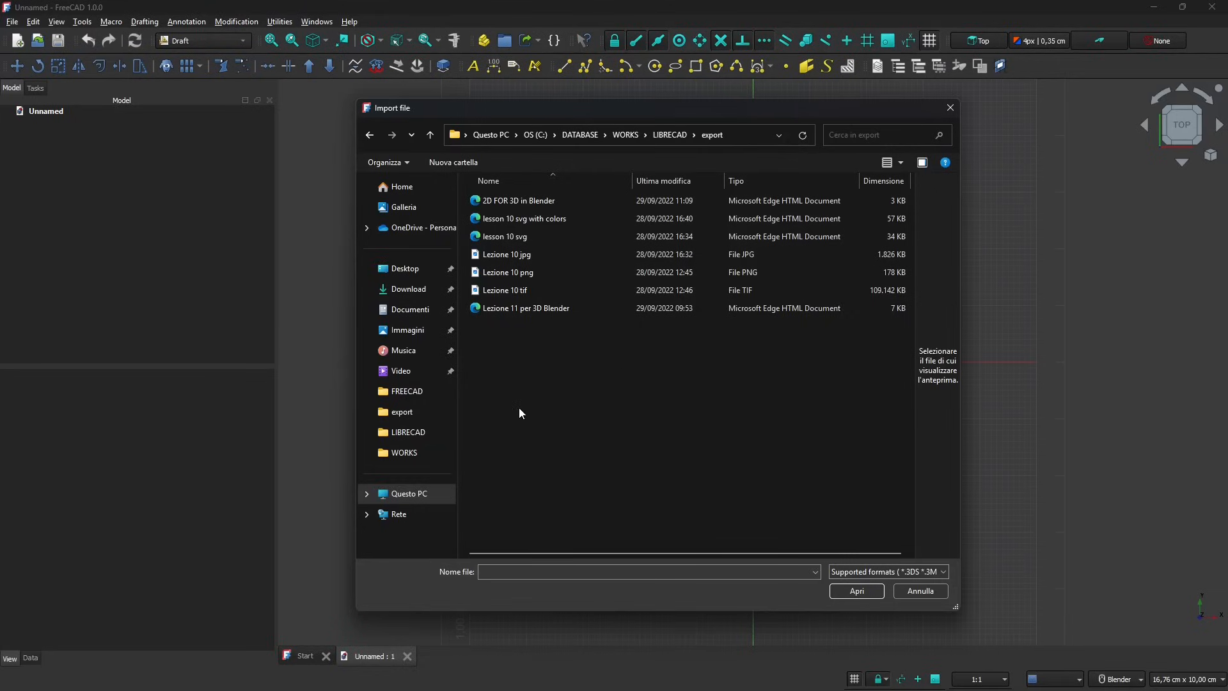
pyautogui.click(507, 254)
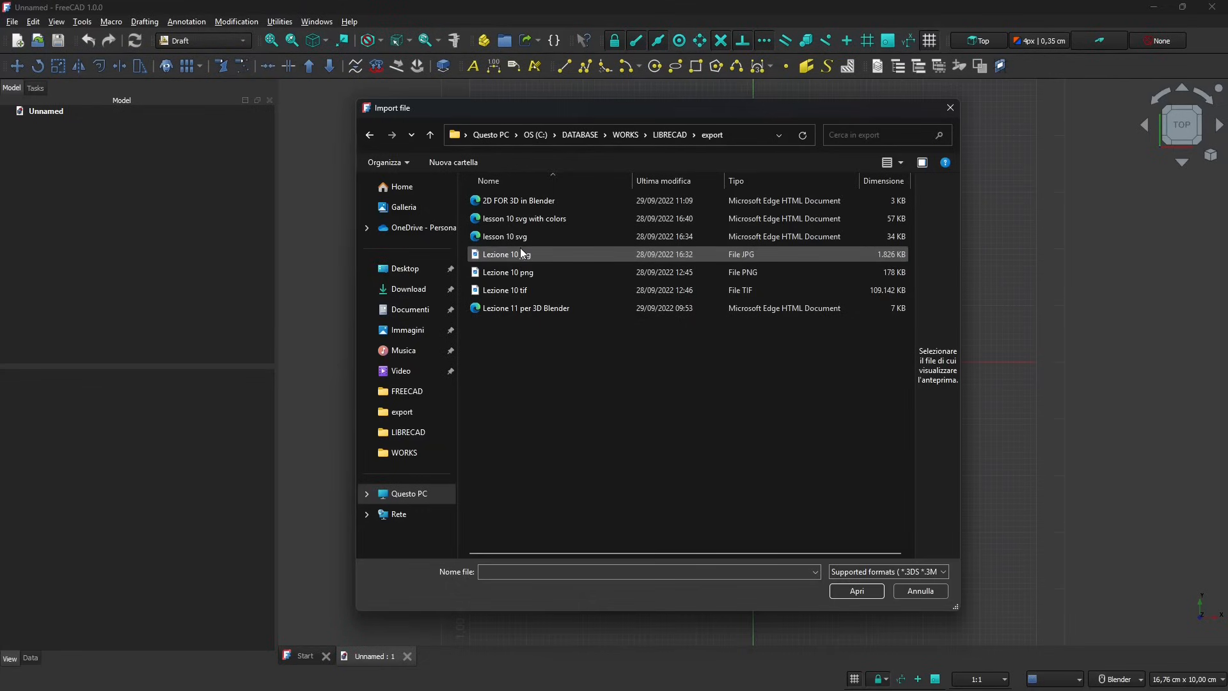
pyautogui.click(524, 219)
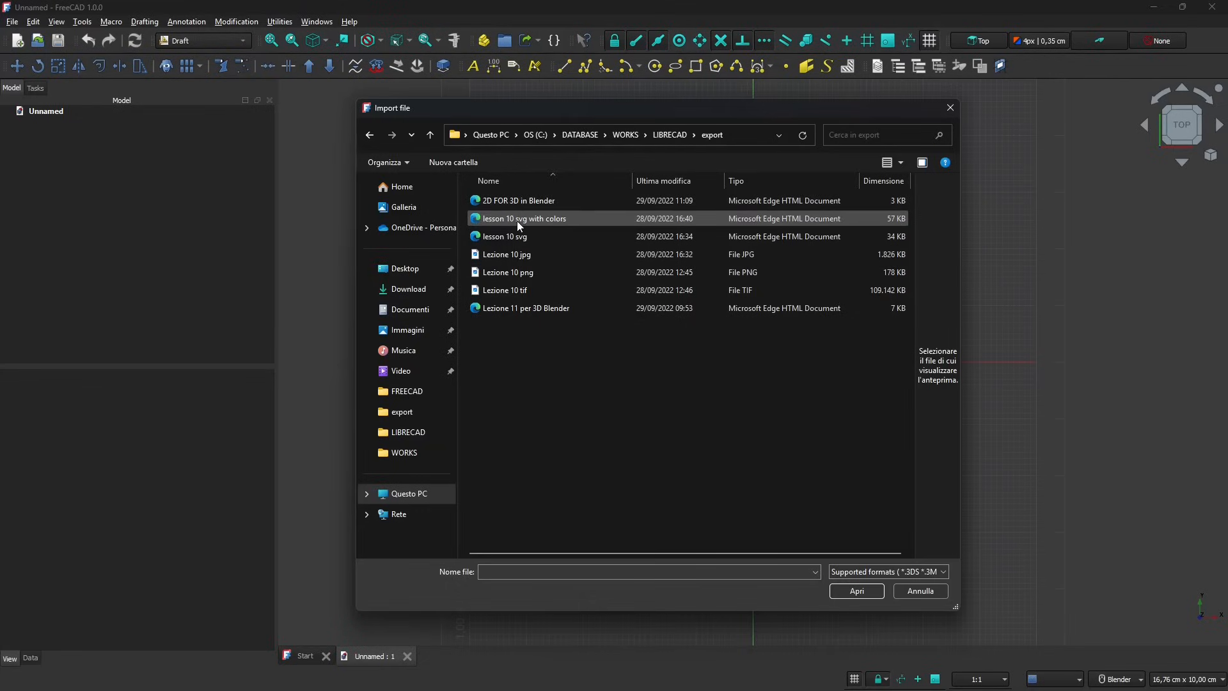
pyautogui.click(524, 219)
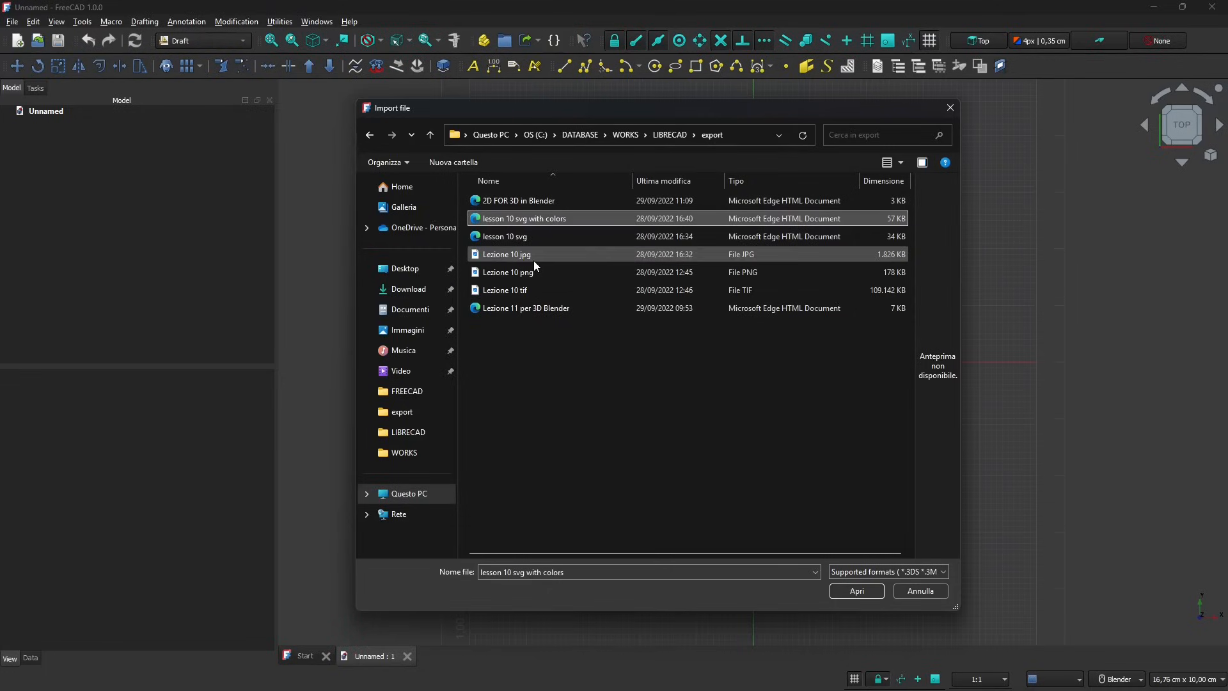
pyautogui.click(506, 254)
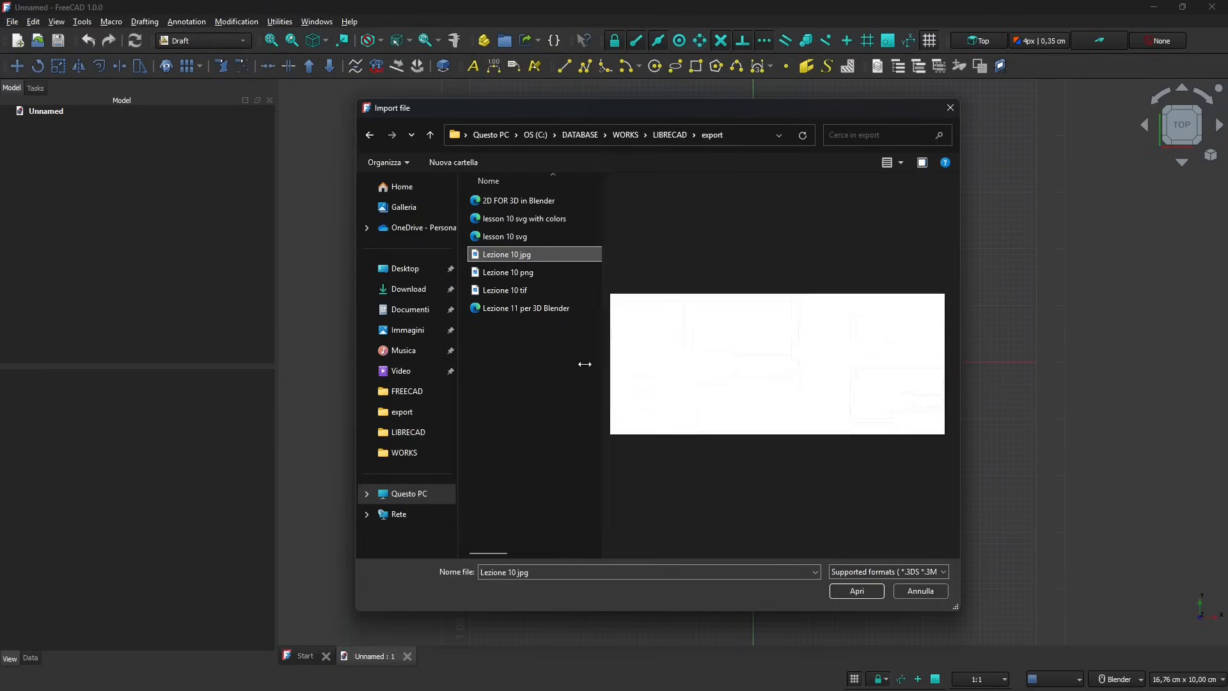
pyautogui.click(504, 290)
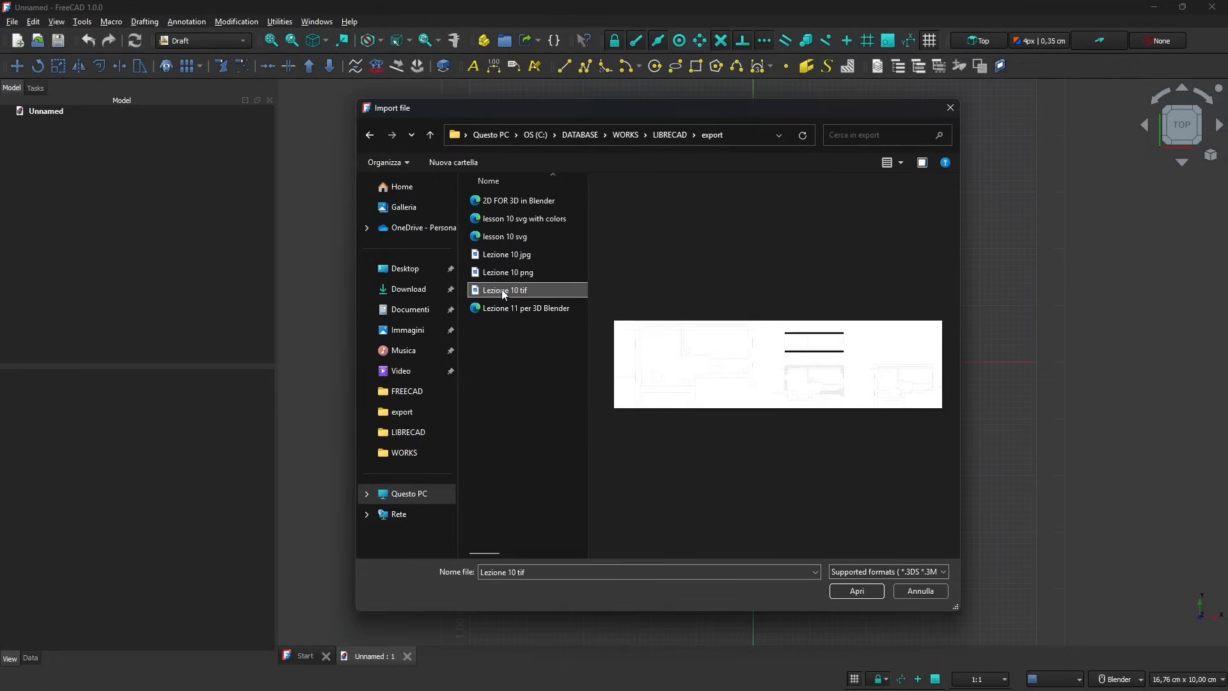
pyautogui.moveTo(974, 388)
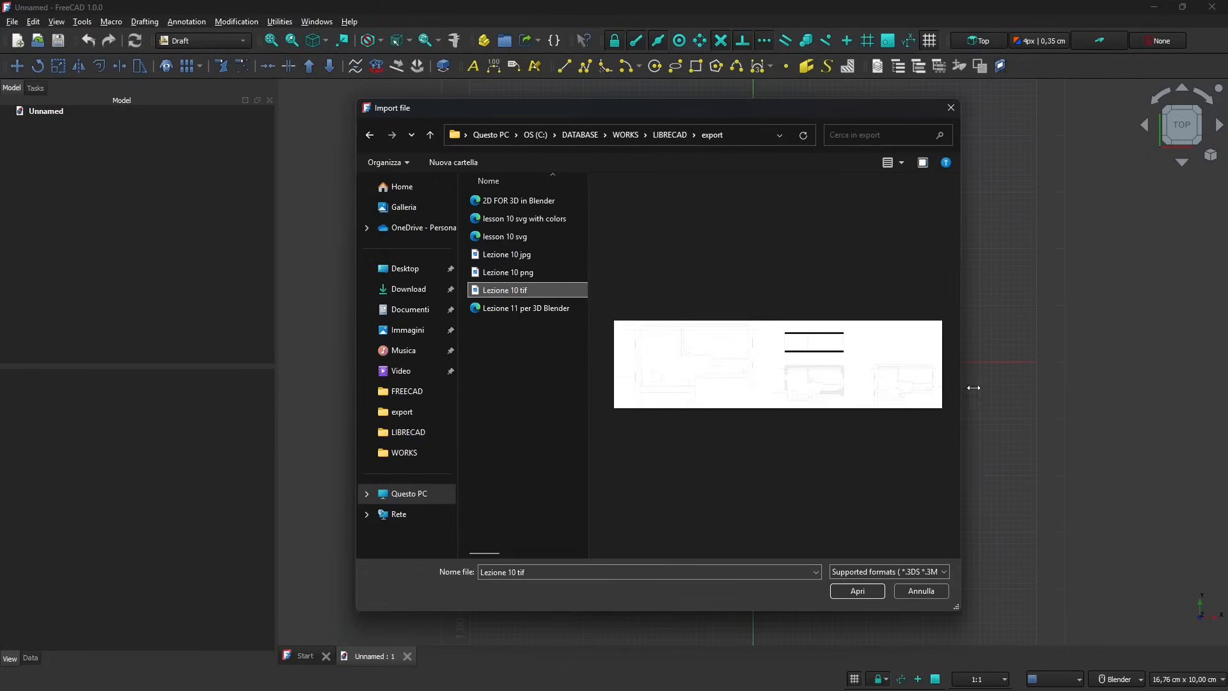
pyautogui.click(506, 254)
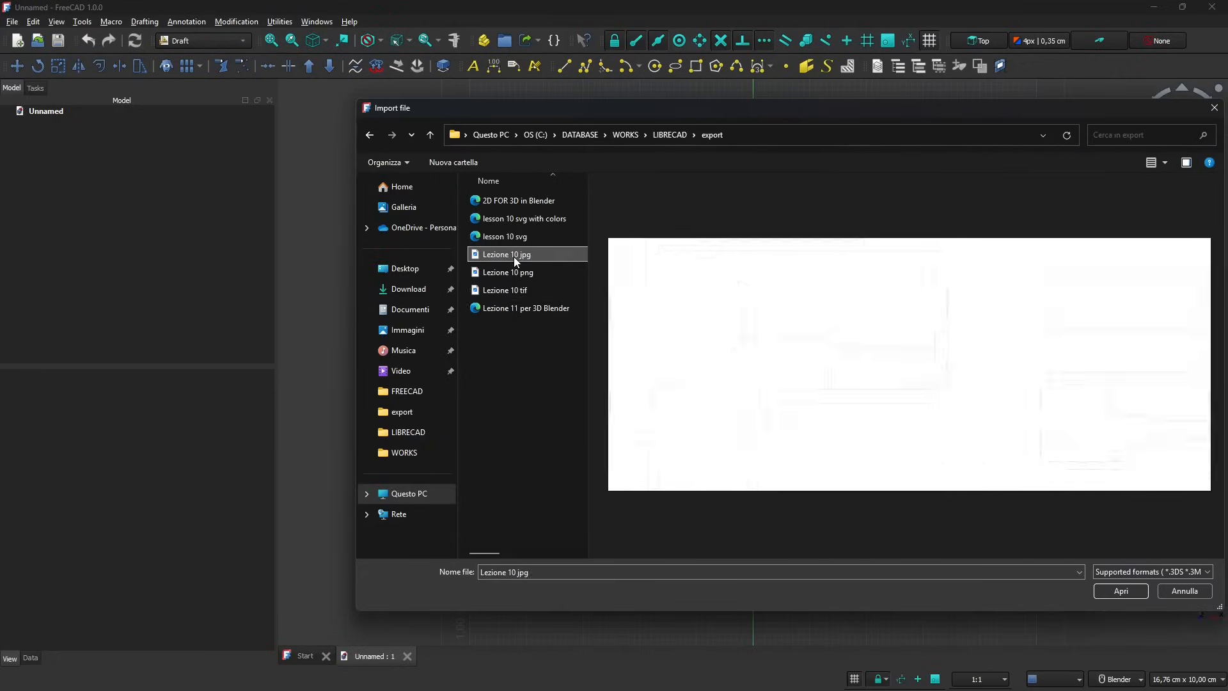
pyautogui.click(505, 236)
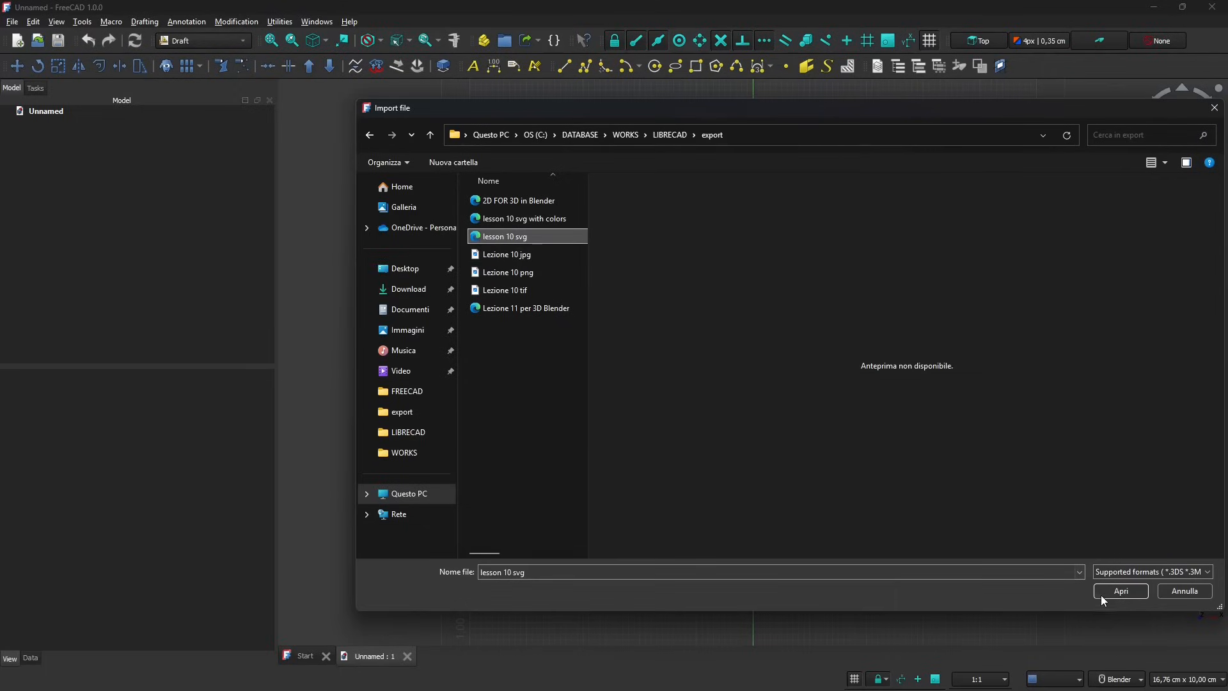
# - Import 'lesson 10 svg' using the 'SVG as geometry (importSVG)' module
pyautogui.click(1120, 591)
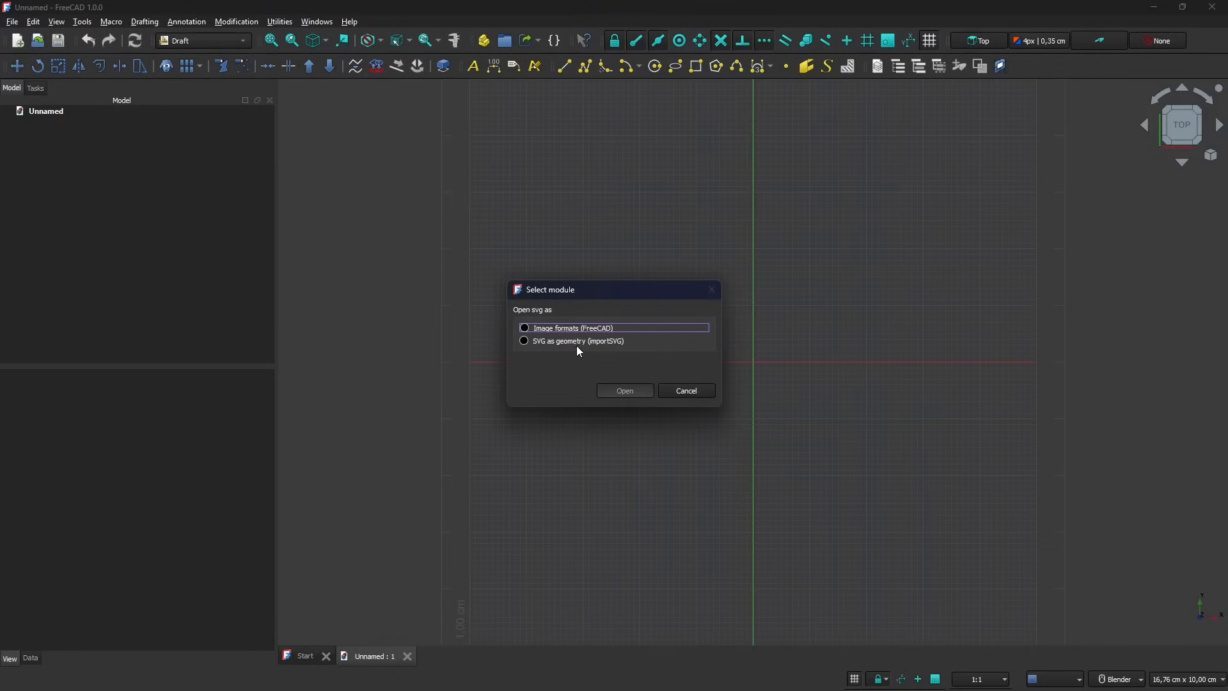
pyautogui.moveTo(551, 335)
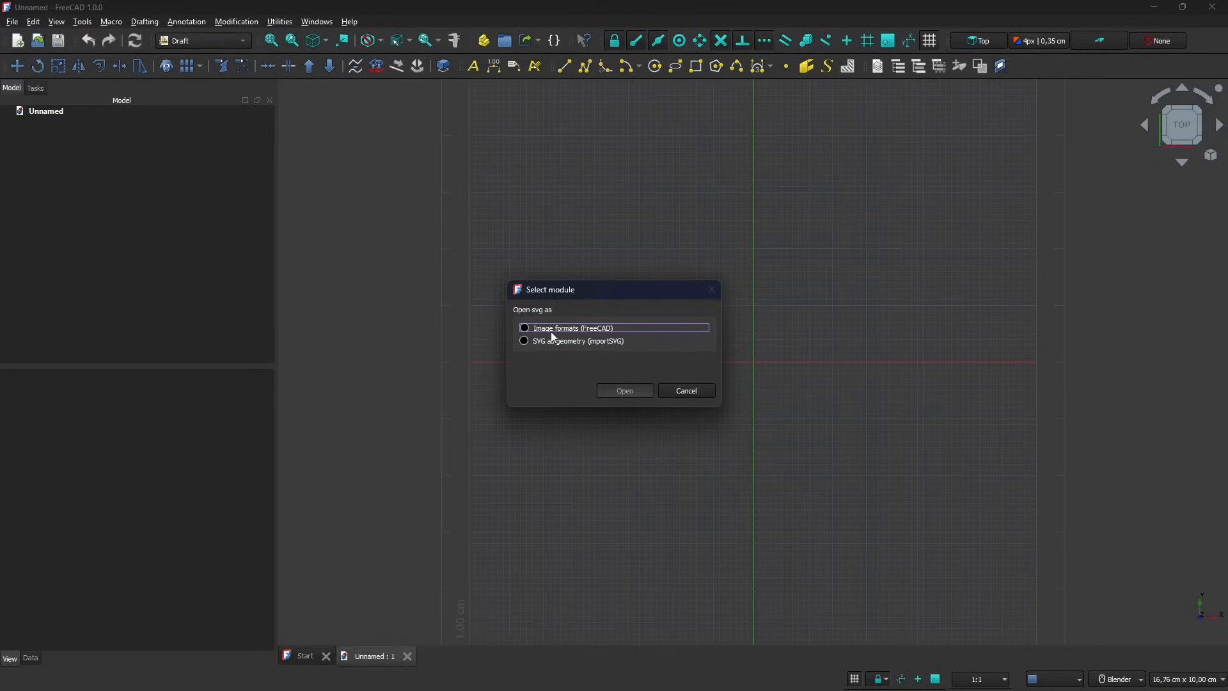
pyautogui.click(523, 328)
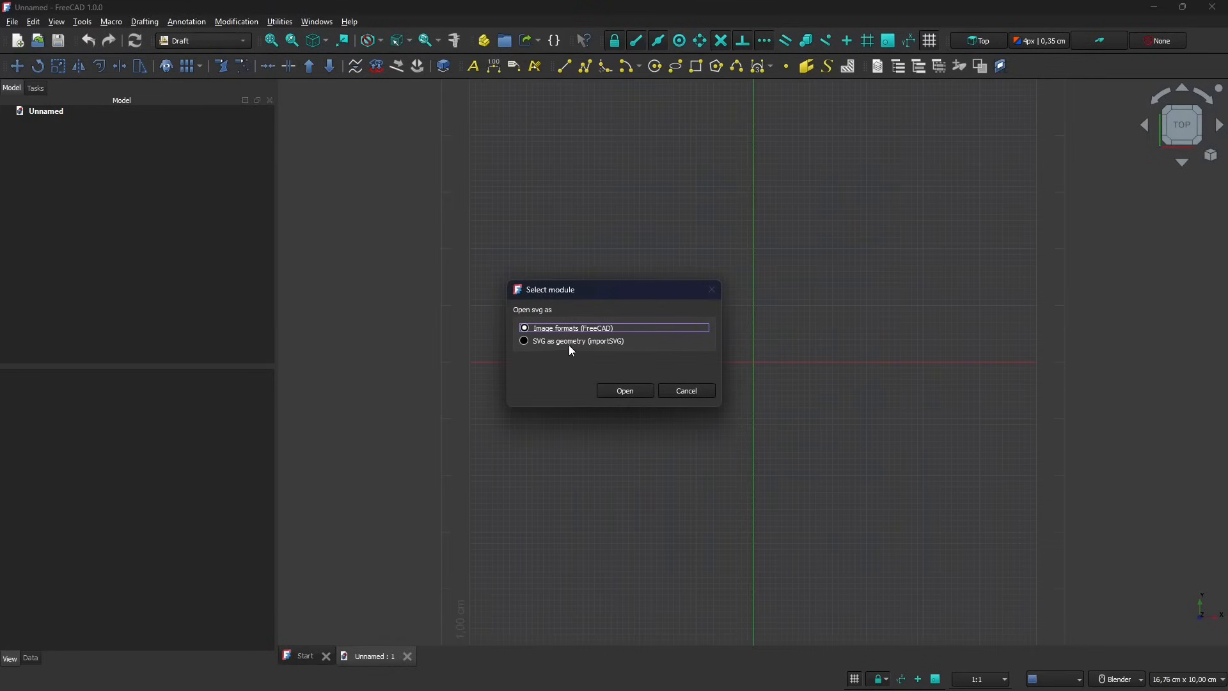
pyautogui.click(625, 390)
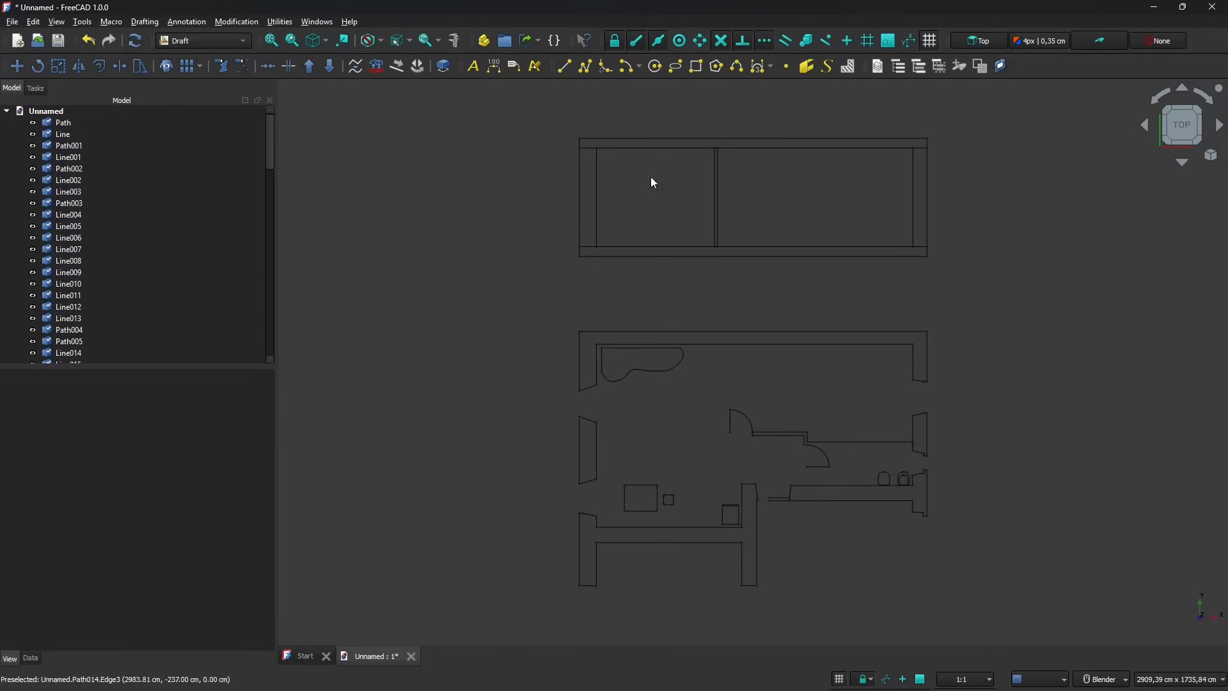
pyautogui.click(772, 345)
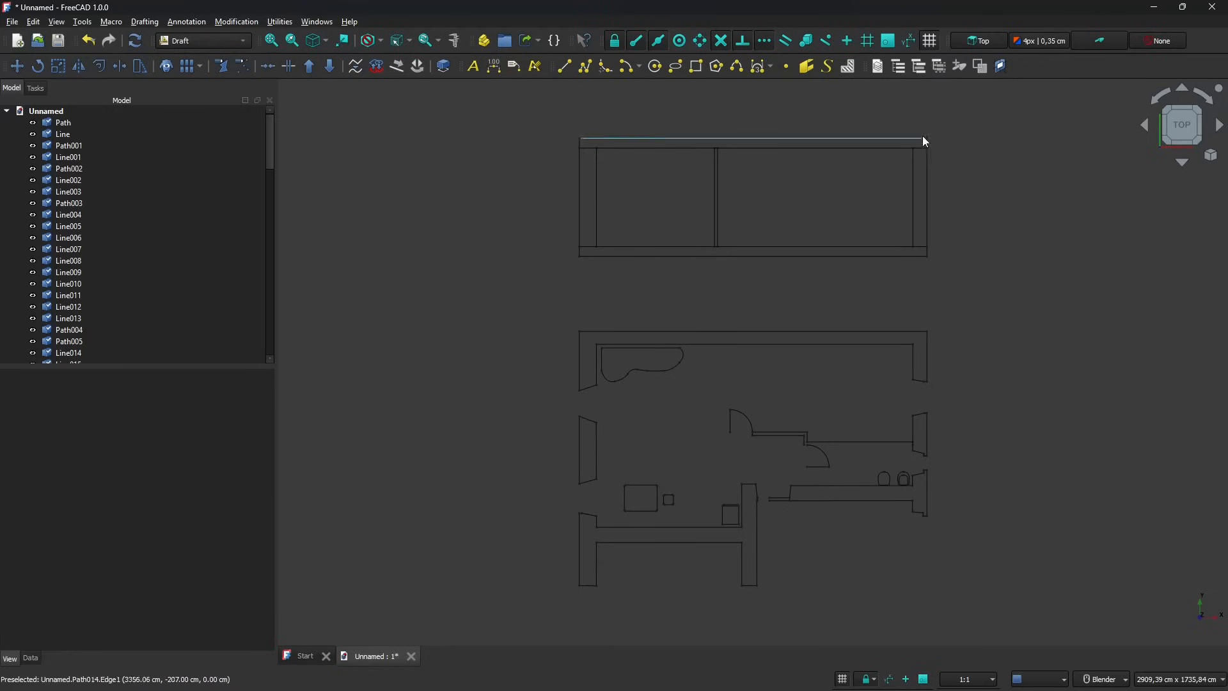
# - Set the dimension's Scale Multiplier to 10 and zoom out to the whole plan
pyautogui.scroll(-3)
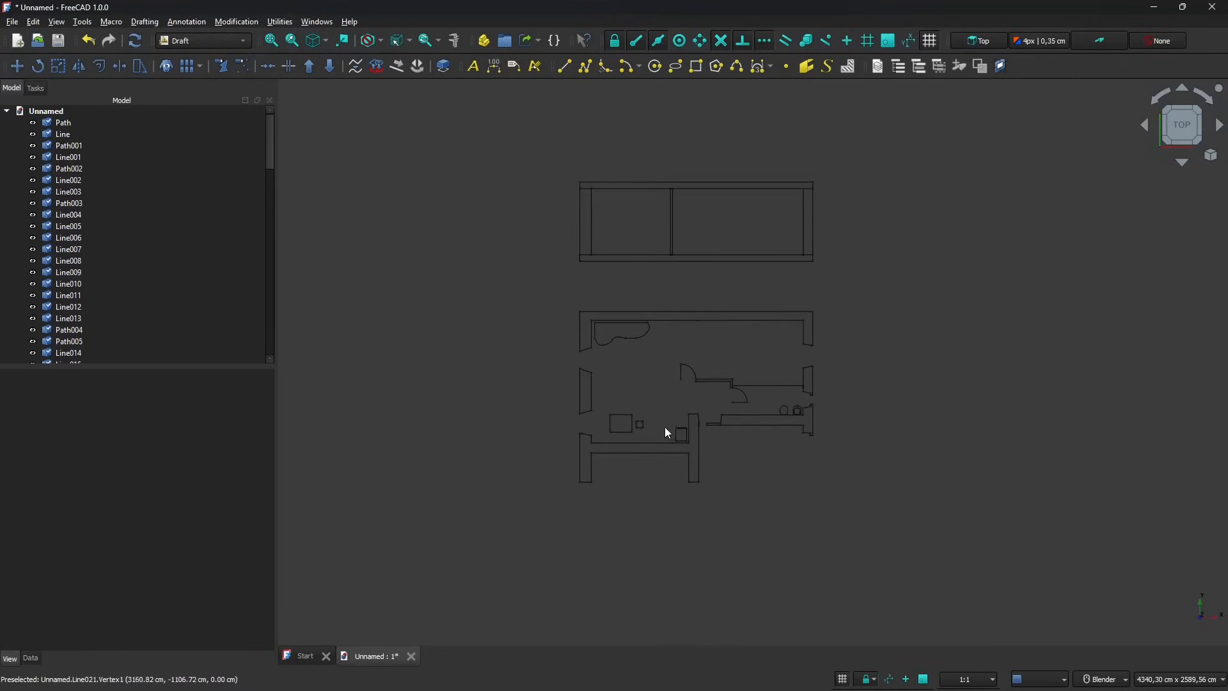
pyautogui.moveTo(681, 412)
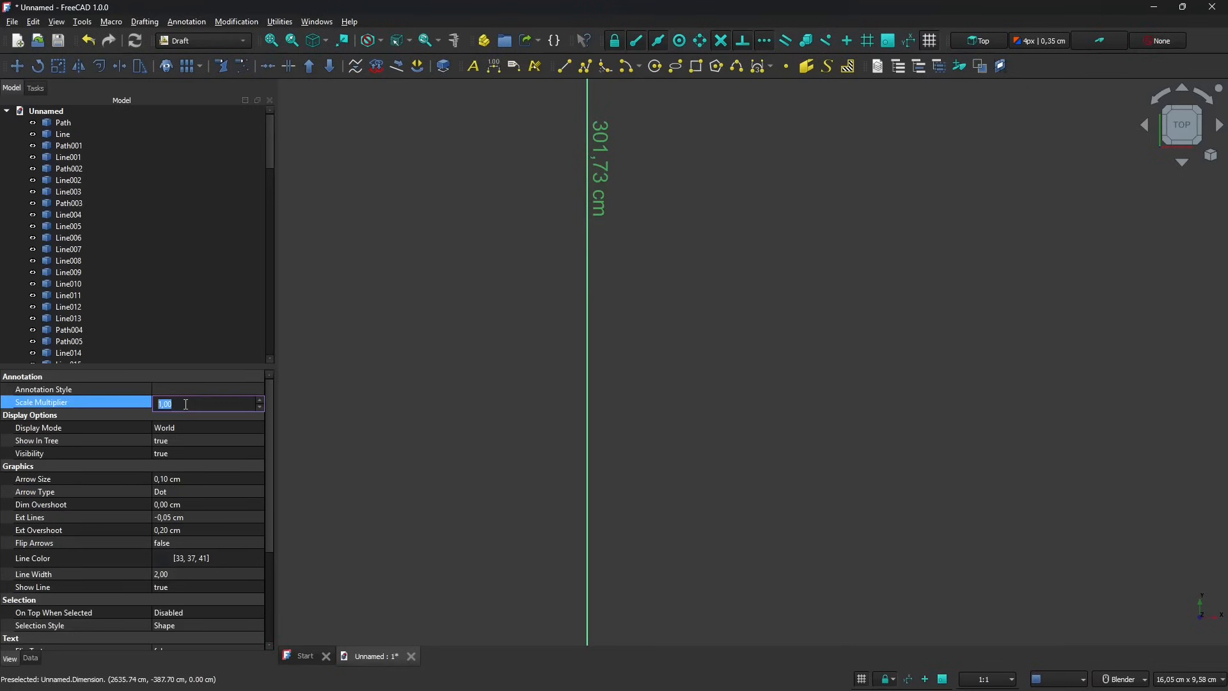
pyautogui.write('10')
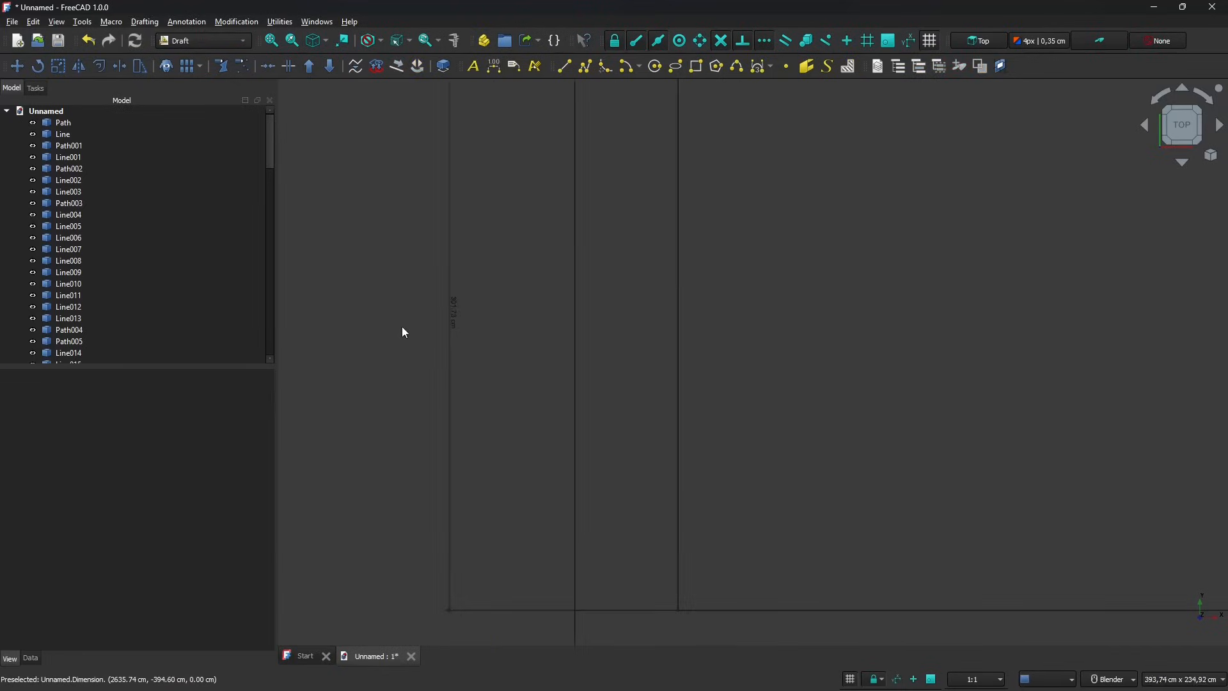
pyautogui.scroll(-3)
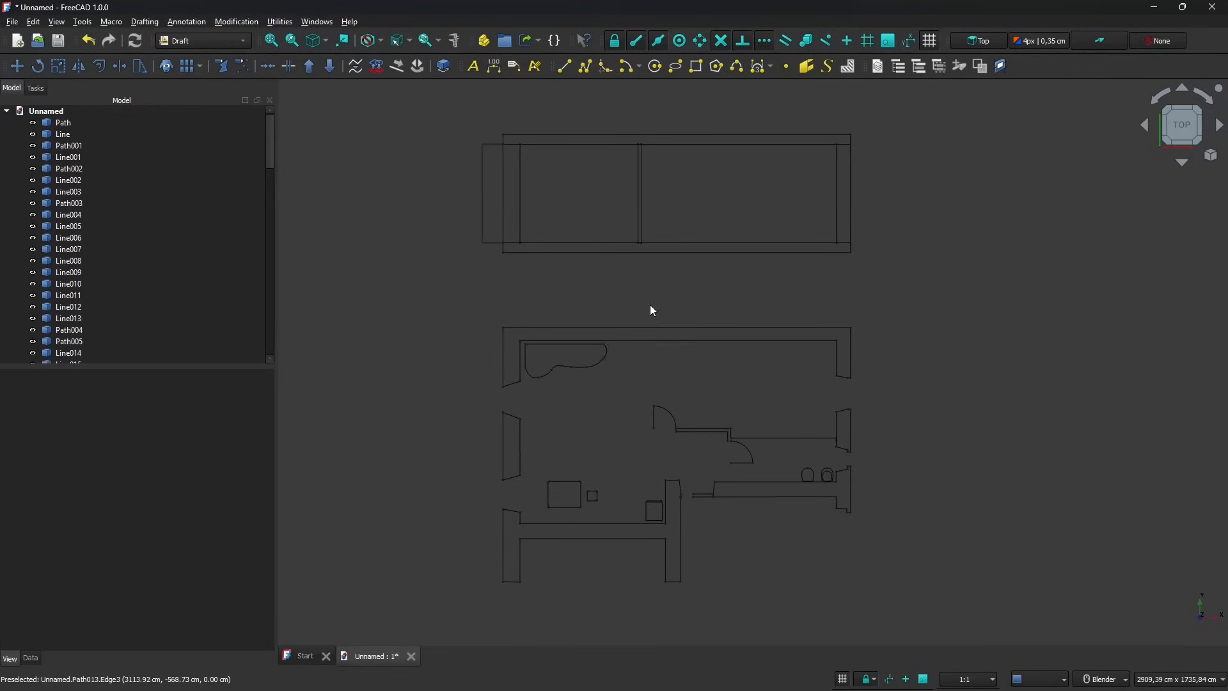
pyautogui.moveTo(744, 429)
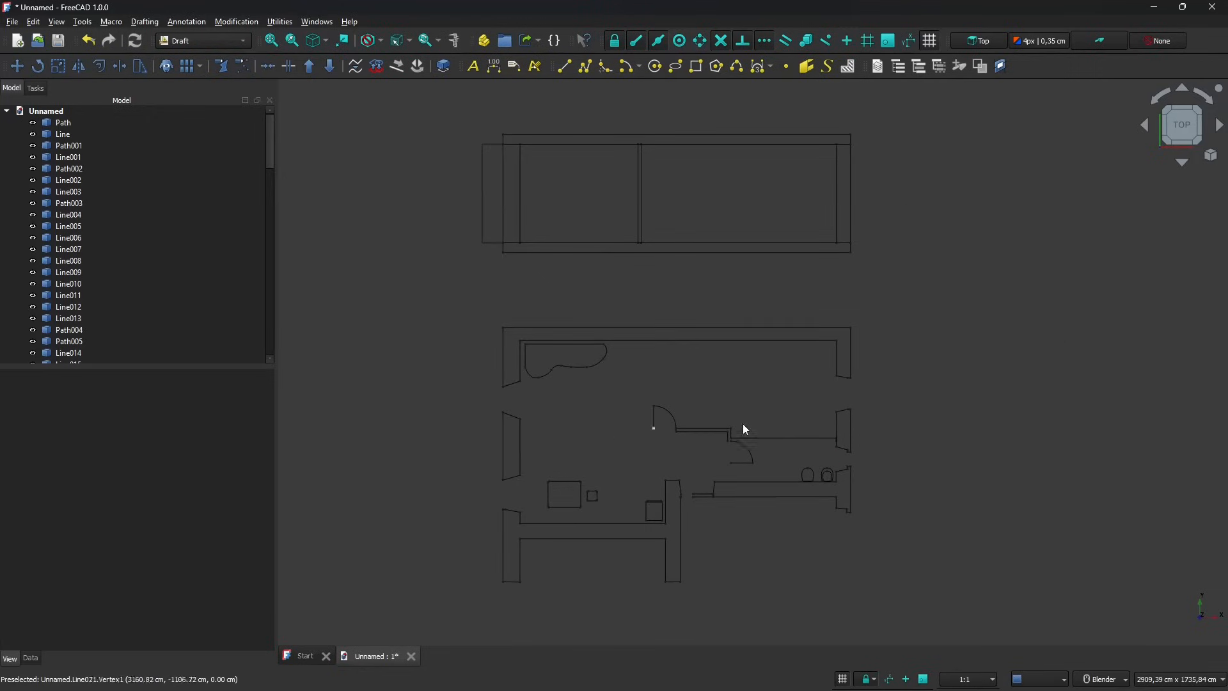
pyautogui.moveTo(782, 378)
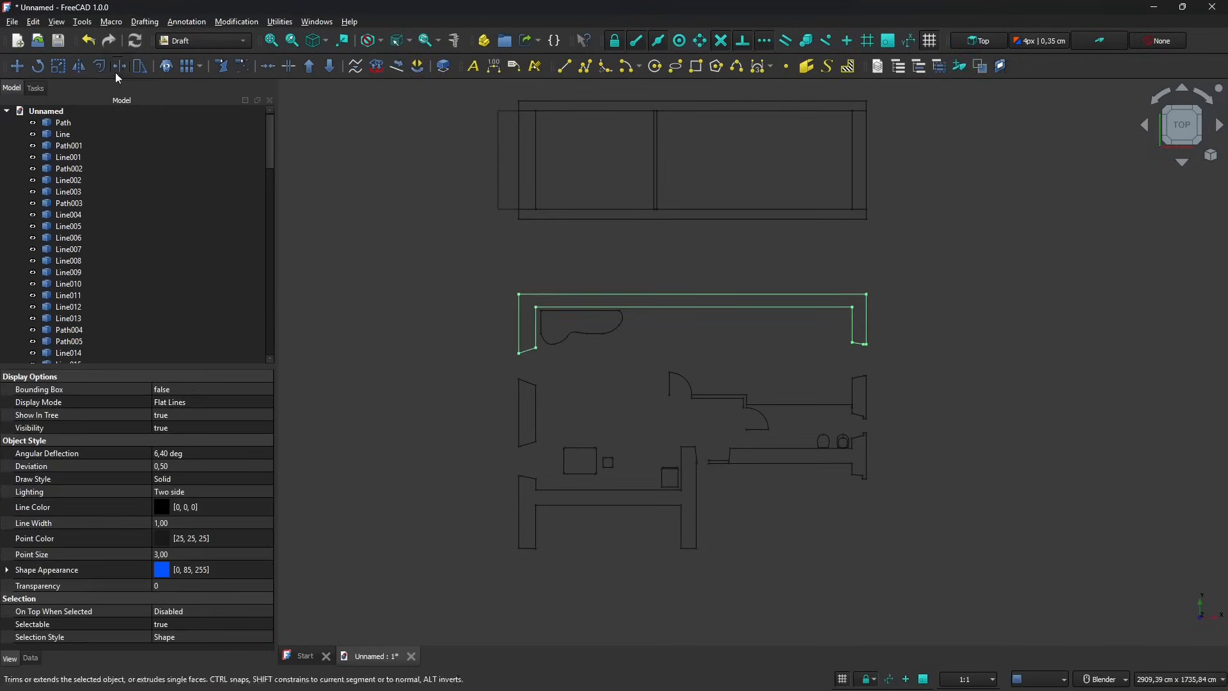
# - Hide the Path015 outline after cancelling the per-face appearance task
pyautogui.click(69, 168)
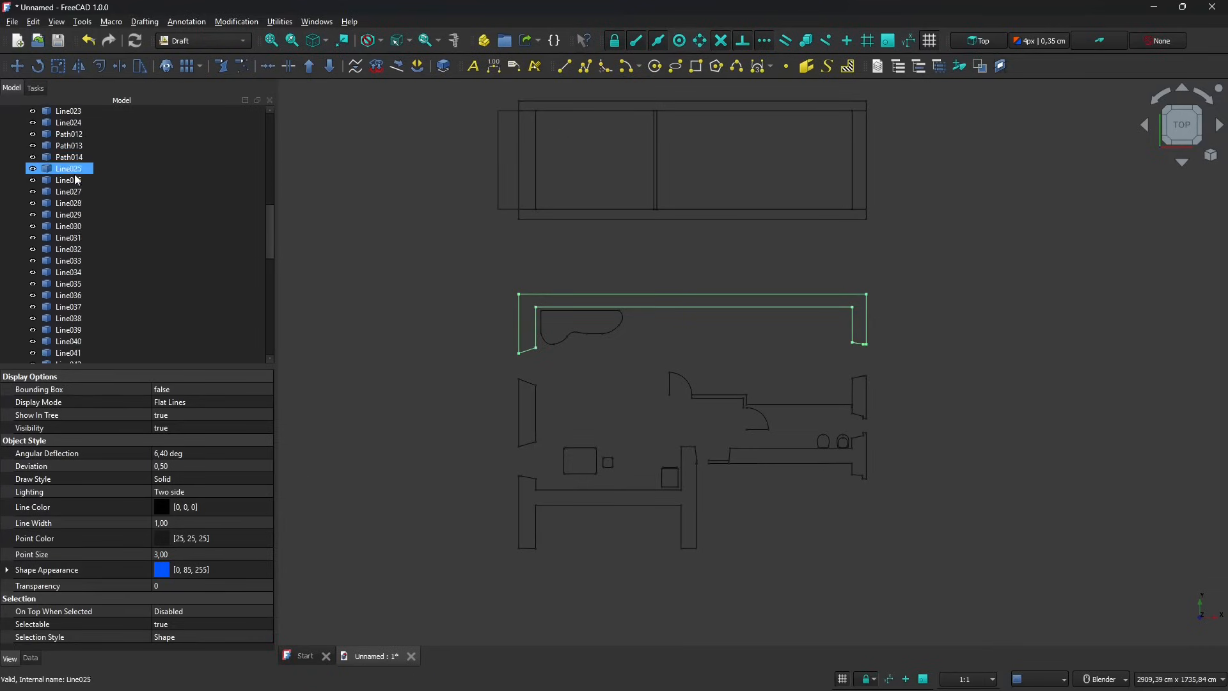
pyautogui.scroll(-3)
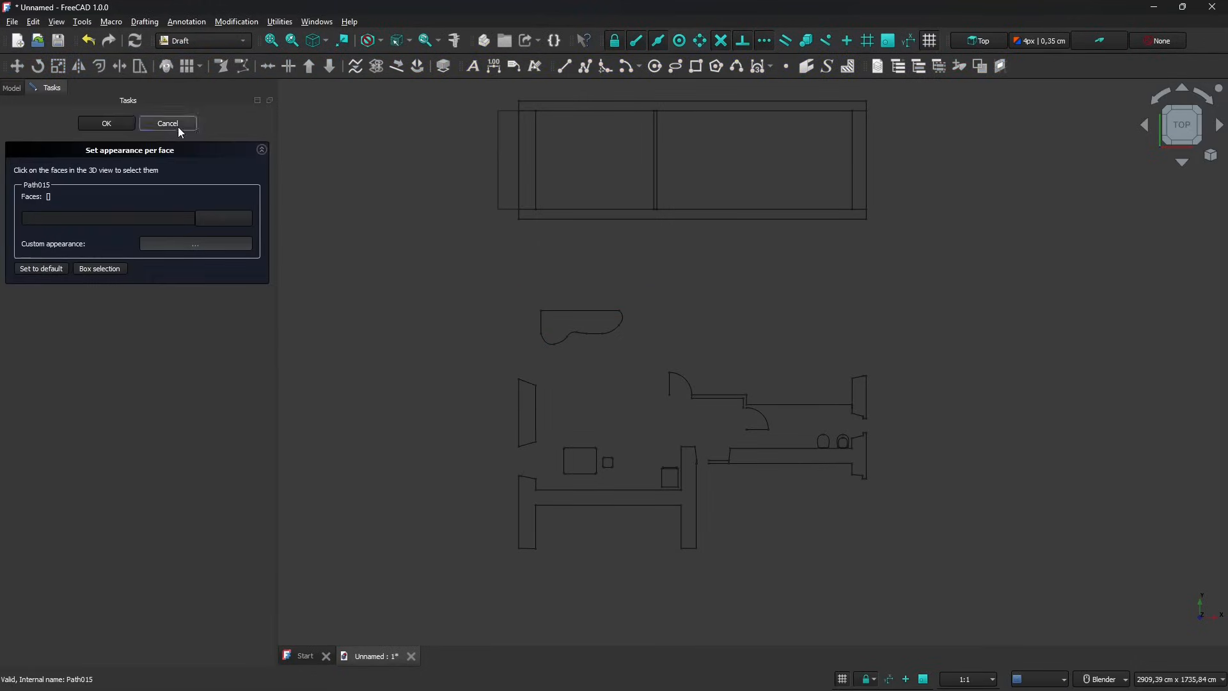
pyautogui.click(167, 123)
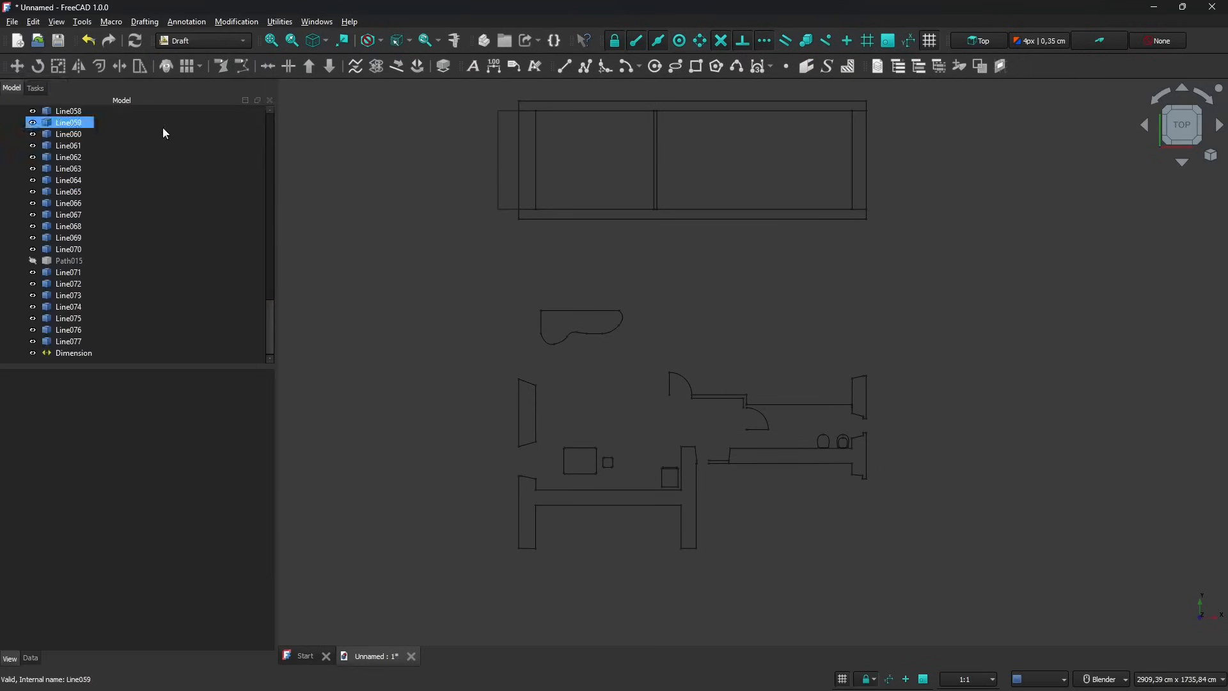
pyautogui.click(32, 21)
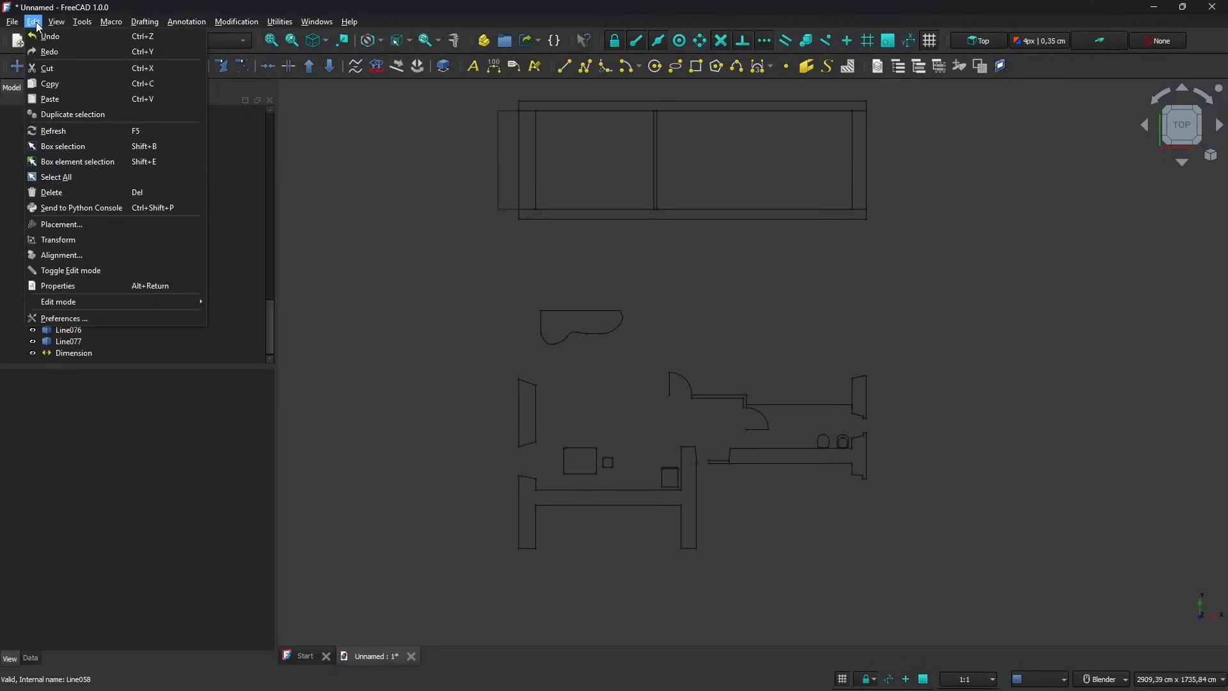
pyautogui.click(32, 21)
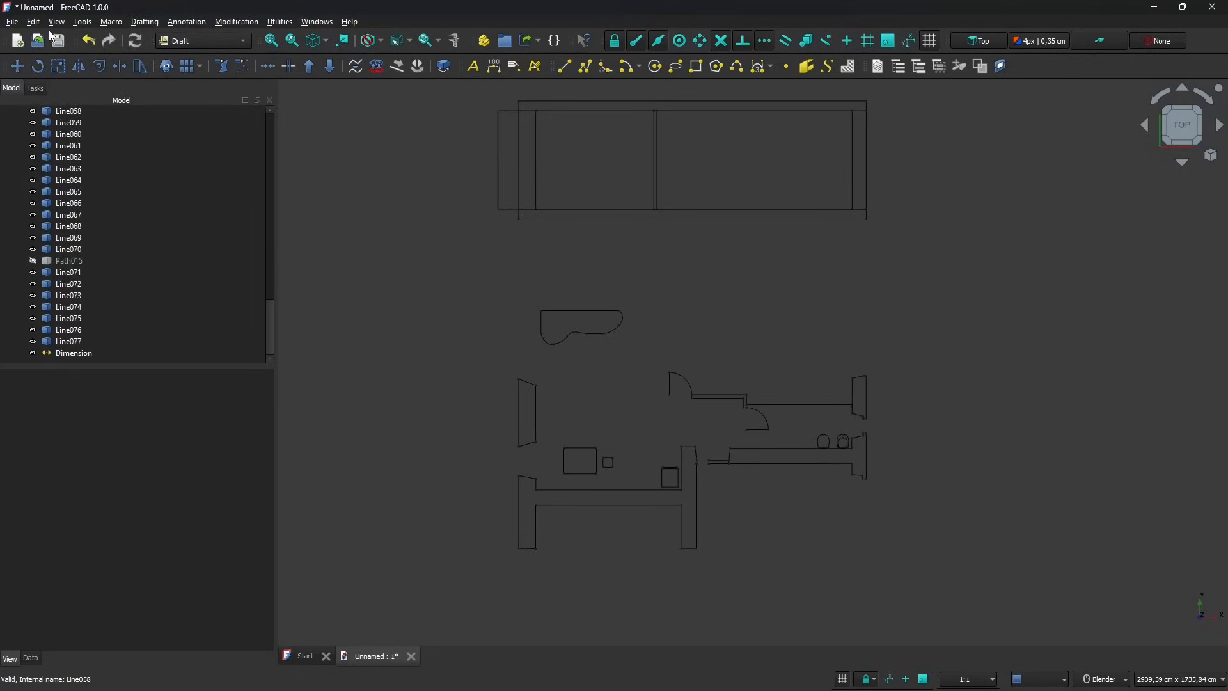
pyautogui.click(33, 21)
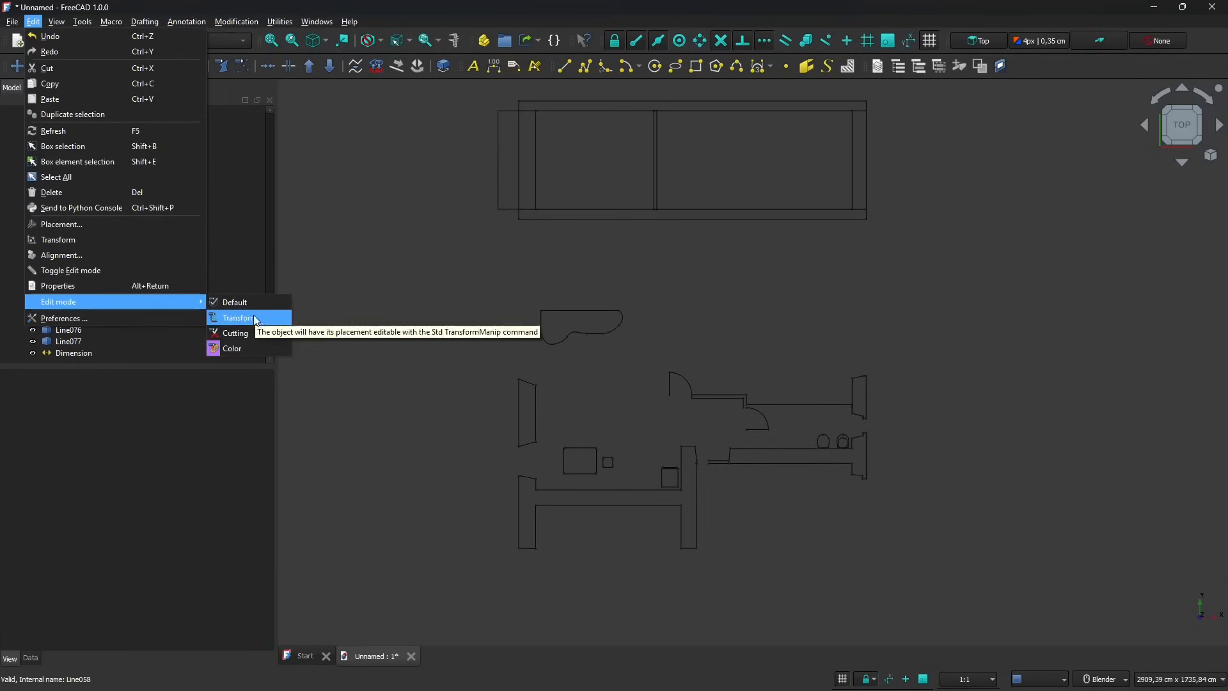
pyautogui.moveTo(231, 348)
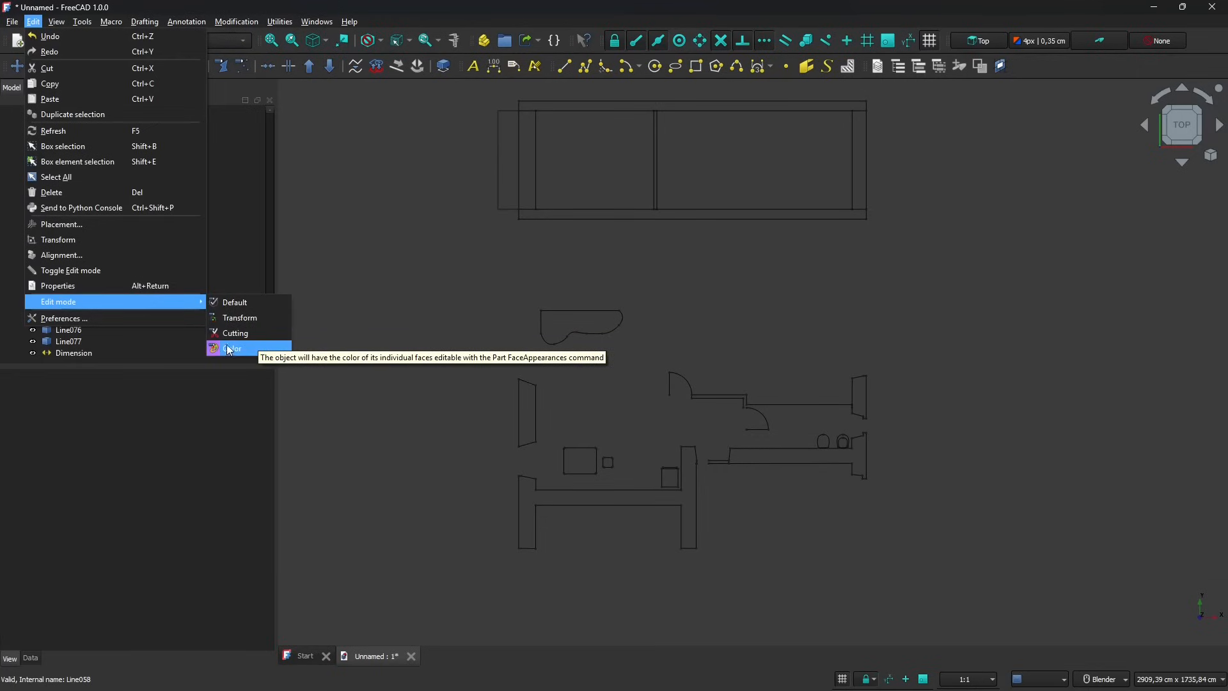
pyautogui.moveTo(240, 317)
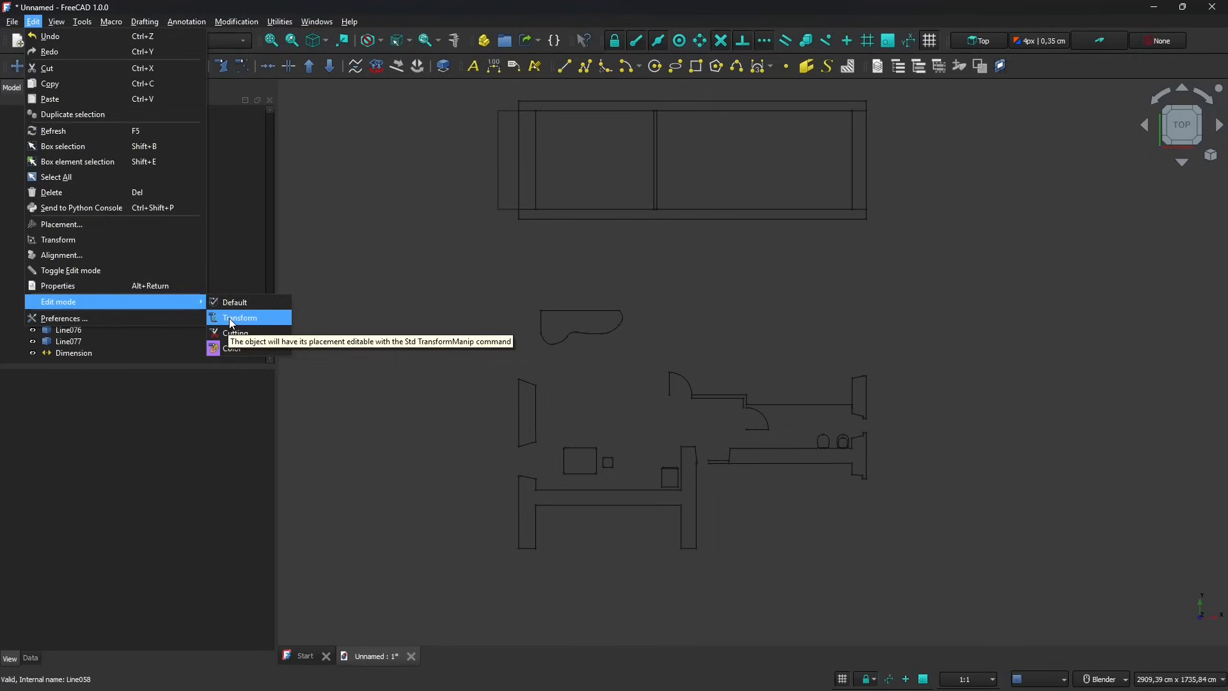
pyautogui.moveTo(234, 301)
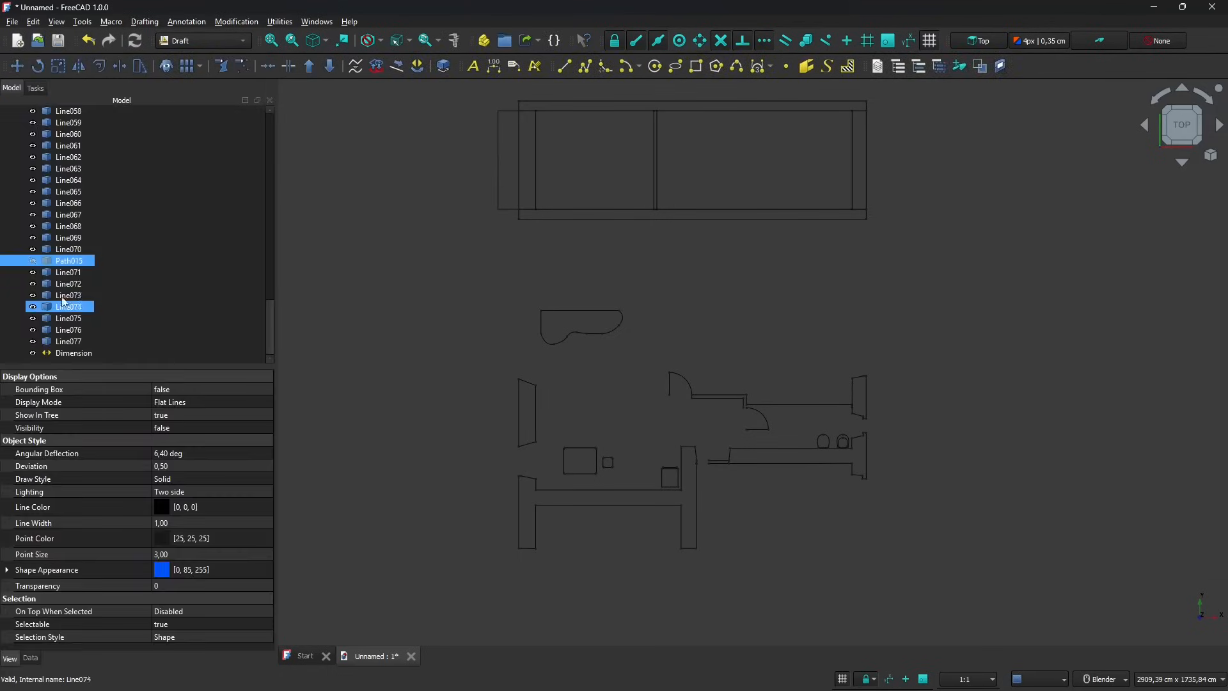
# - Draw a Draft line from the door jamb endpoint to the right-hand wall
pyautogui.click(68, 318)
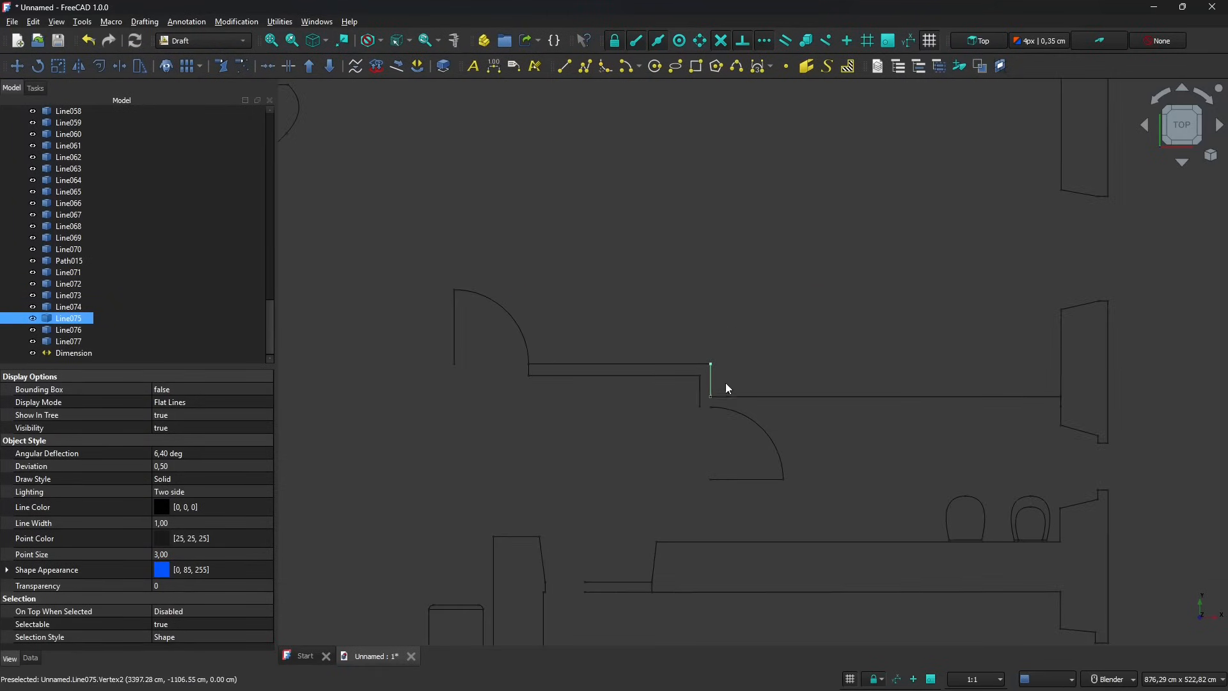
pyautogui.click(68, 296)
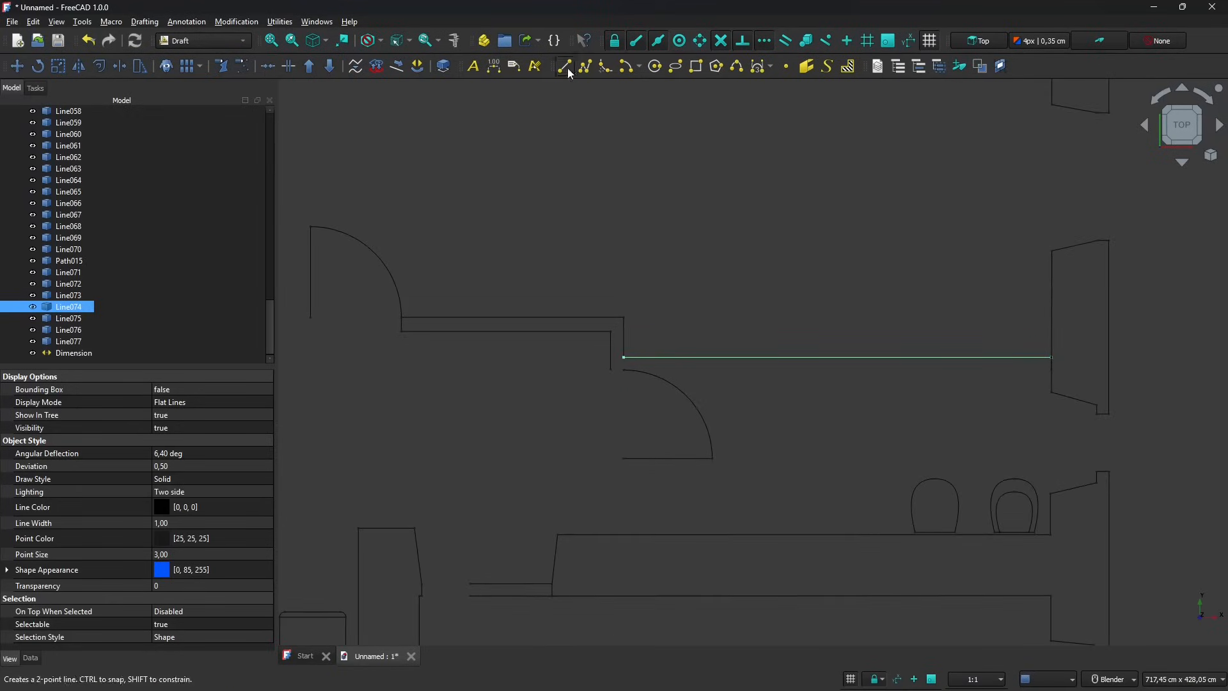
pyautogui.click(563, 66)
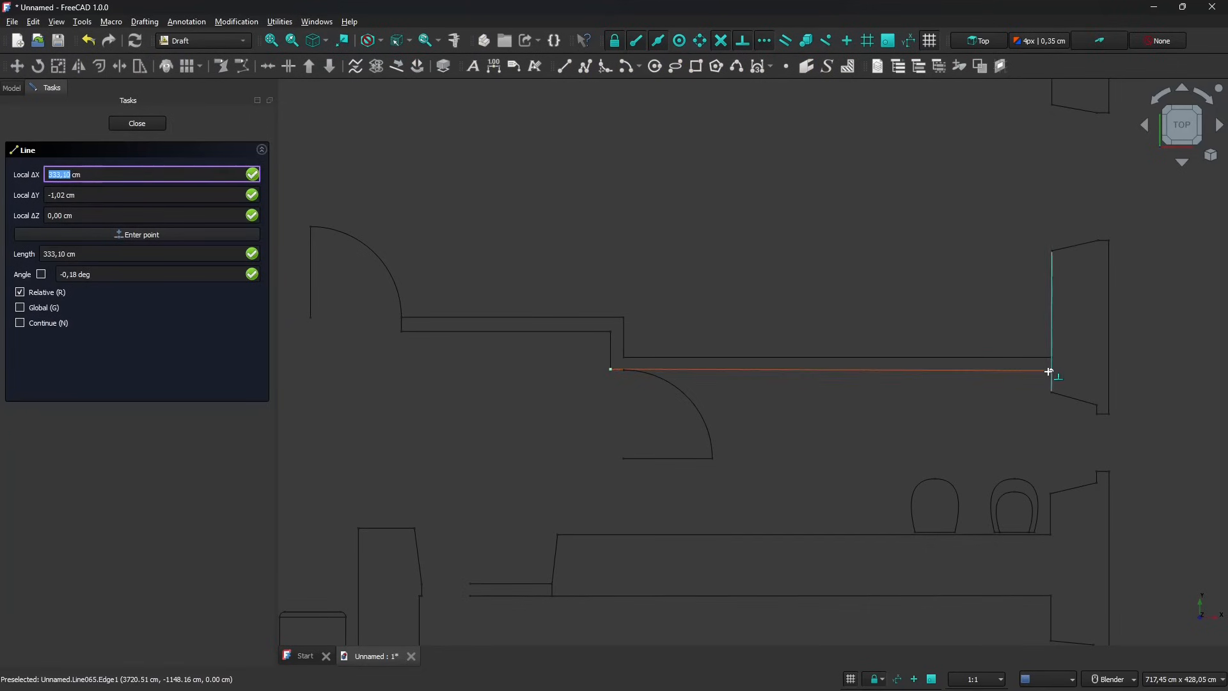
pyautogui.click(137, 123)
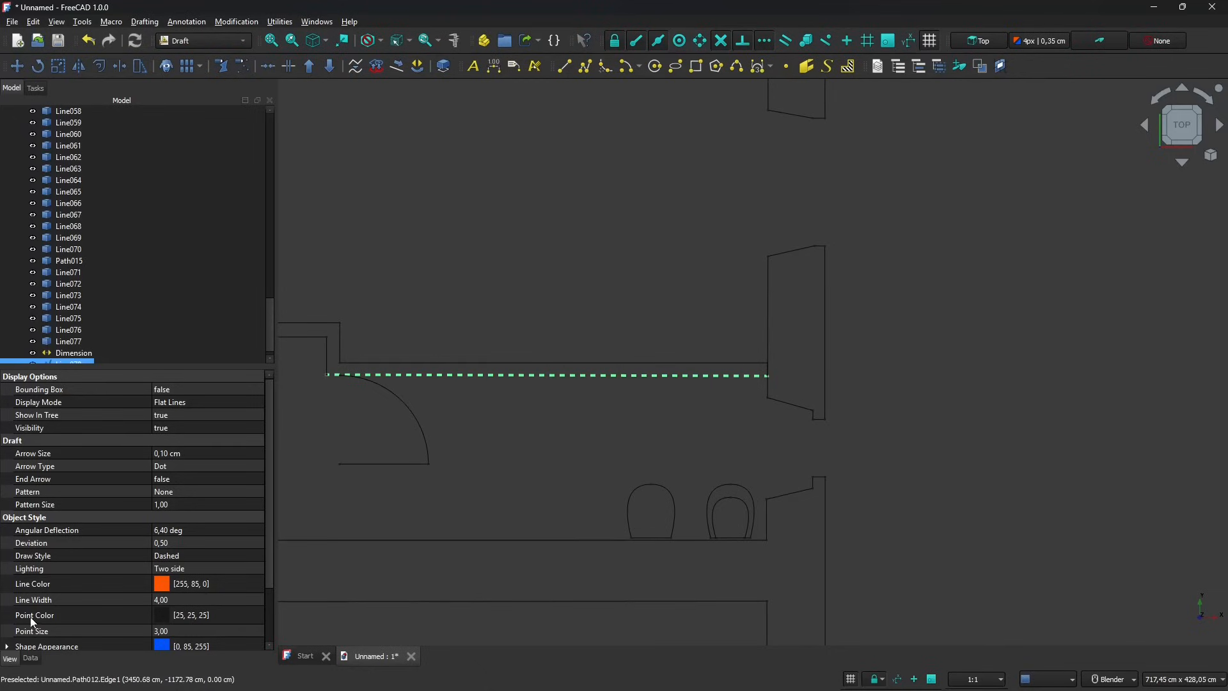
pyautogui.moveTo(231, 436)
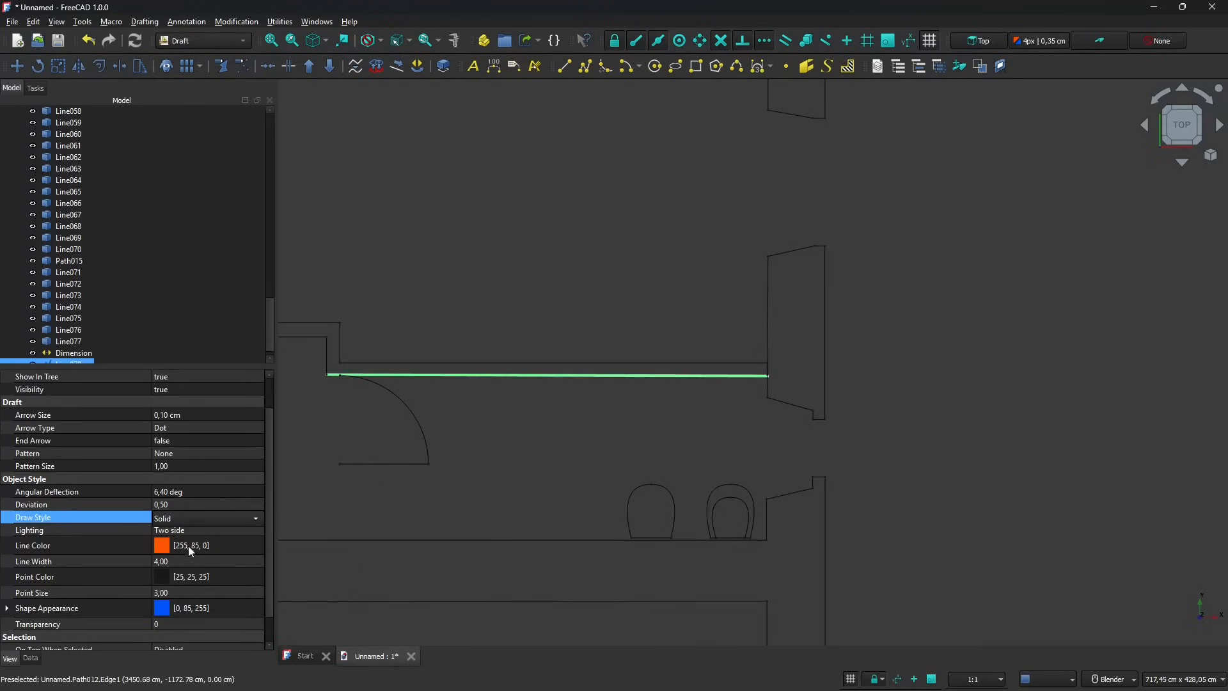
pyautogui.moveTo(182, 485)
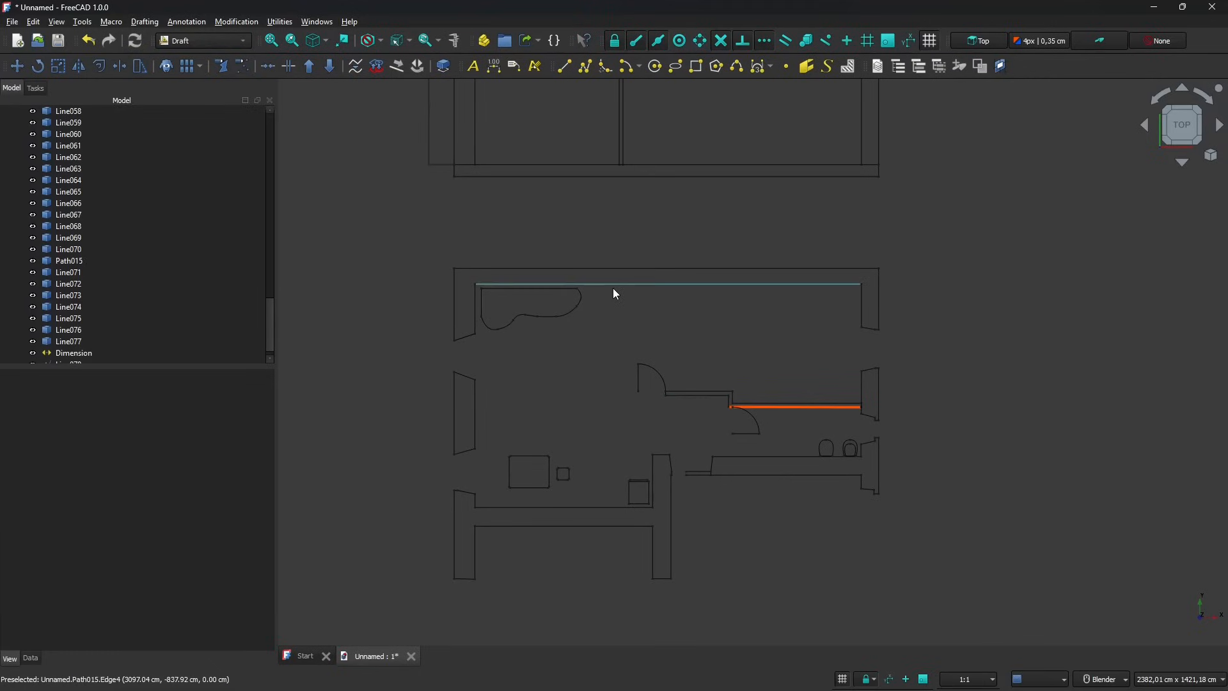
# - Select the visible Path015 wall outline in the model tree
pyautogui.click(69, 261)
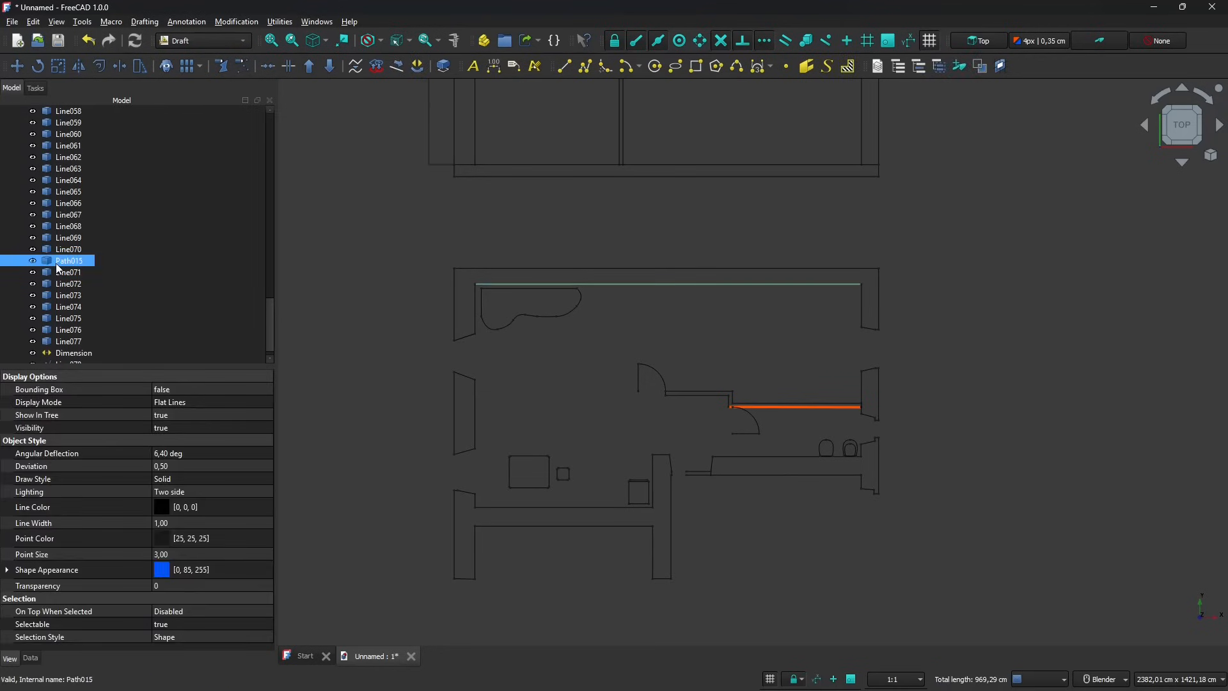
# - Extrude Path015 by 300 cm in the Part workbench, reversed so walls rise upward
pyautogui.click(68, 283)
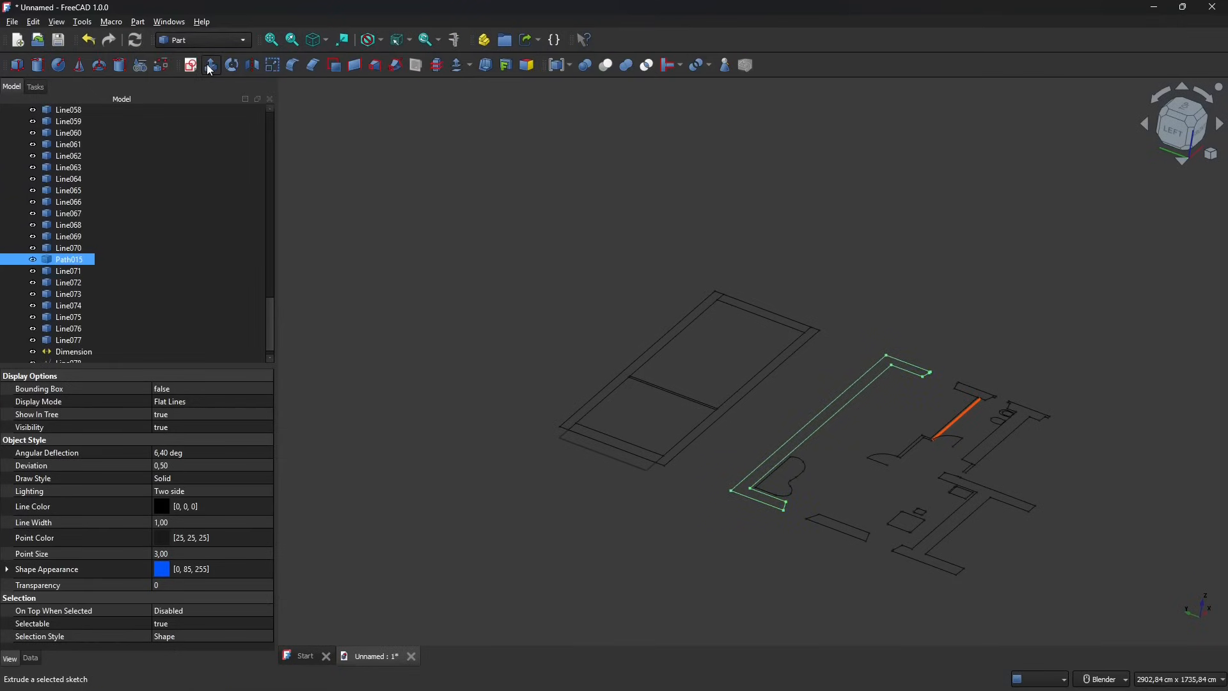
pyautogui.click(190, 65)
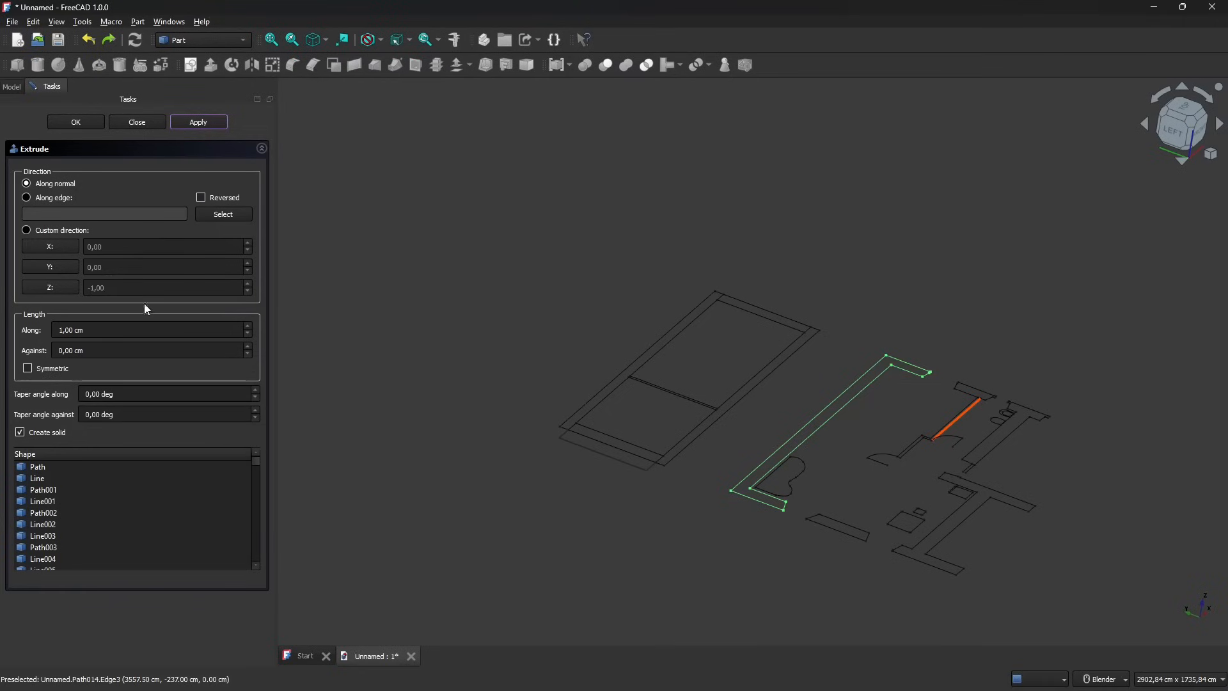
pyautogui.click(149, 330)
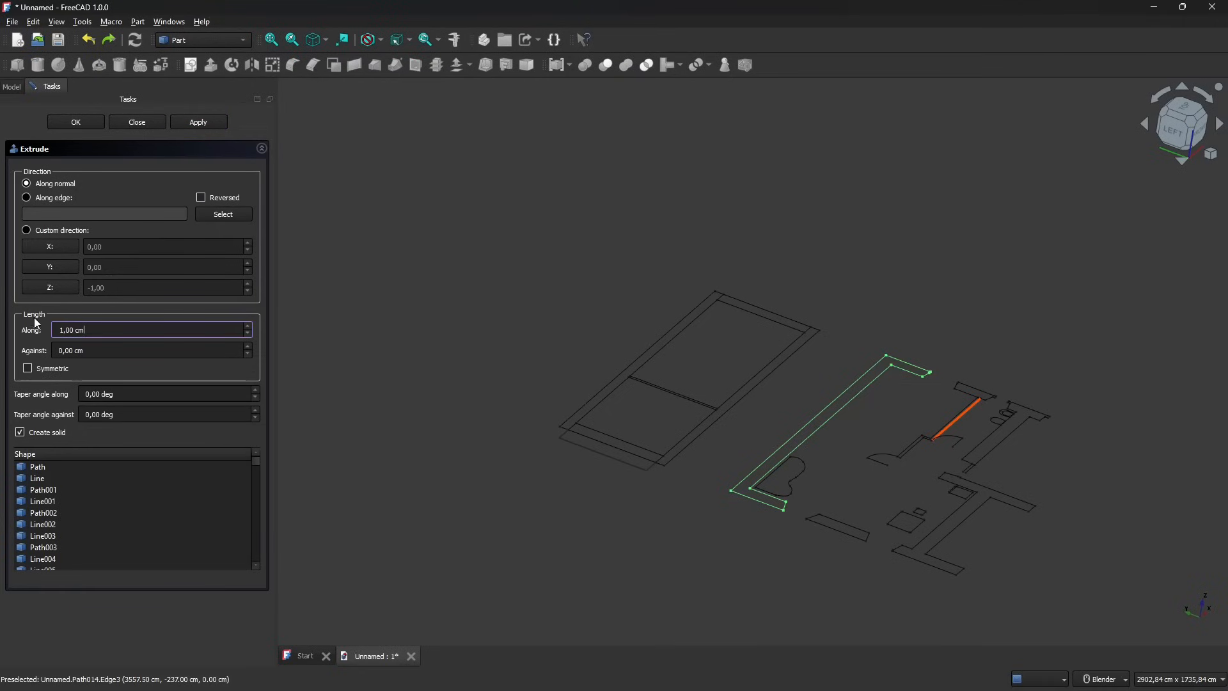
pyautogui.write('300')
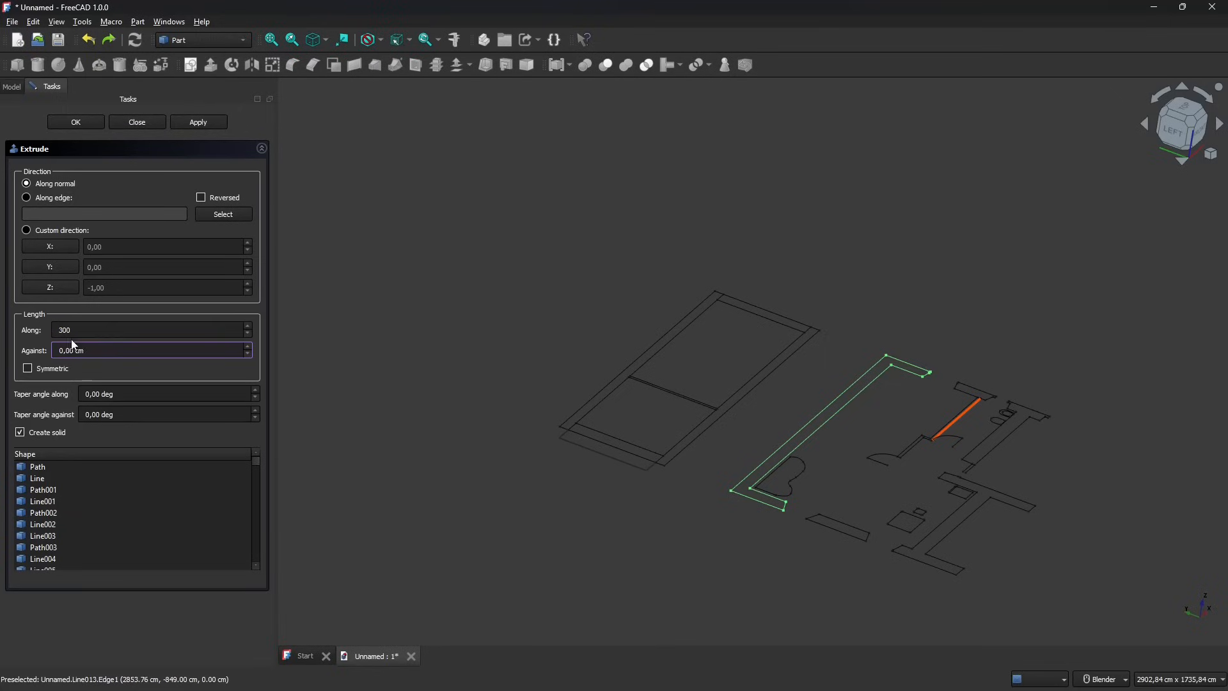
pyautogui.click(198, 122)
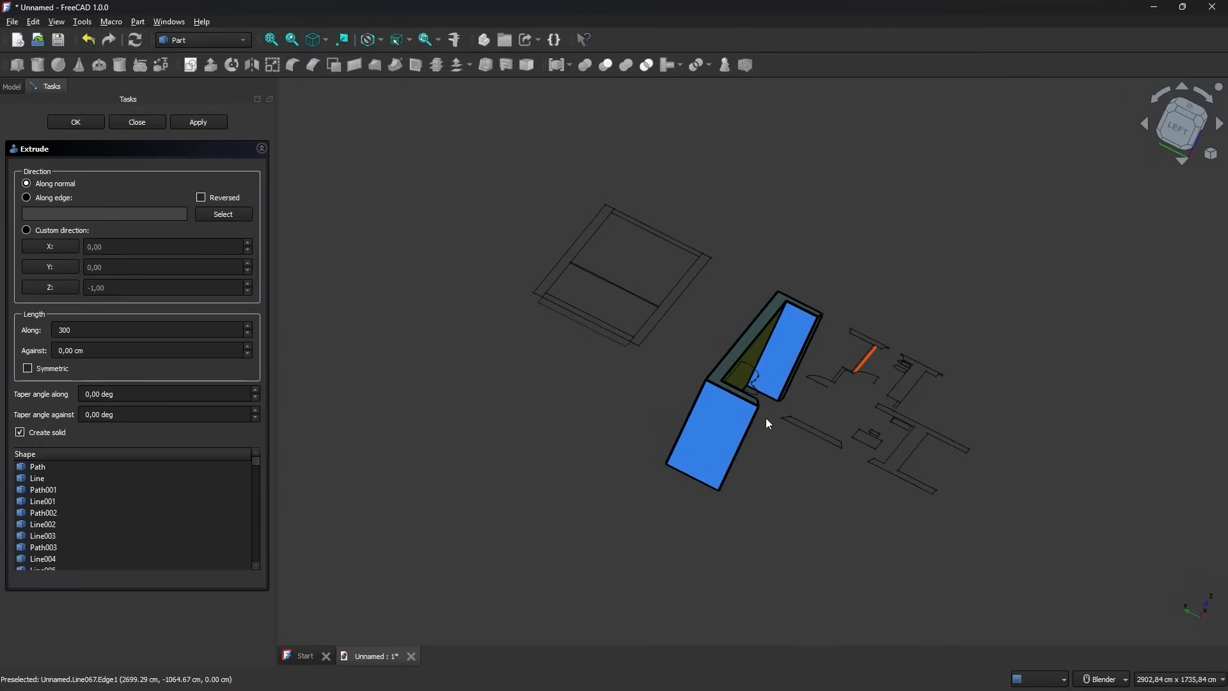
pyautogui.click(202, 196)
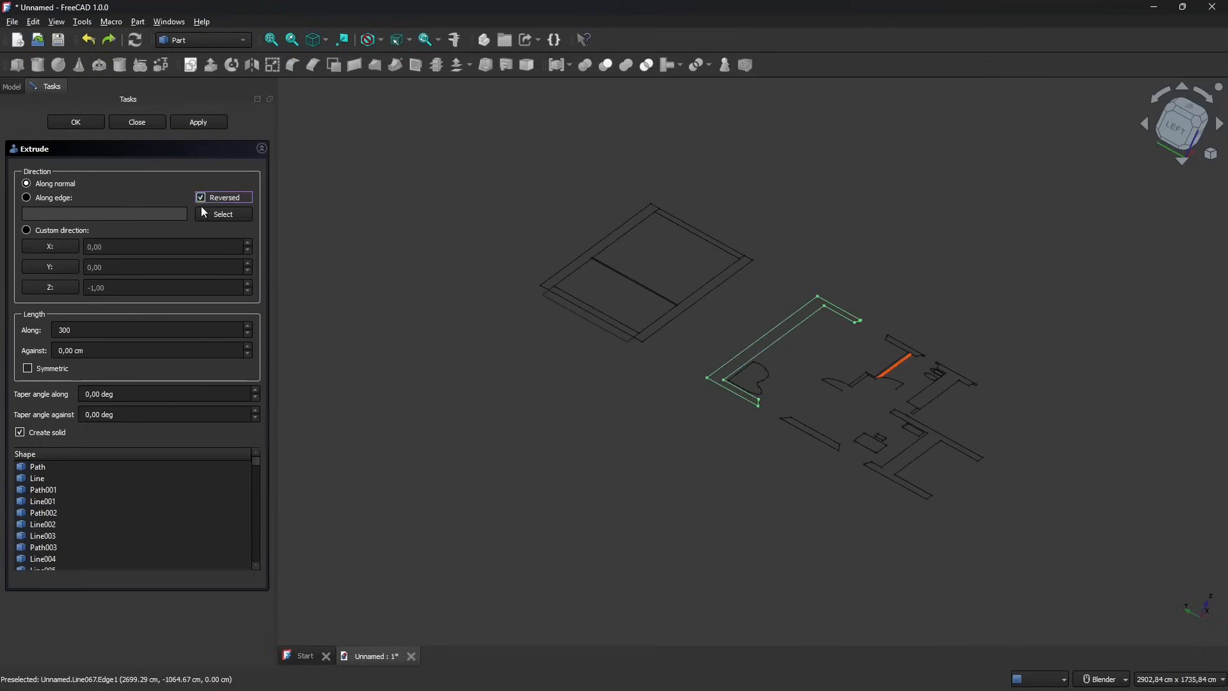
pyautogui.click(198, 121)
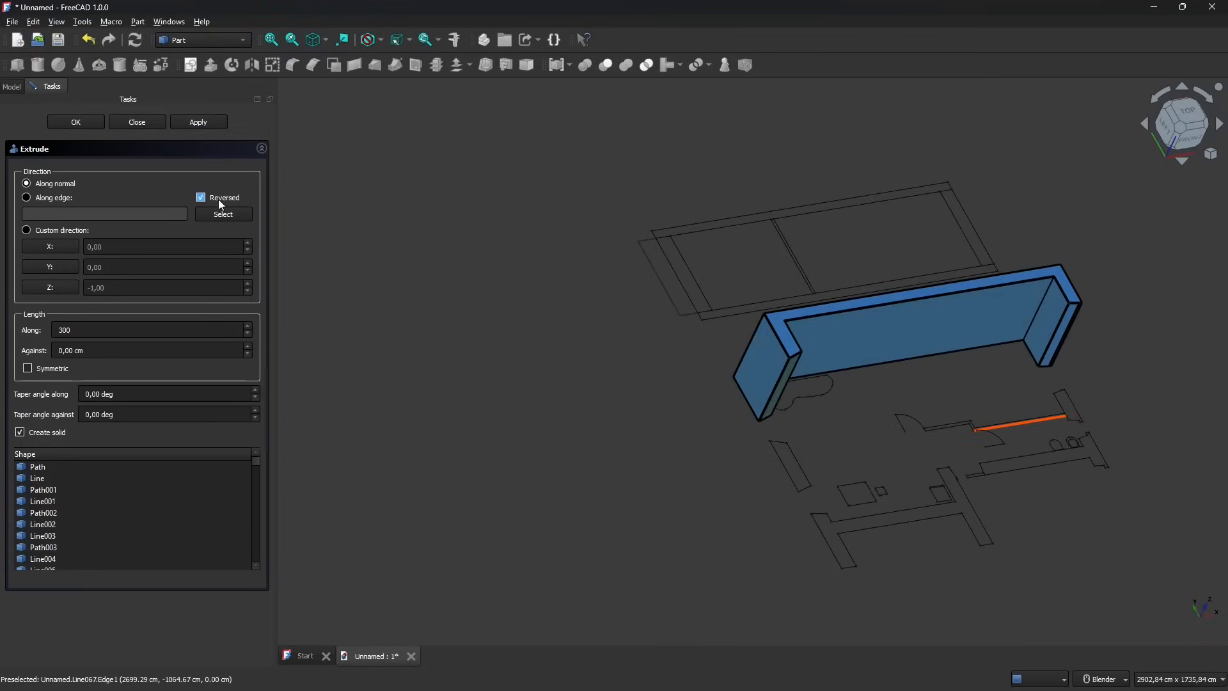
# - Switch to orthographic projection and orbit to inspect the walls isometrically
pyautogui.click(1179, 118)
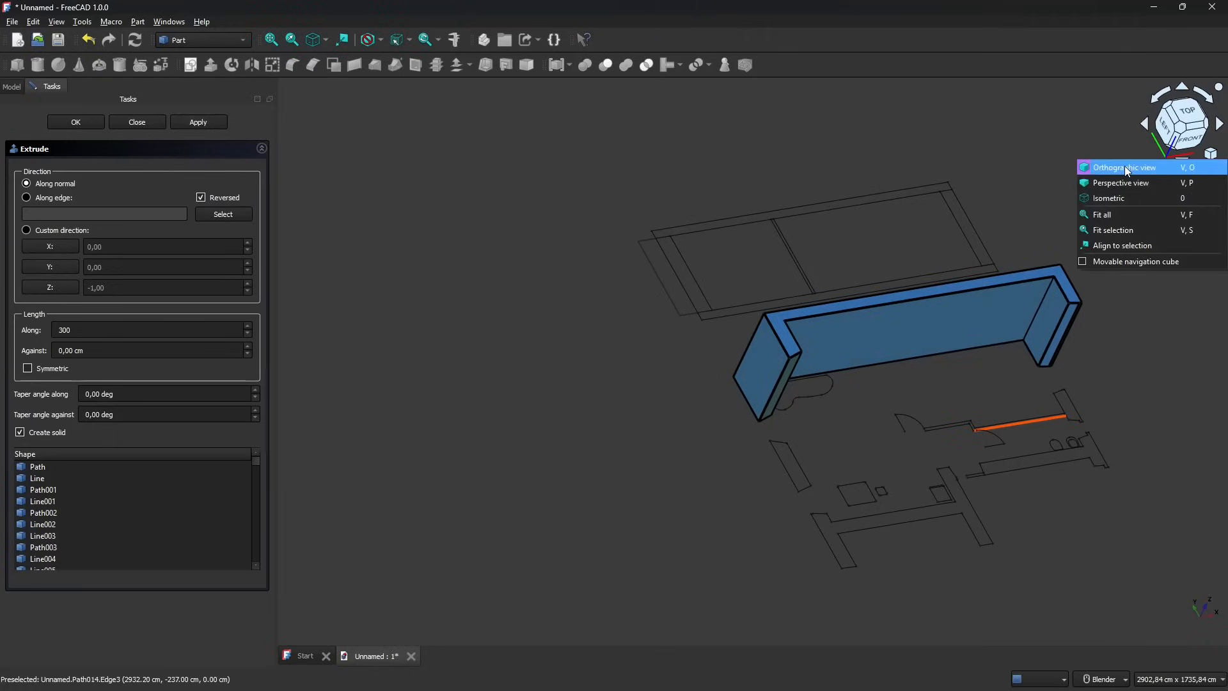
pyautogui.click(1125, 167)
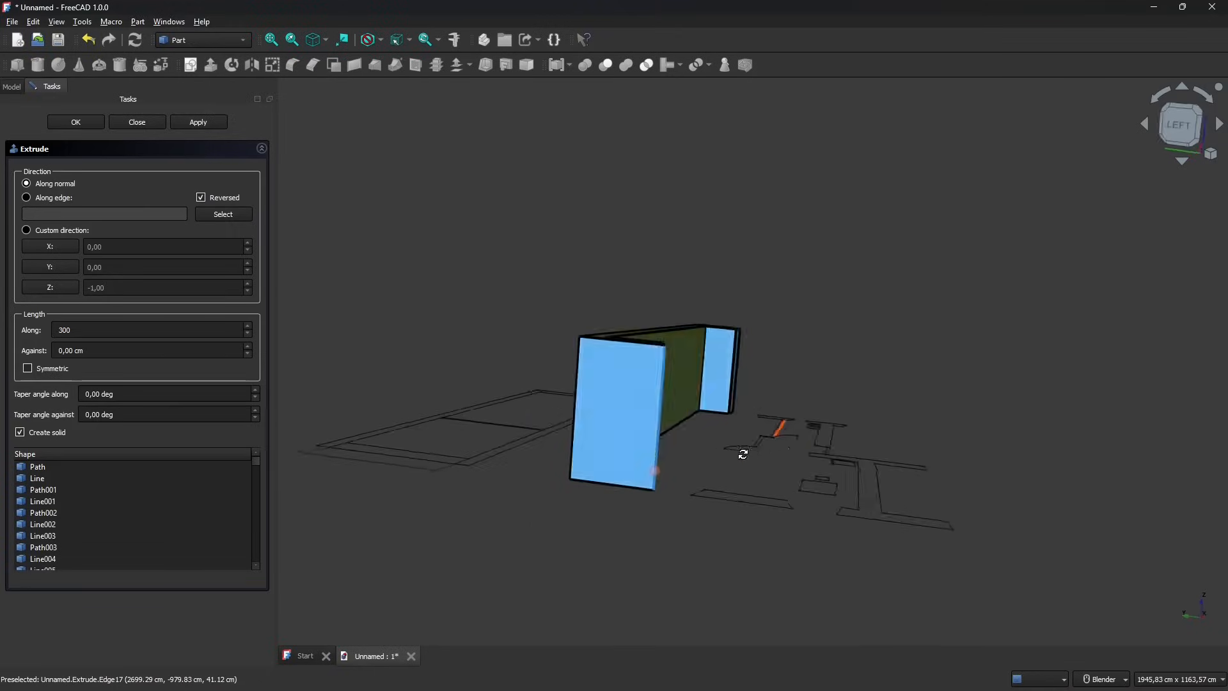
pyautogui.moveTo(743, 453); pyautogui.dragTo(570, 381)
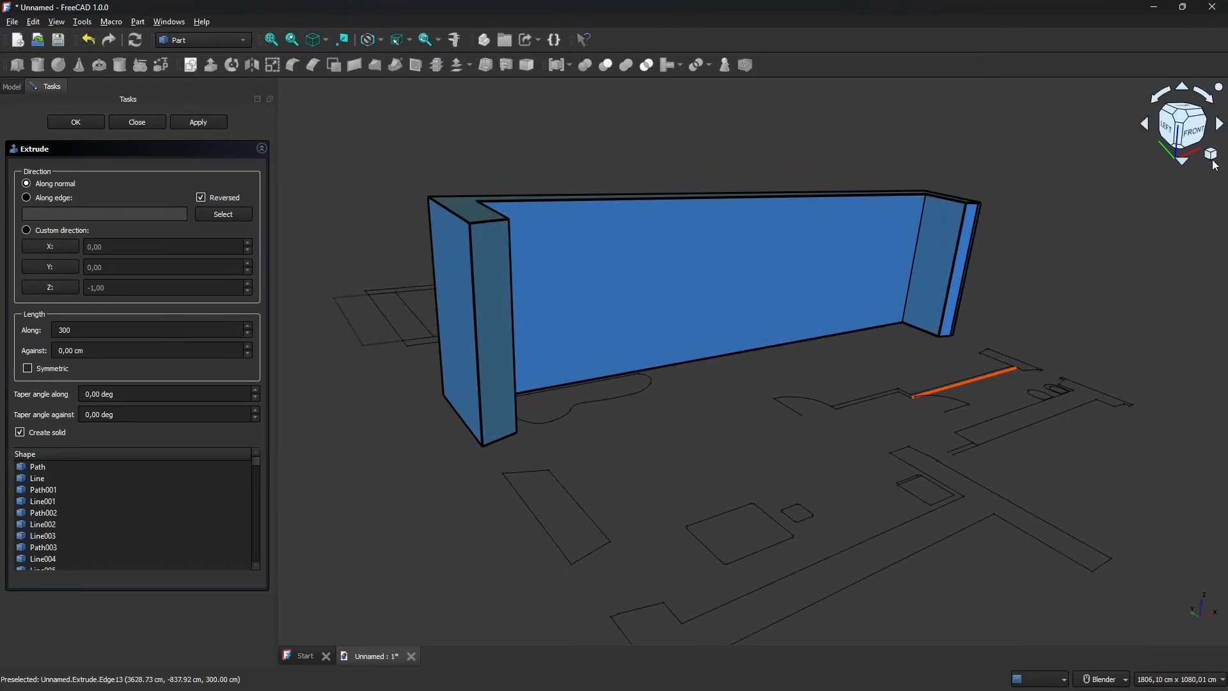
pyautogui.click(1211, 154)
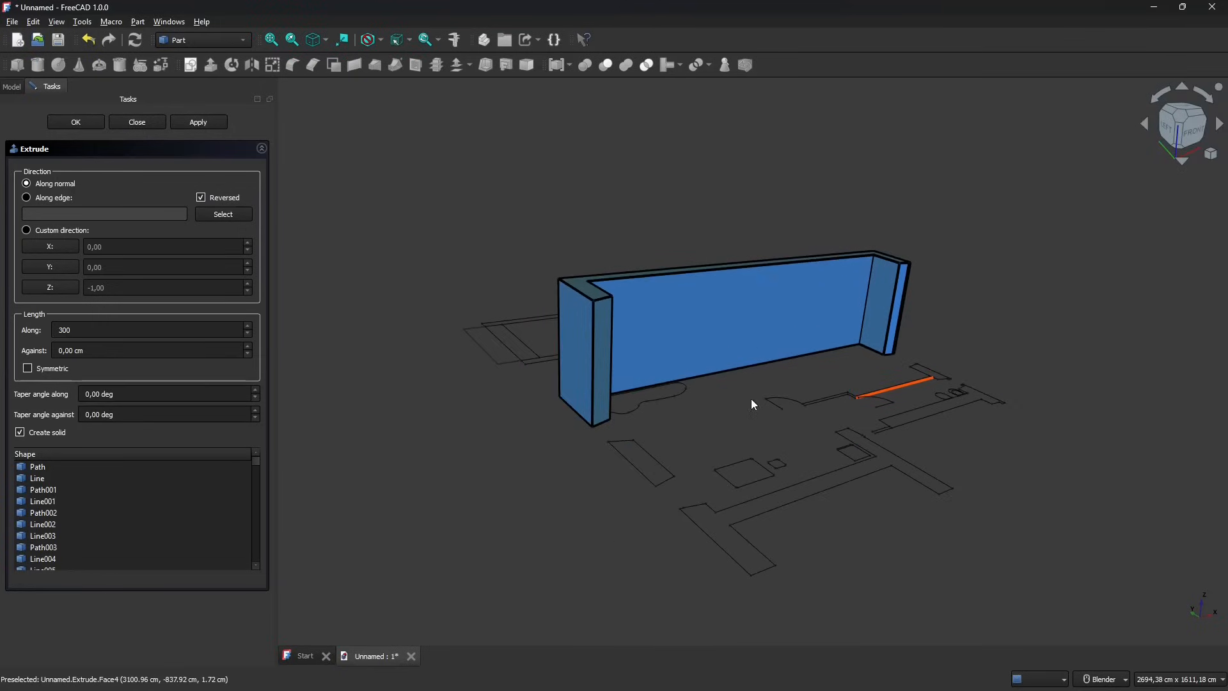
pyautogui.moveTo(520, 469)
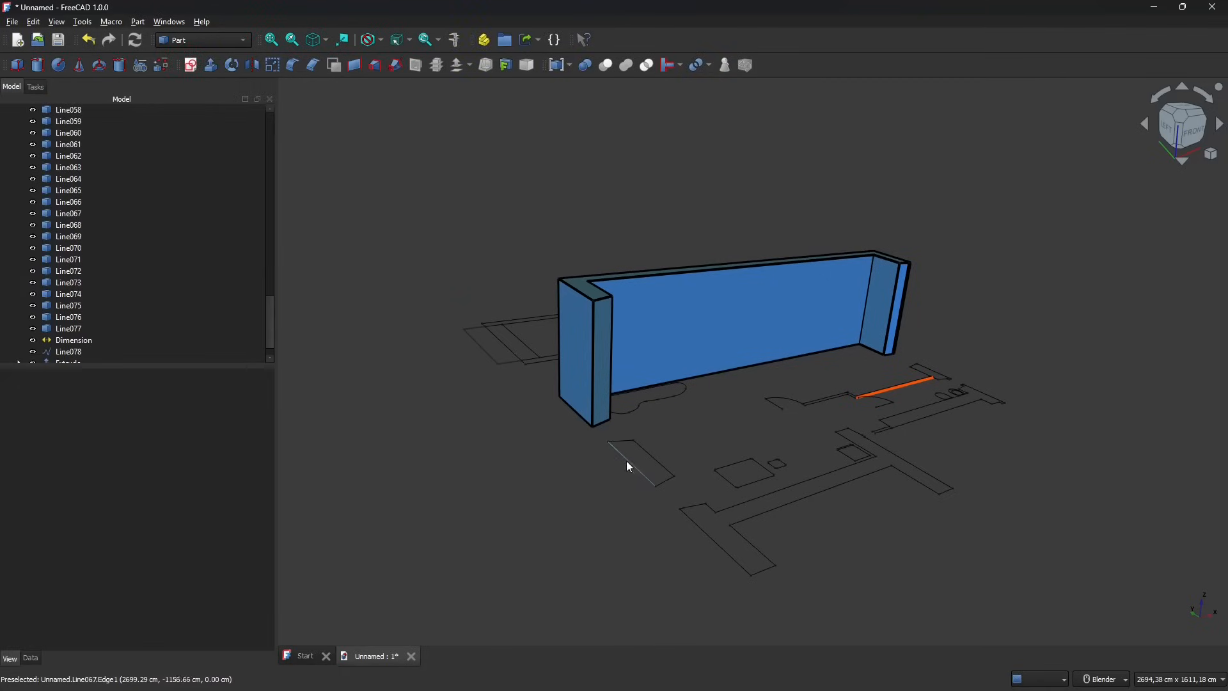
# - Select the small rectangle's edges and upgrade them into a closed Wire in Draft
pyautogui.click(69, 213)
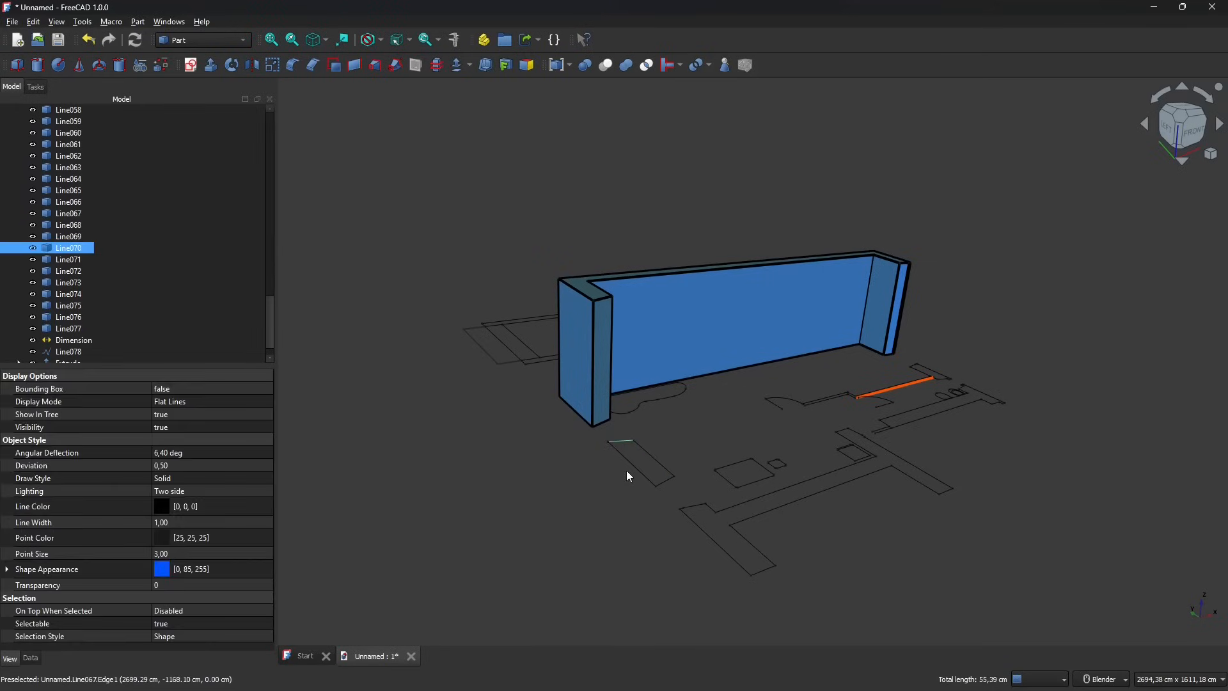
pyautogui.moveTo(613, 473)
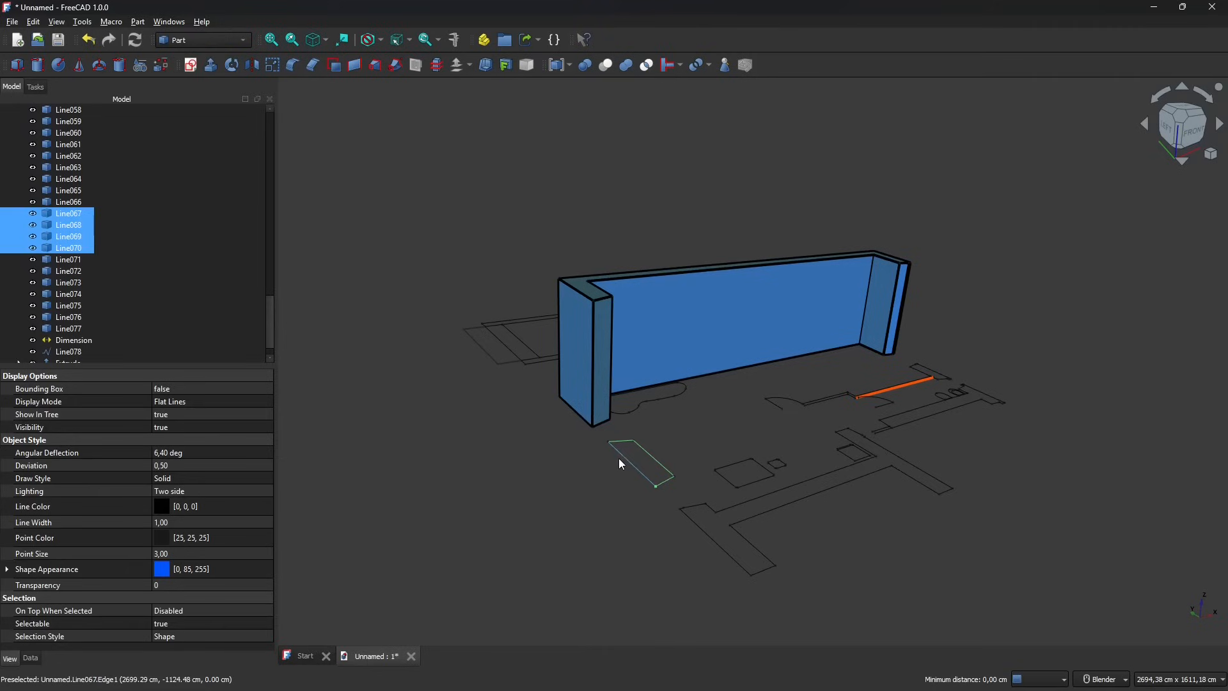
pyautogui.moveTo(642, 488)
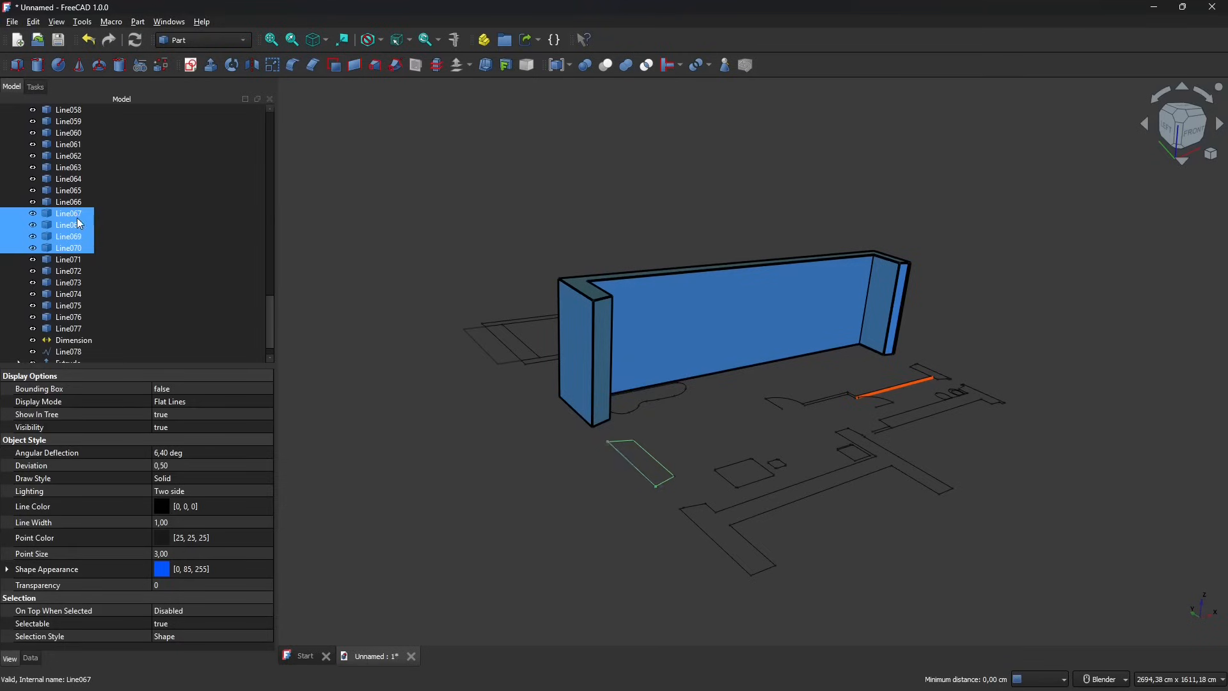
pyautogui.moveTo(639, 474)
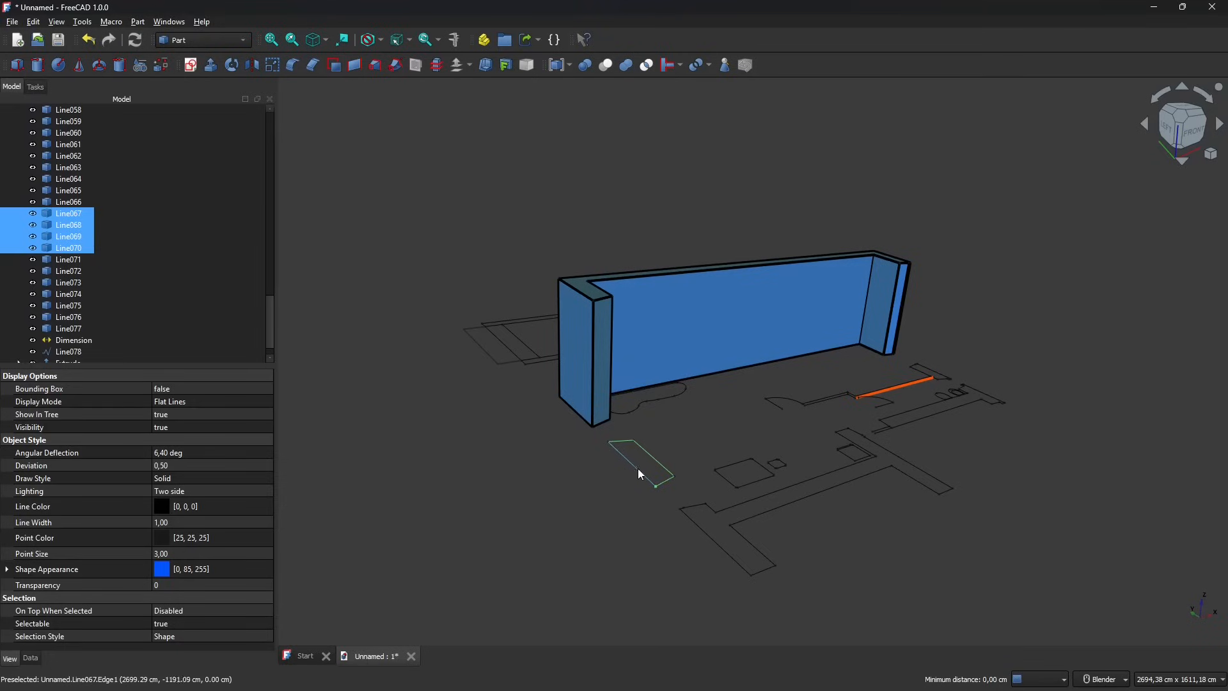
pyautogui.click(200, 39)
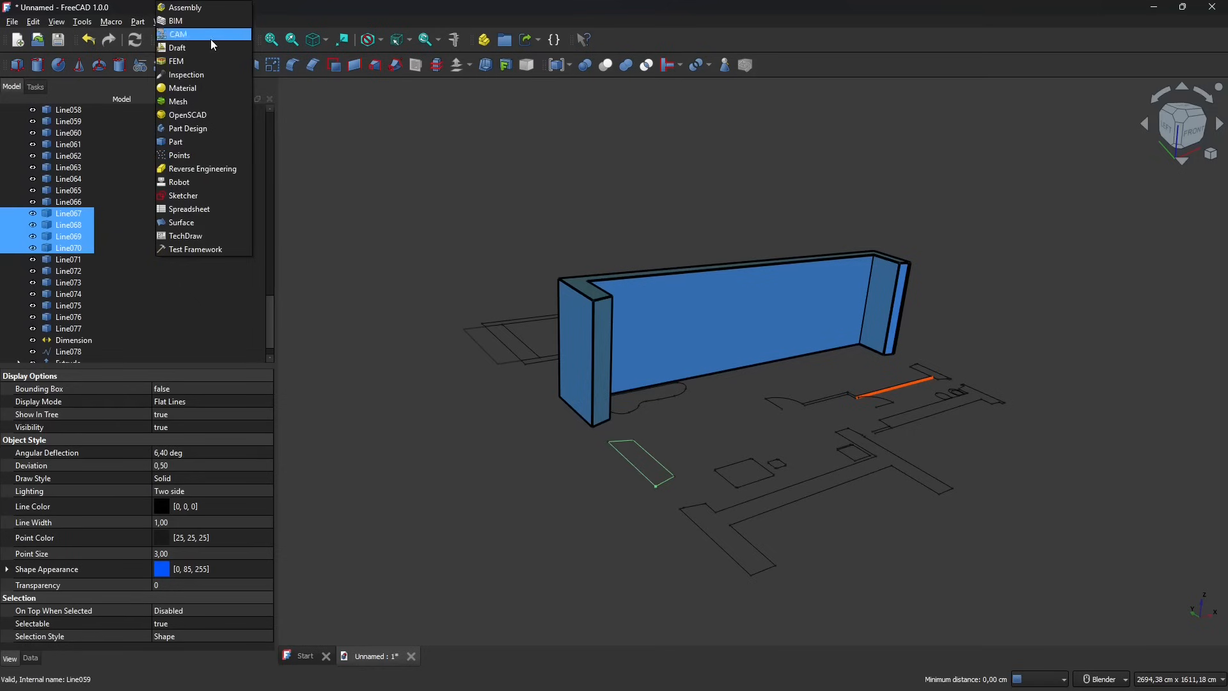
pyautogui.click(179, 48)
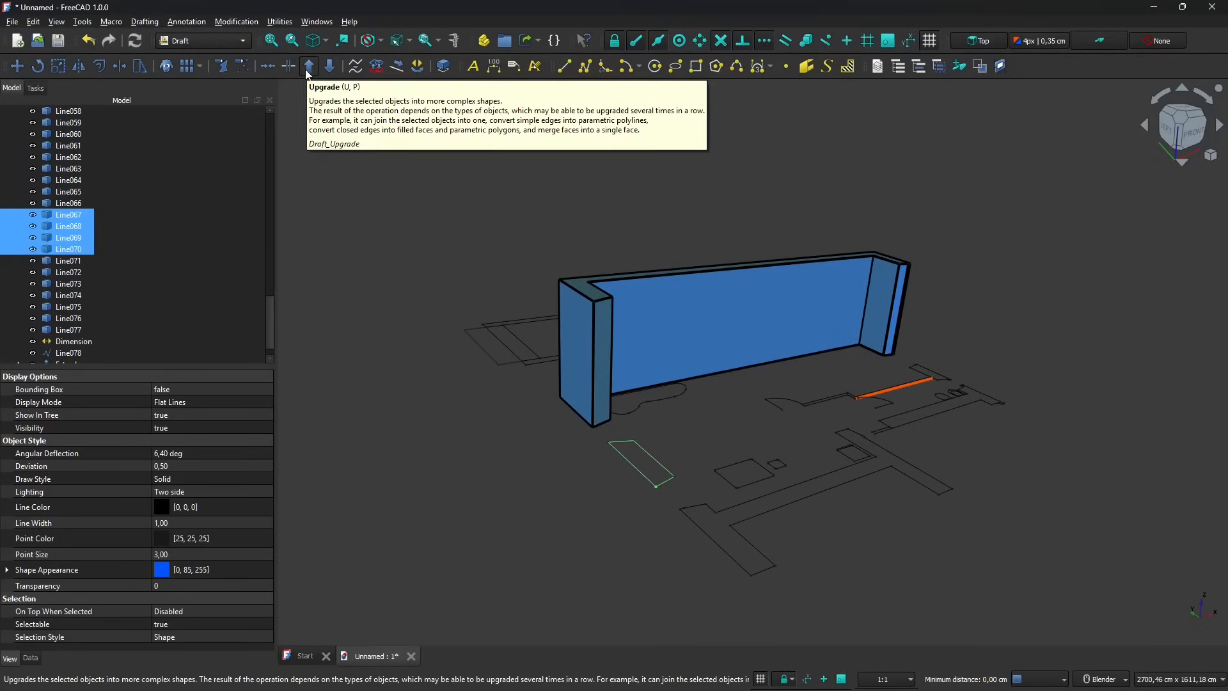
pyautogui.click(308, 66)
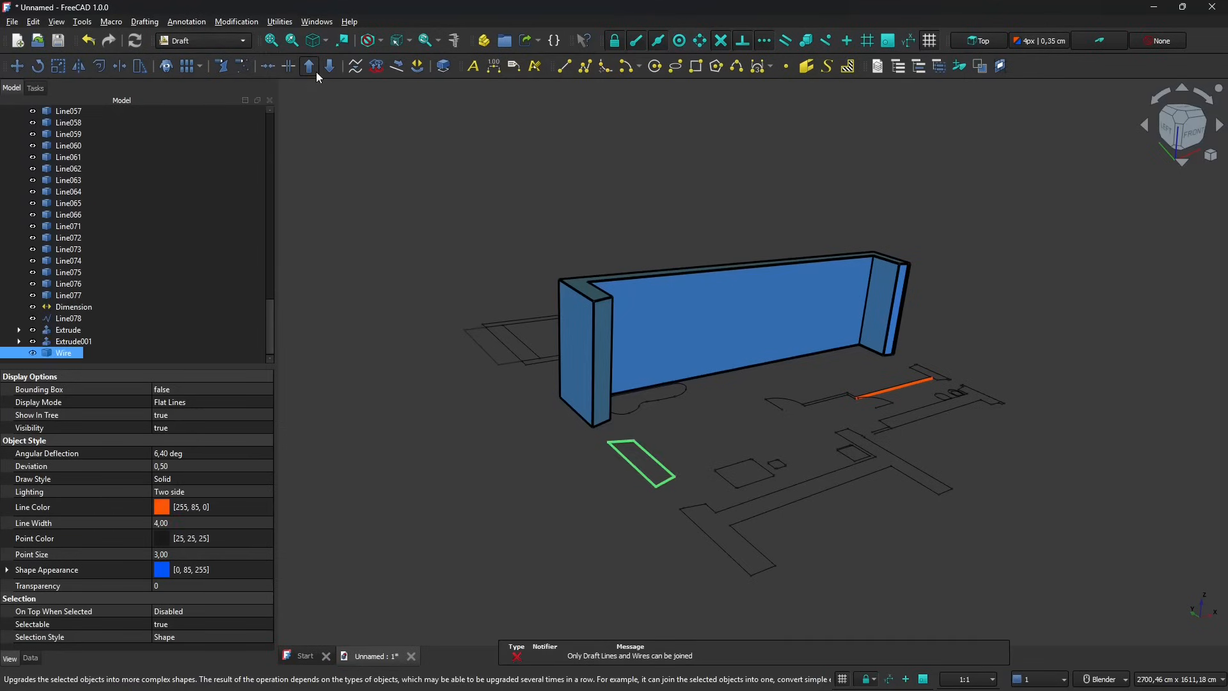
pyautogui.moveTo(638, 468)
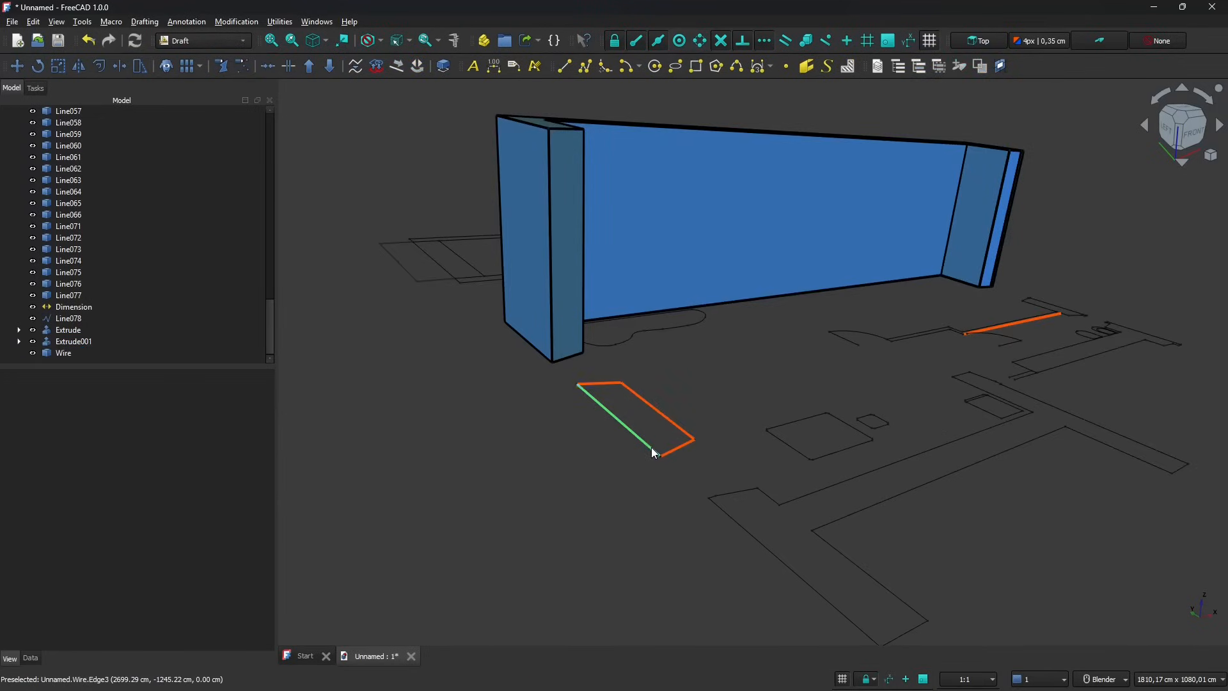
# - Select the new rectangular wire after dismissing the drawing style settings
pyautogui.click(64, 352)
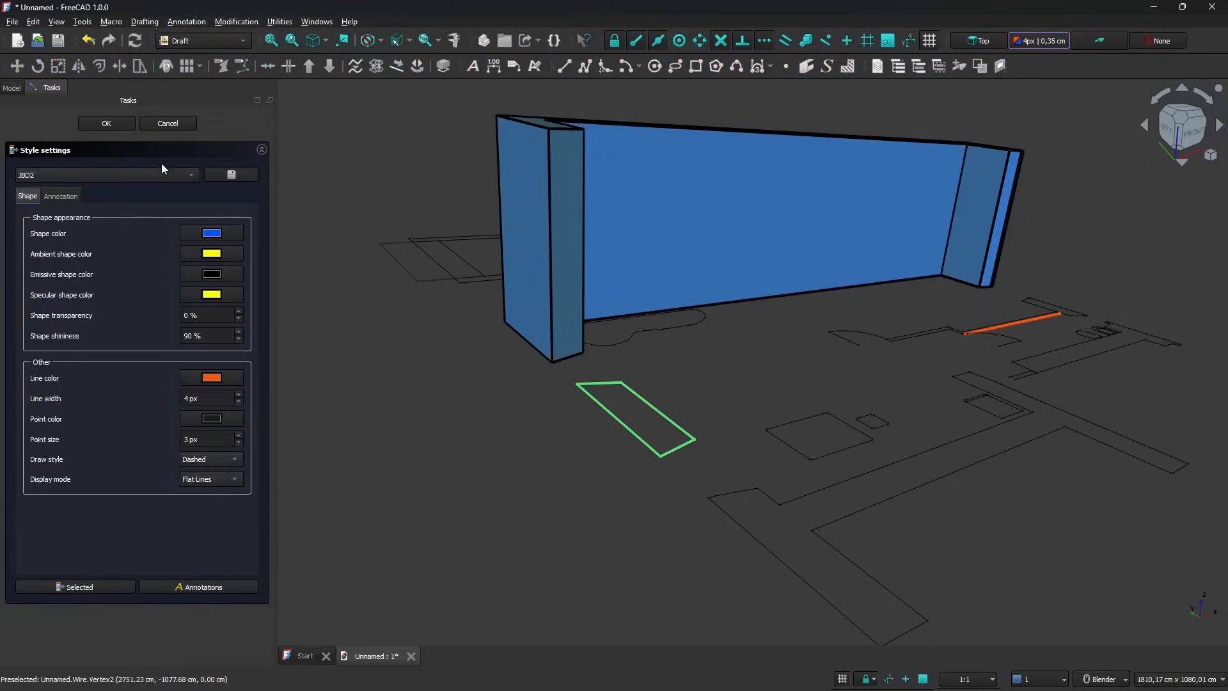
pyautogui.click(106, 175)
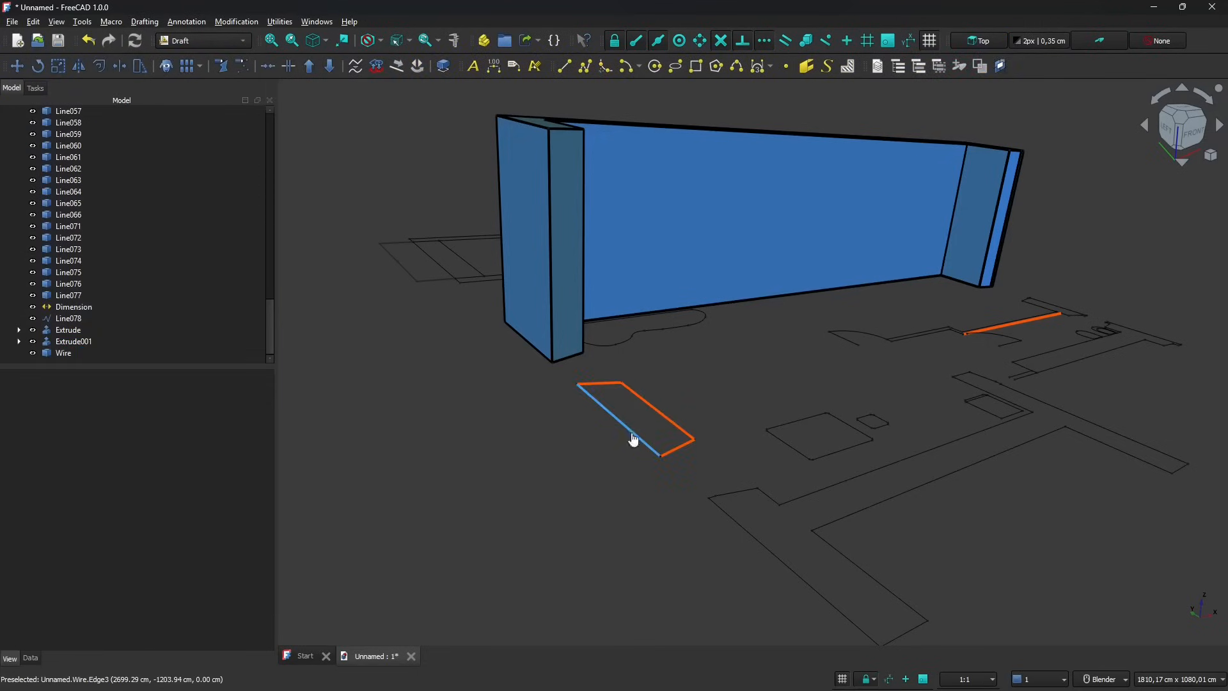
pyautogui.click(63, 353)
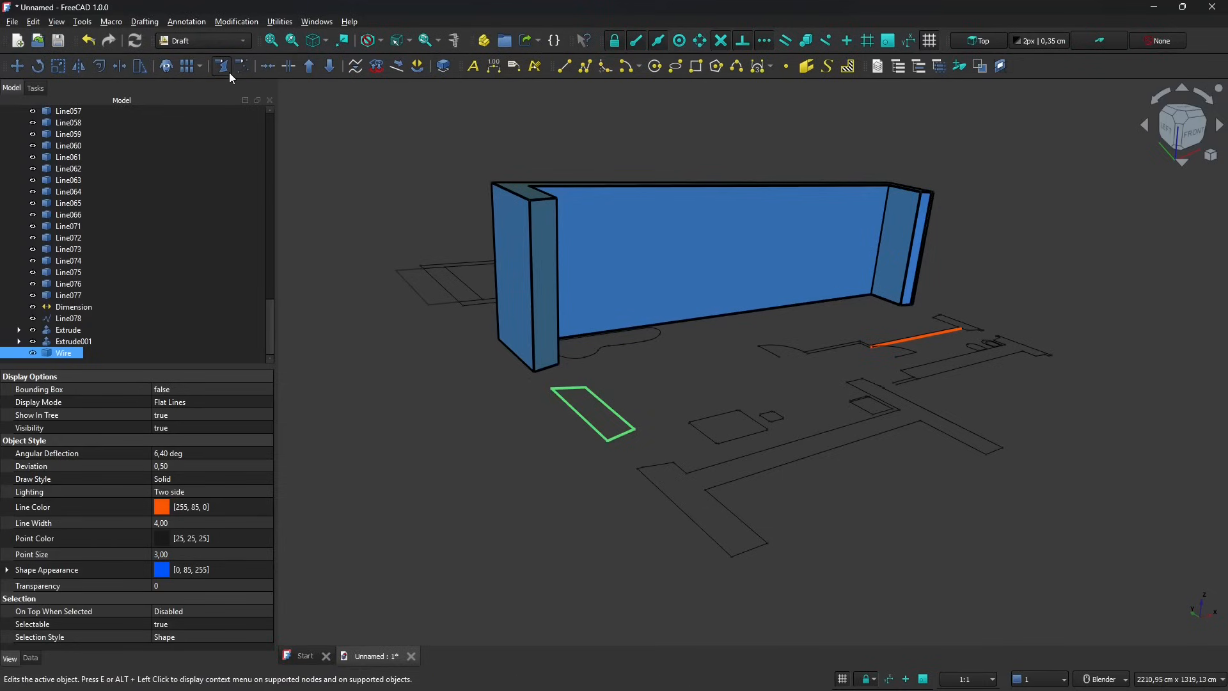
# - Extrude the rectangular wire 300cm upward into a solid block with Part Extrude
pyautogui.click(199, 39)
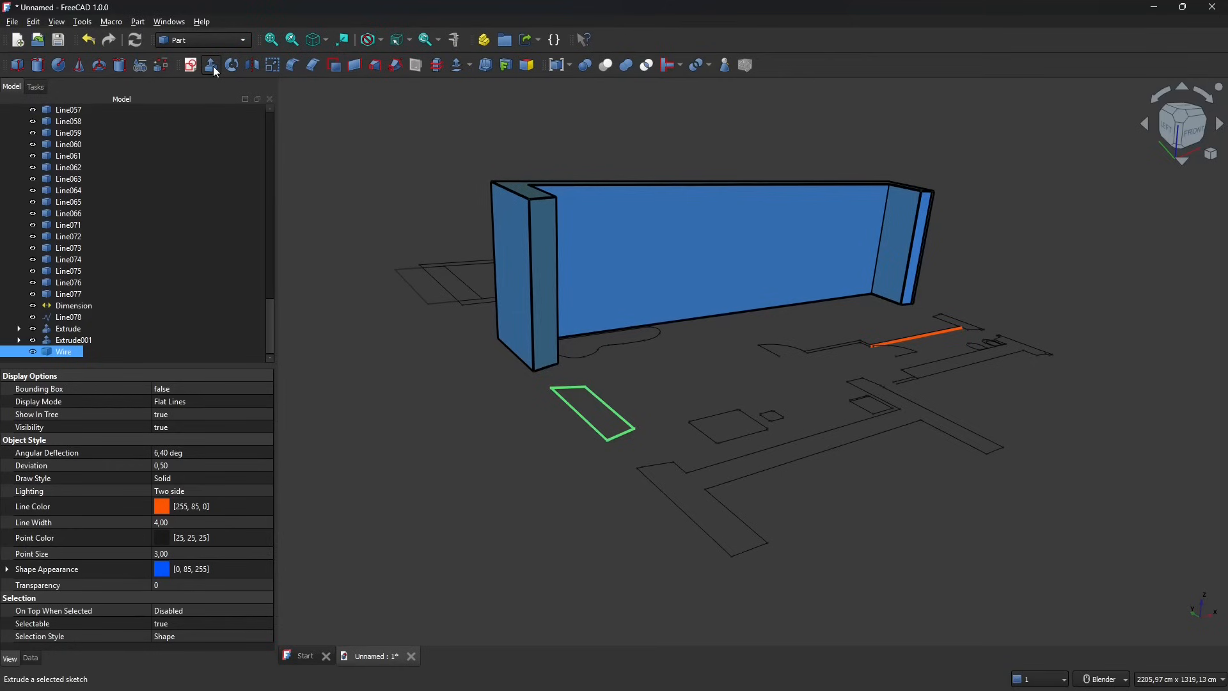
pyautogui.click(211, 65)
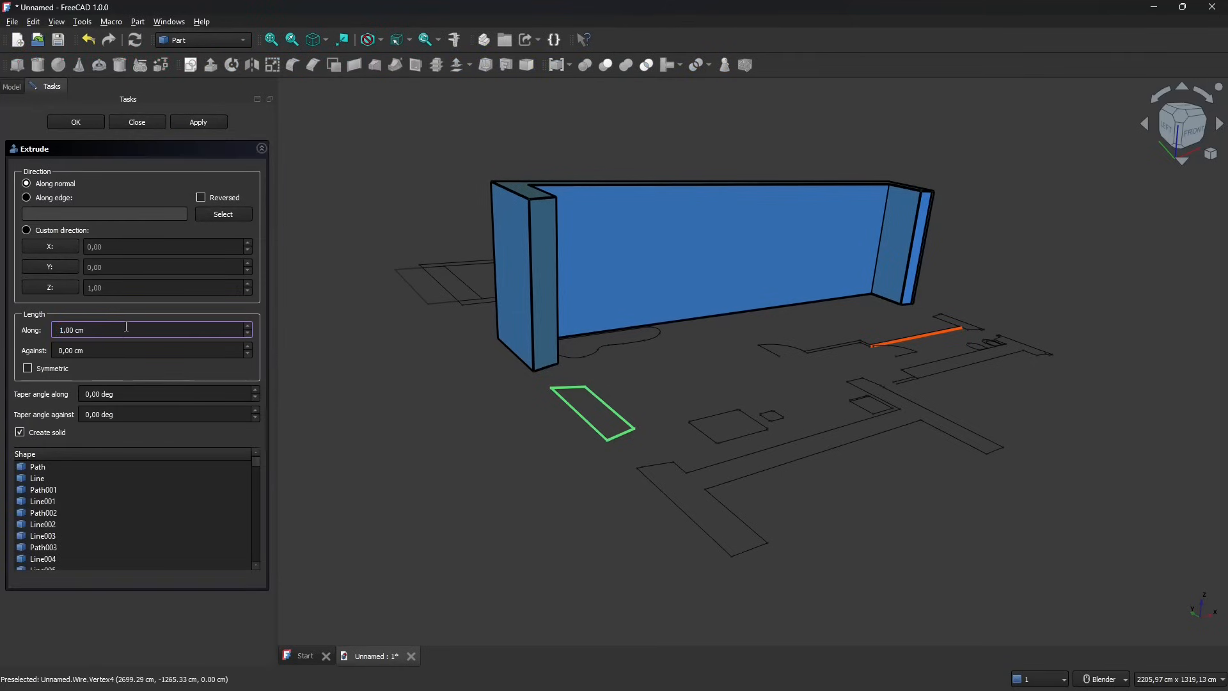
pyautogui.write('300cm')
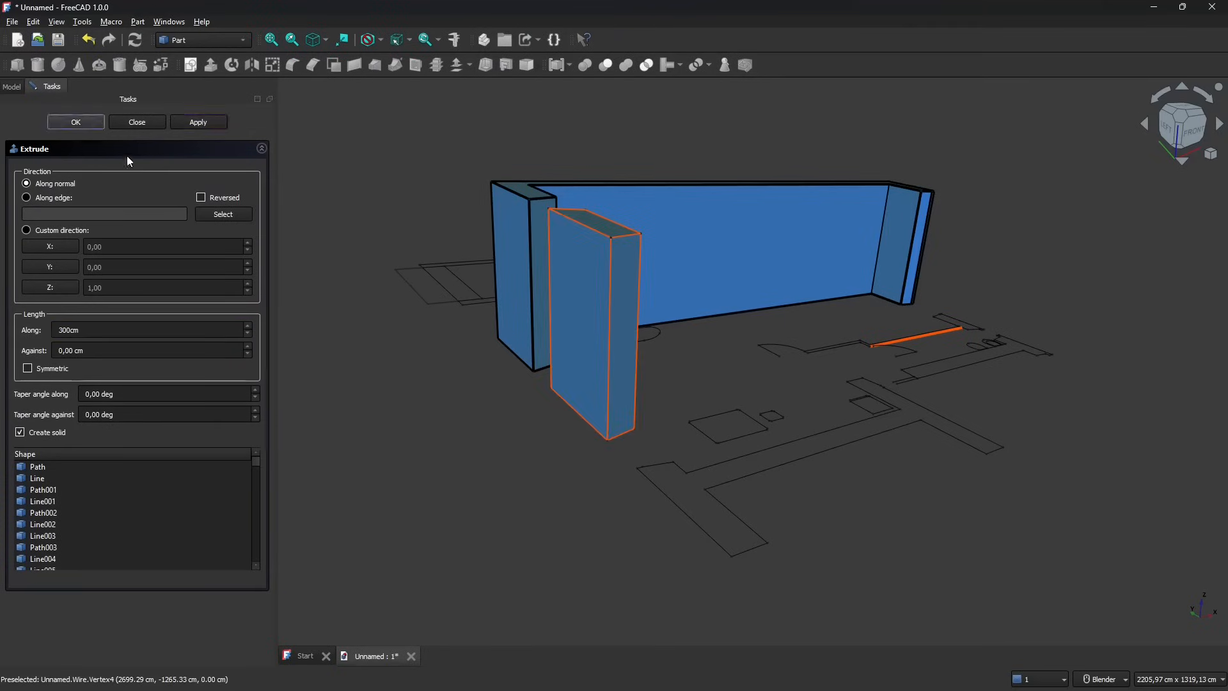
pyautogui.click(75, 121)
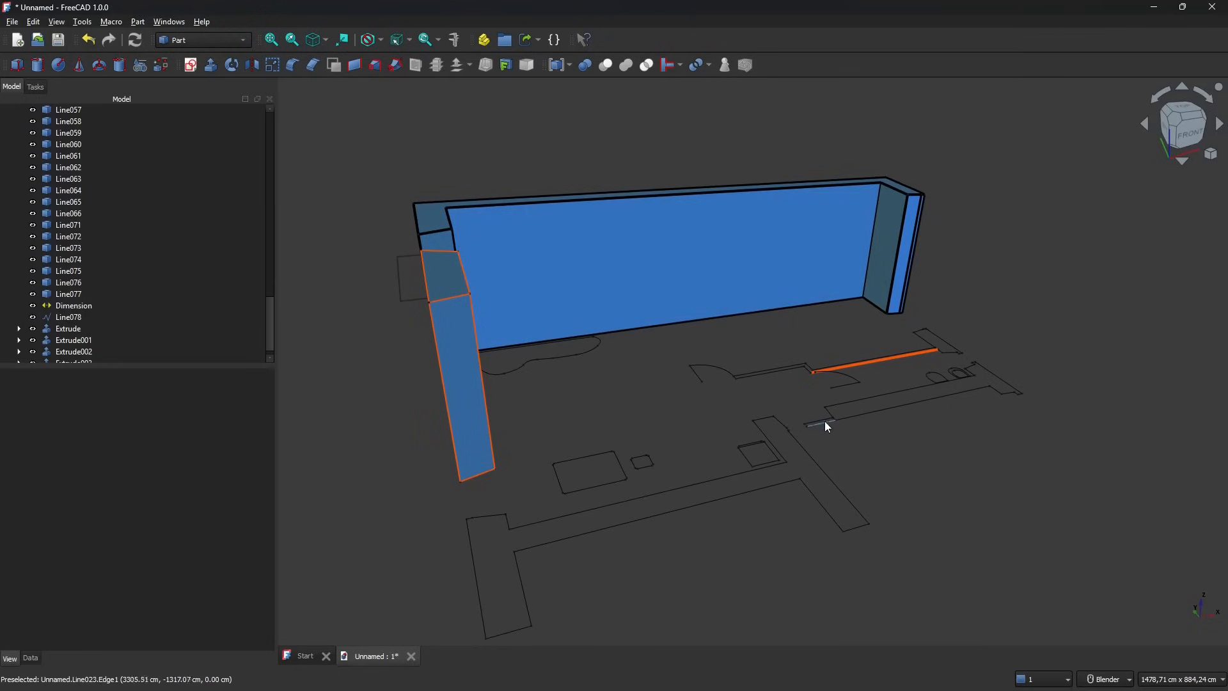
pyautogui.moveTo(760, 364)
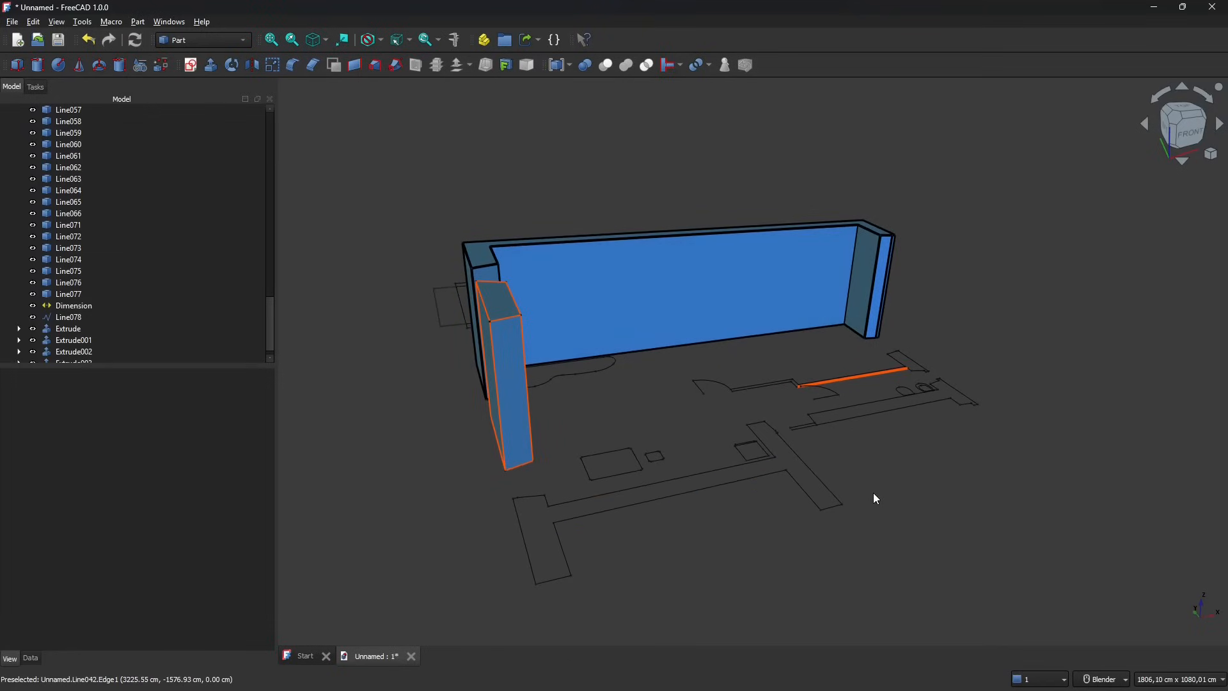
pyautogui.moveTo(879, 503)
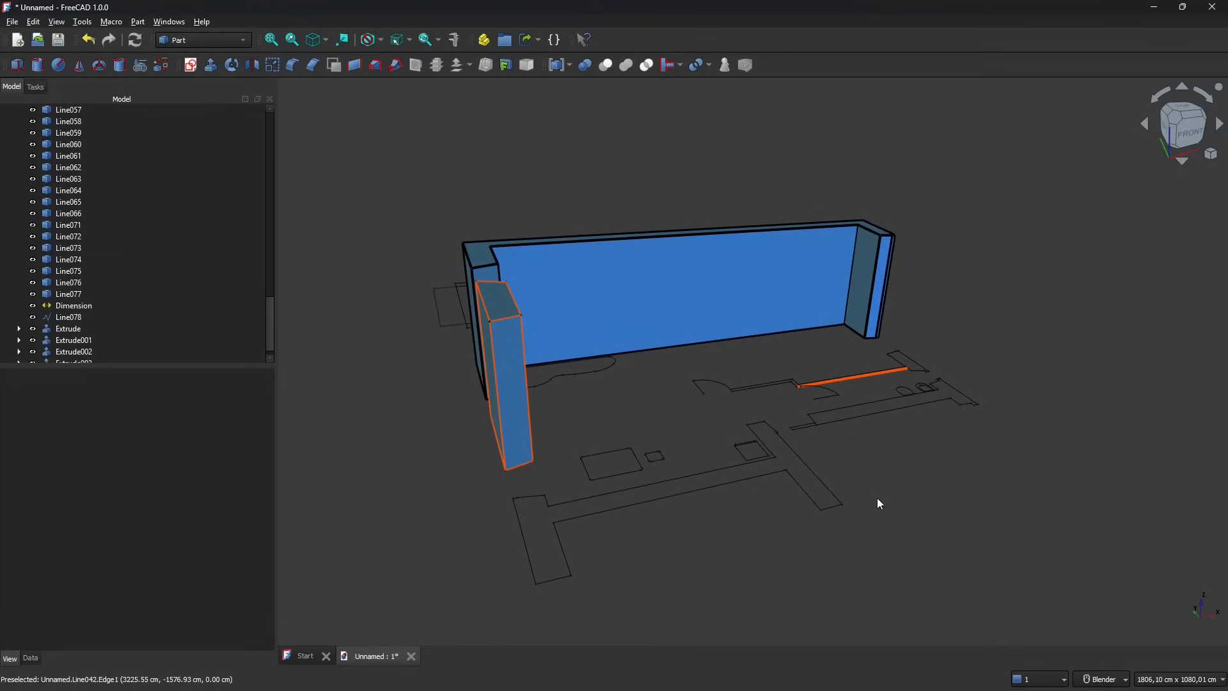
pyautogui.moveTo(906, 448)
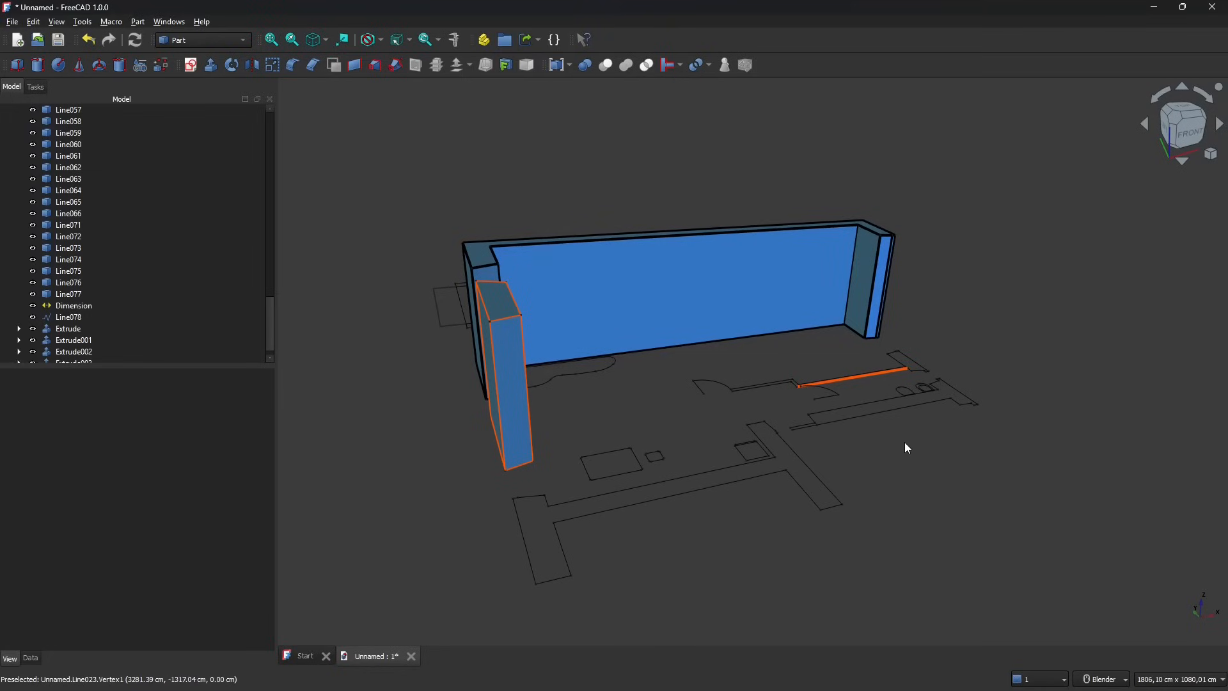
pyautogui.moveTo(573, 389)
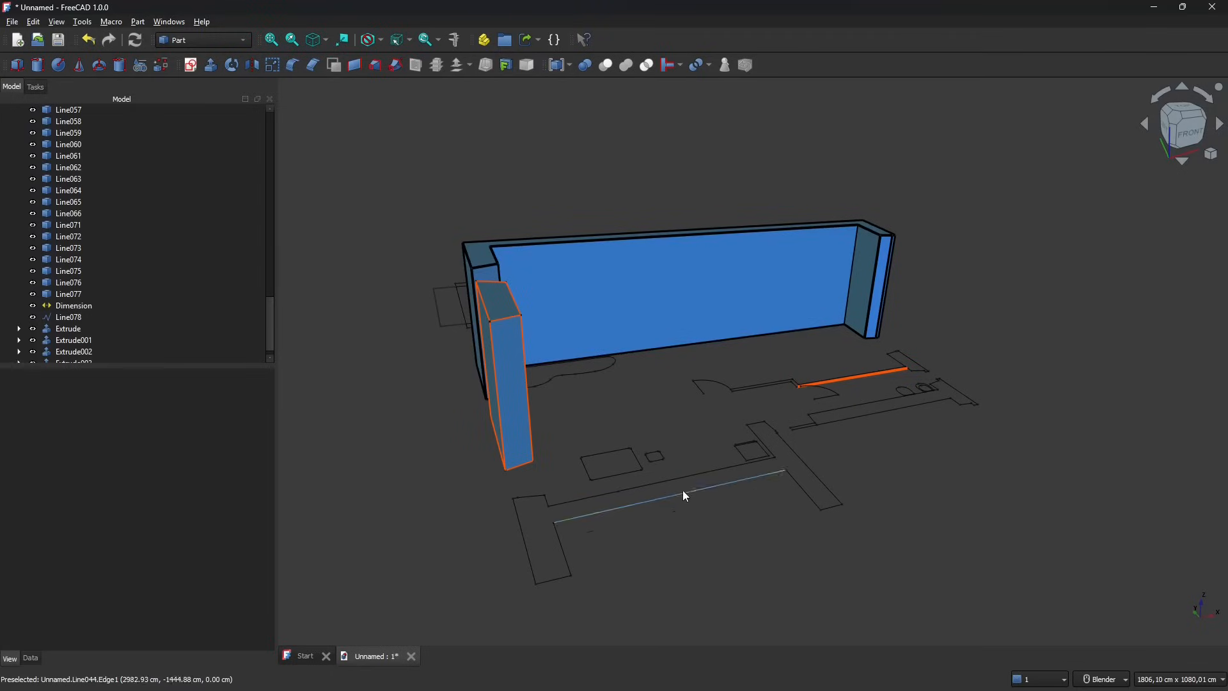
pyautogui.click(681, 496)
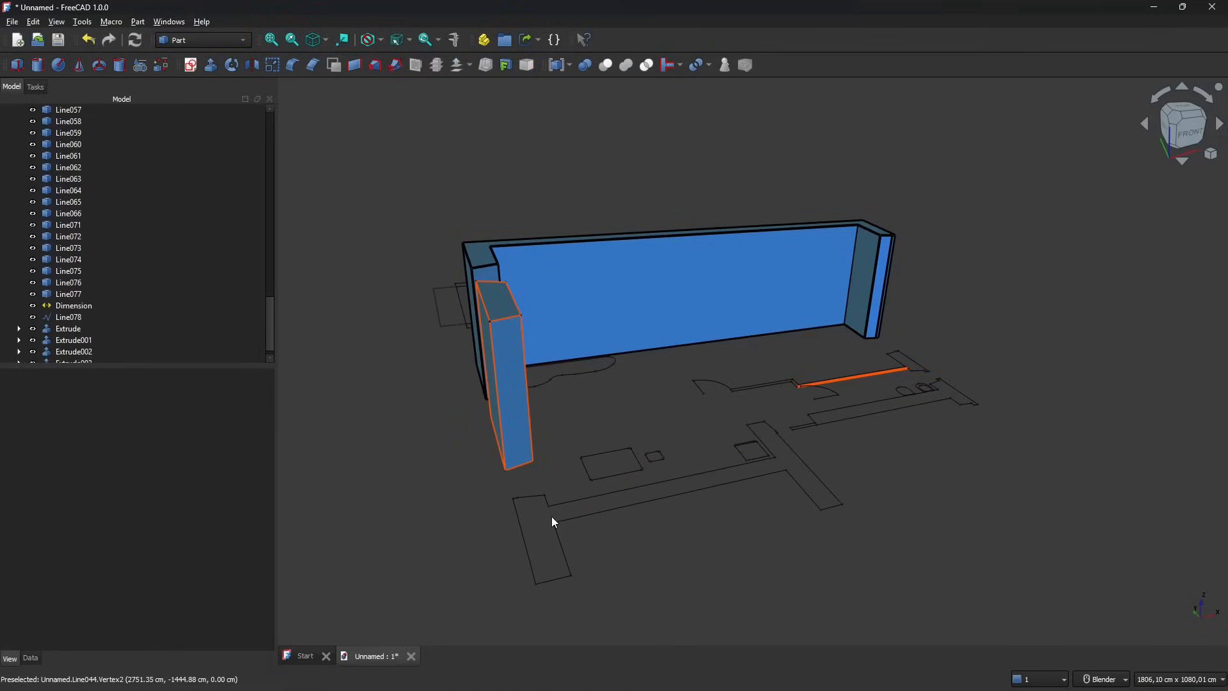
pyautogui.click(203, 40)
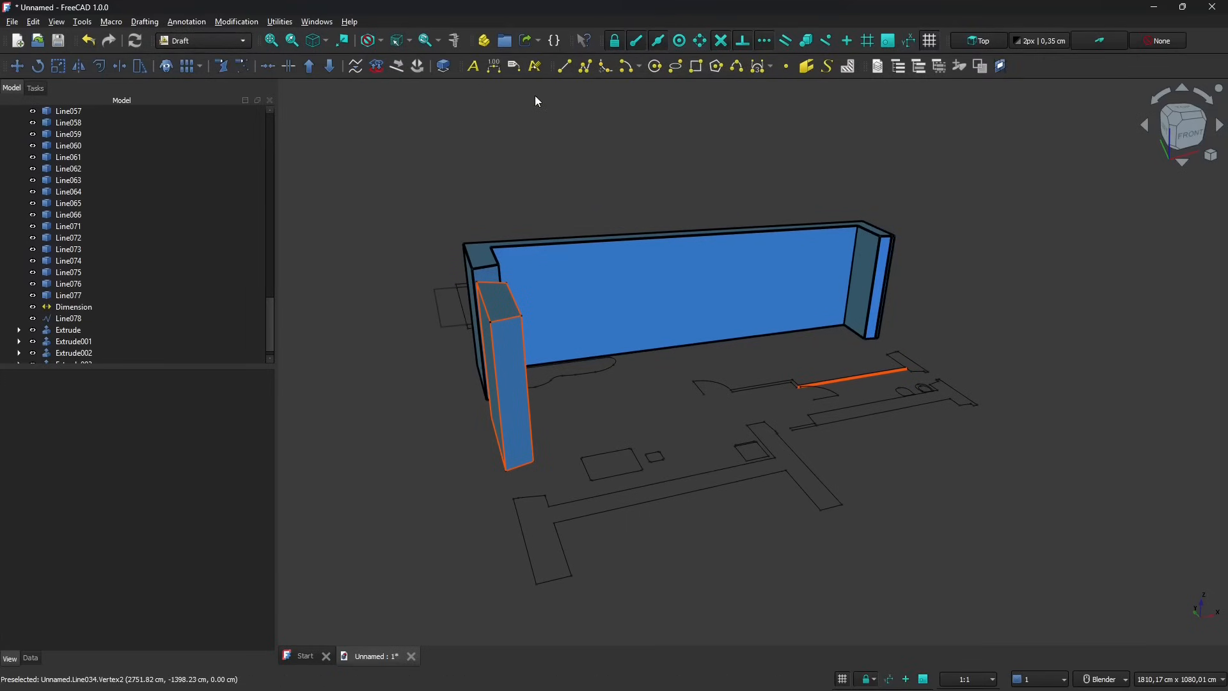
# - Upgrade the doorway wall lines into Wire001 and return to the Part workbench
pyautogui.click(563, 66)
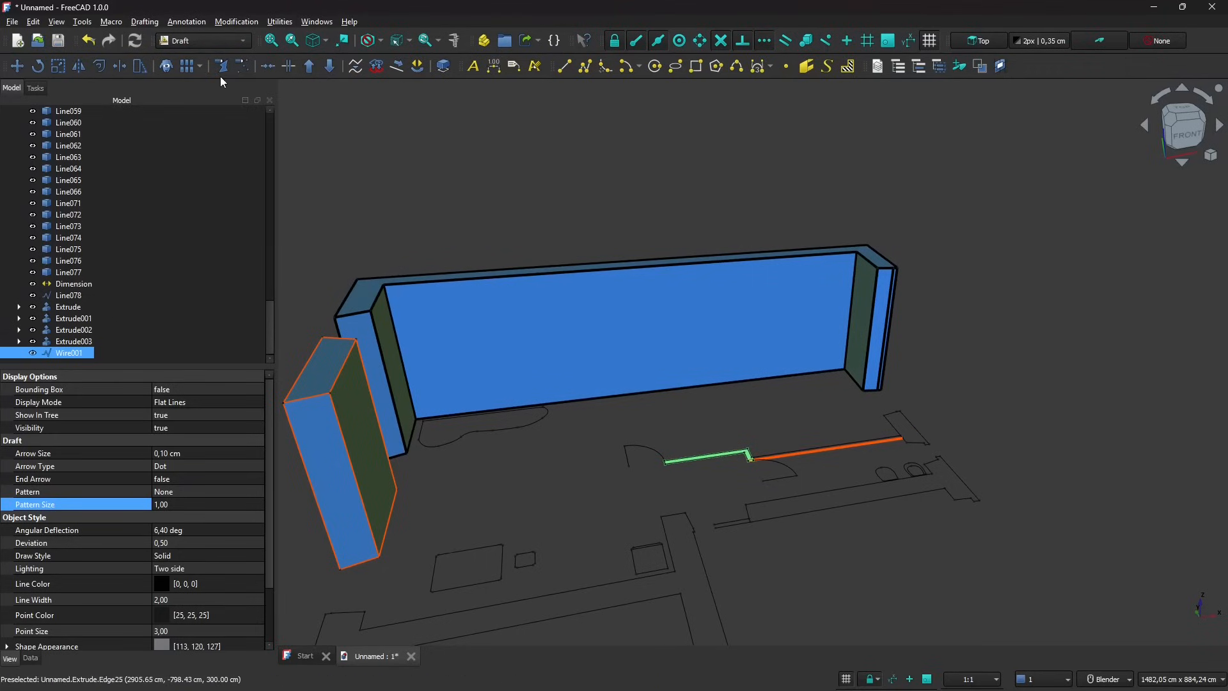
pyautogui.click(199, 40)
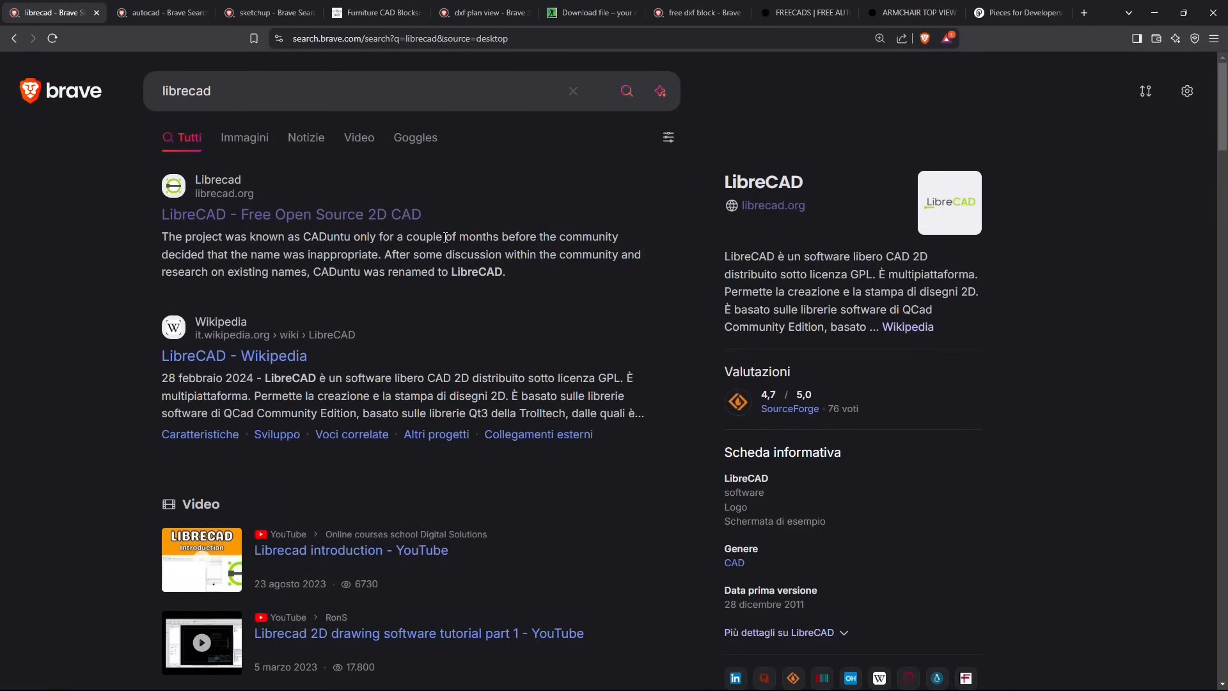
pyautogui.moveTo(942, 245)
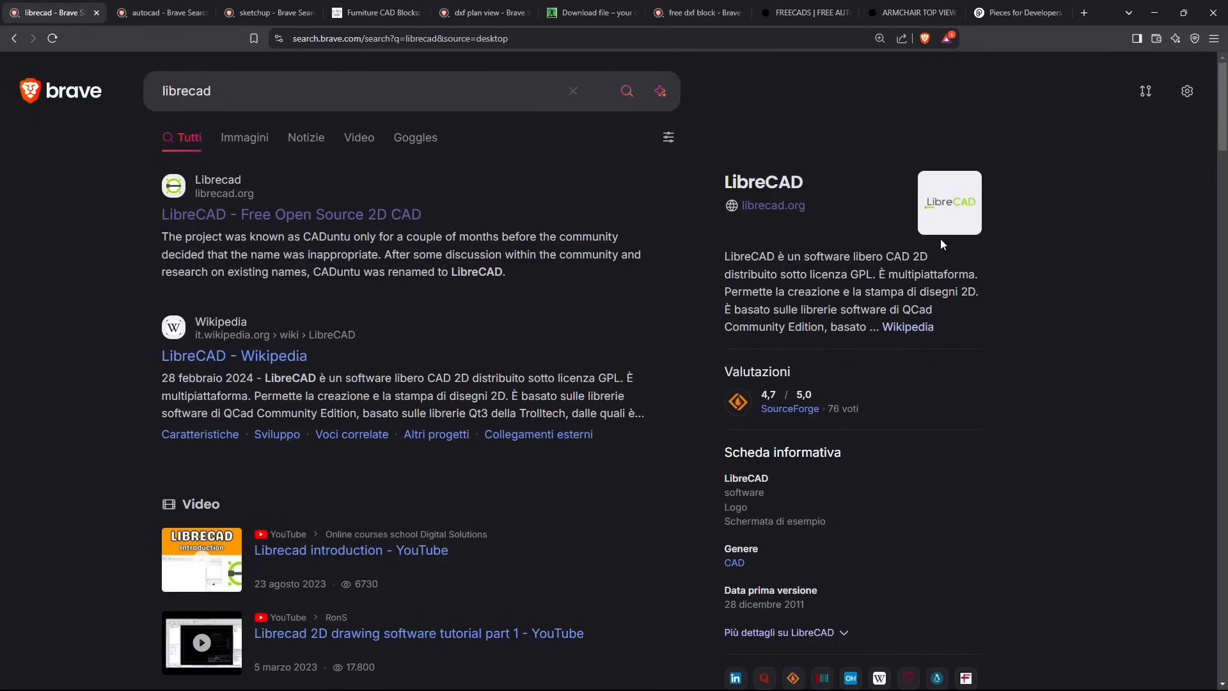
pyautogui.moveTo(905, 278)
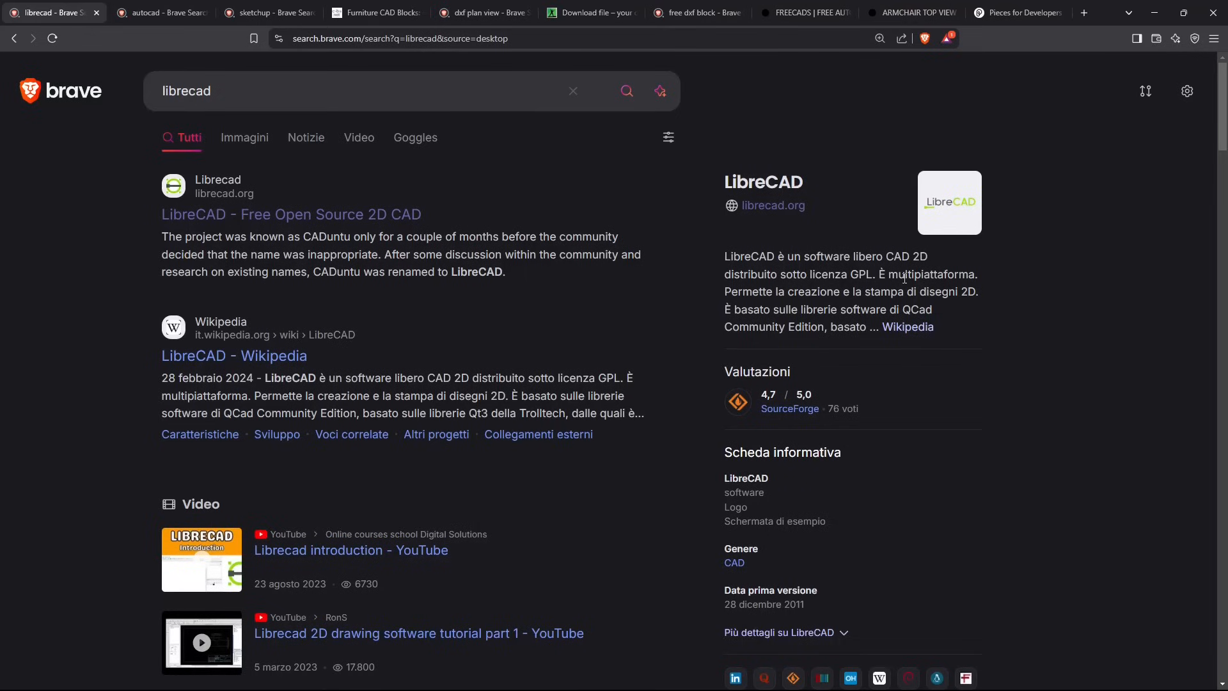
pyautogui.moveTo(904, 277)
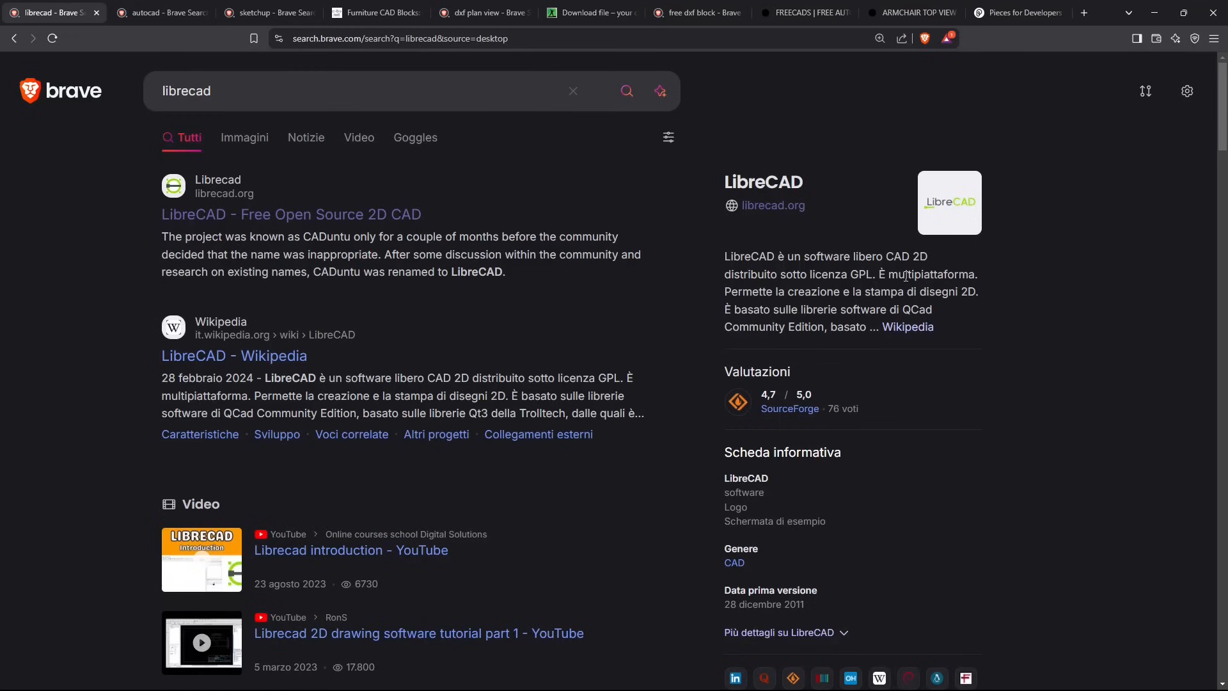
# - Close the librecad and autocad search tabs, leaving the sketchup results in Brave
pyautogui.click(157, 13)
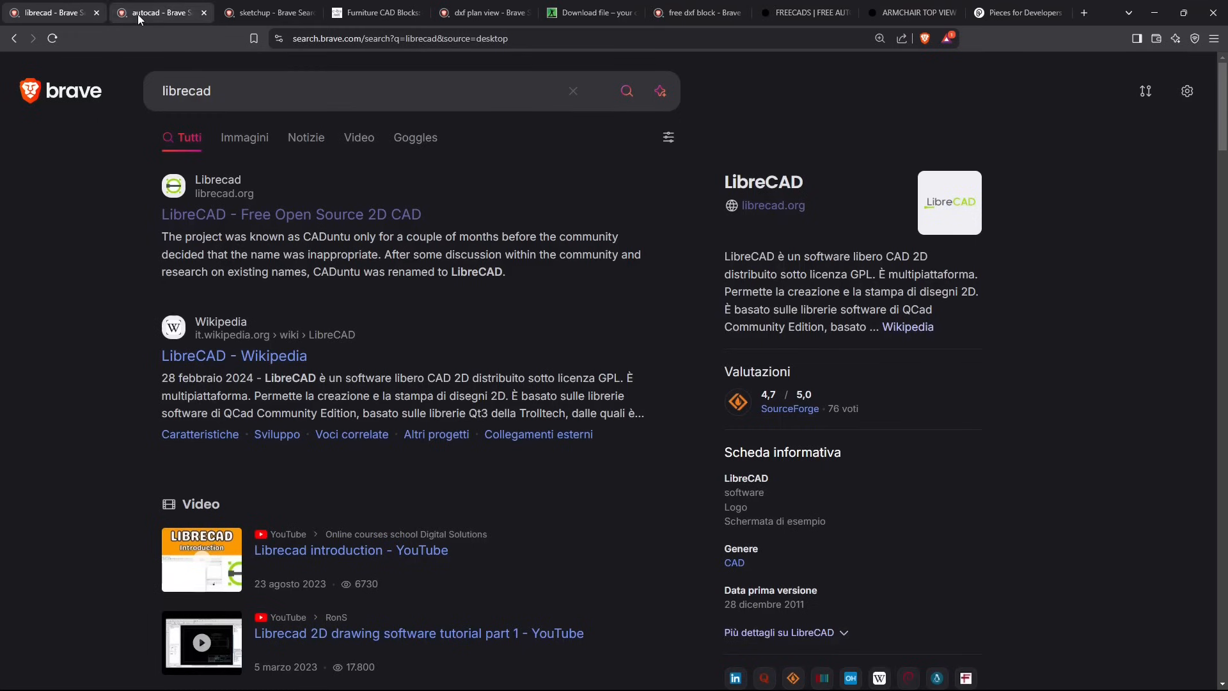
pyautogui.click(157, 12)
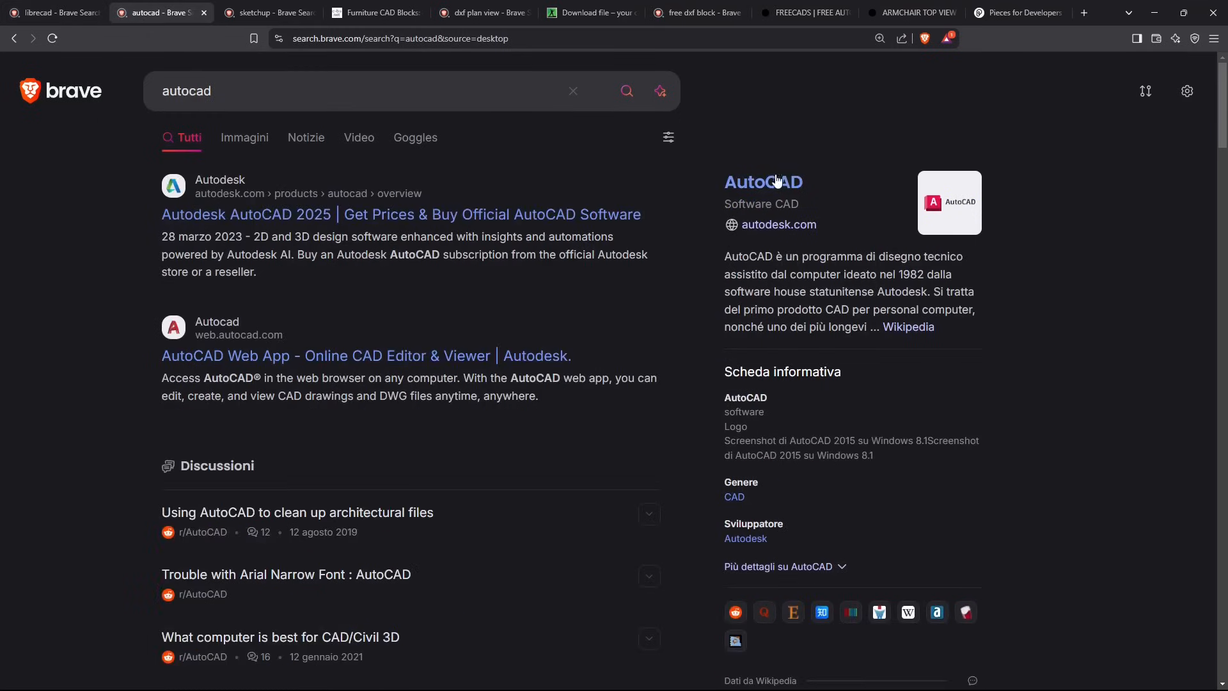
pyautogui.moveTo(768, 194)
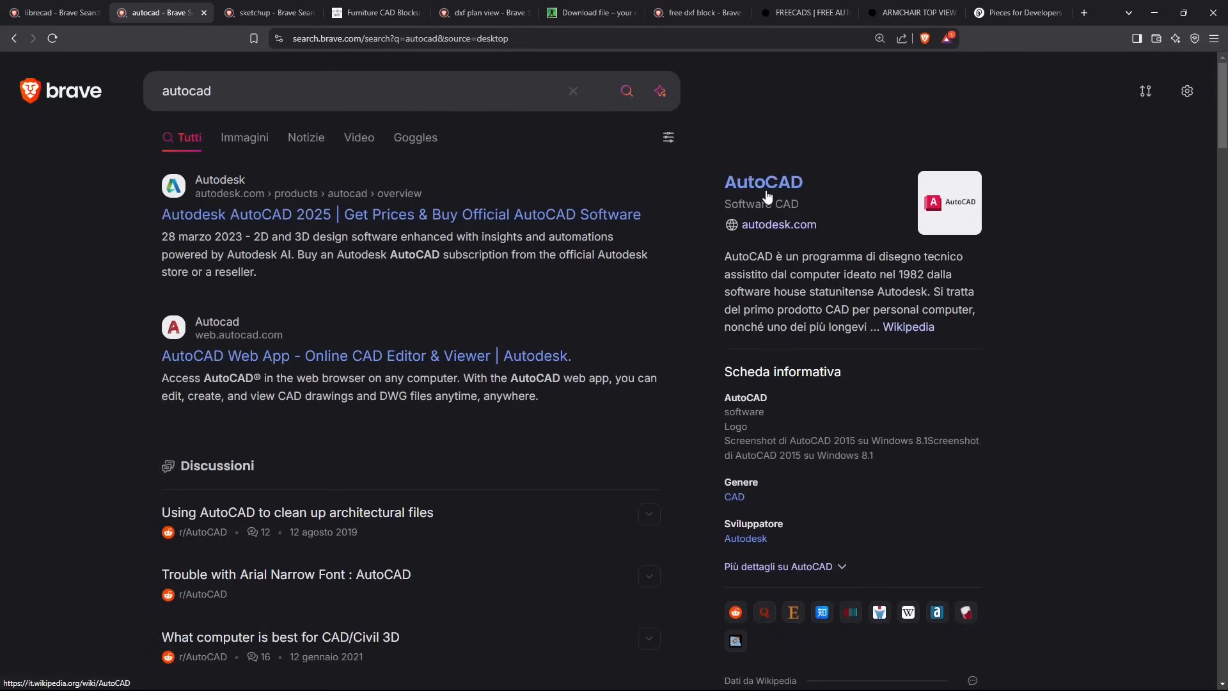
pyautogui.moveTo(797, 186)
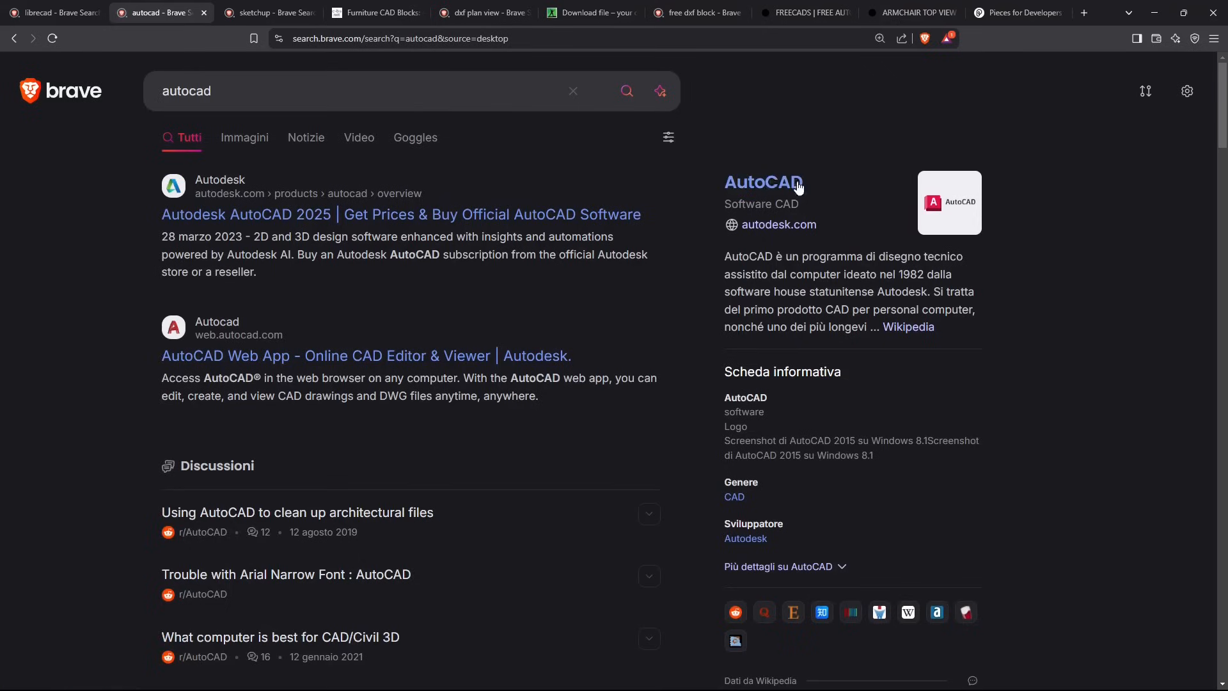
pyautogui.click(51, 13)
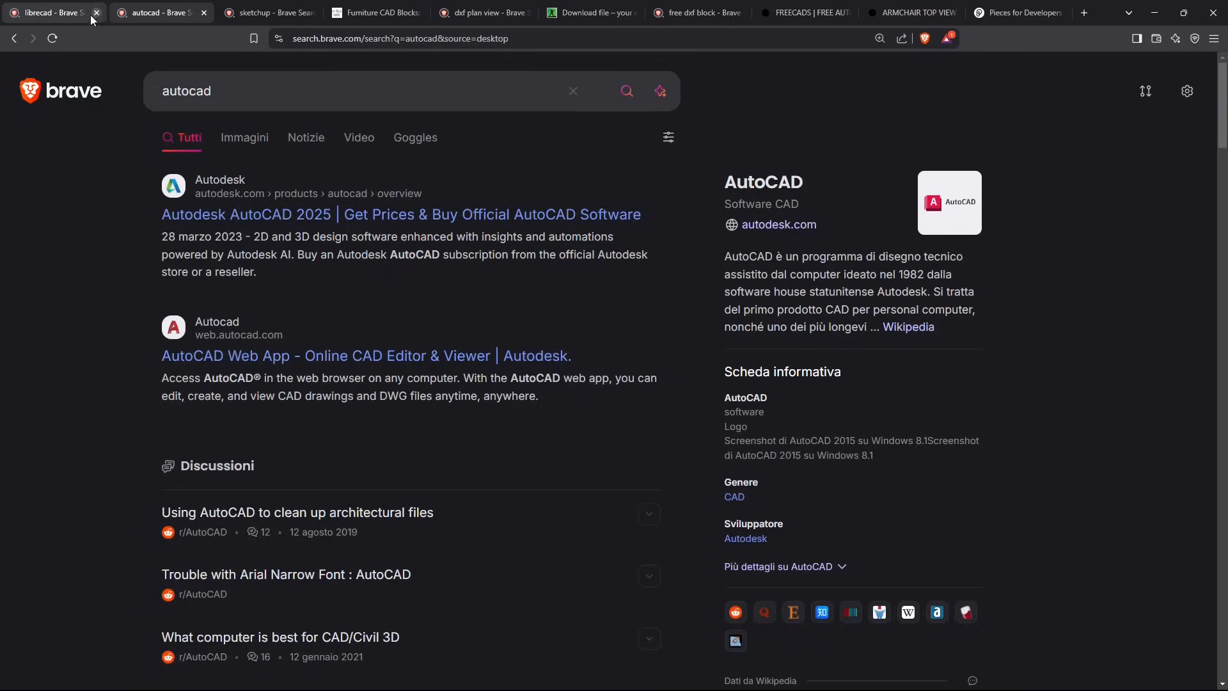
pyautogui.click(97, 13)
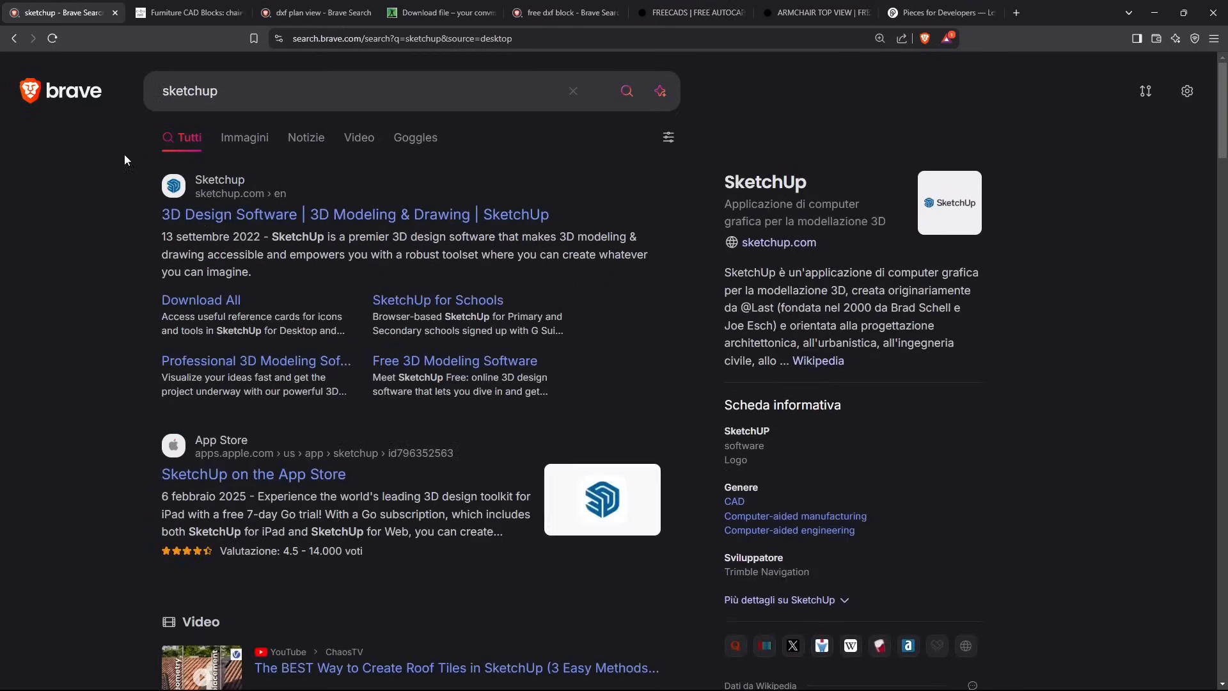
pyautogui.moveTo(275, 214)
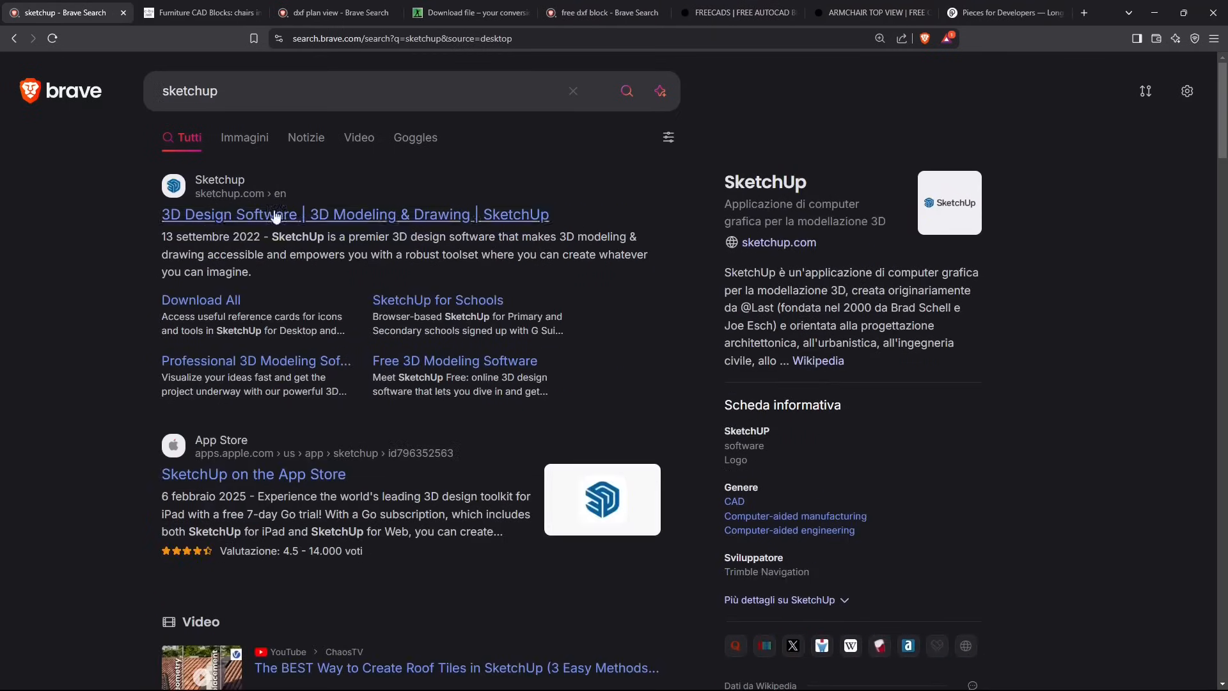